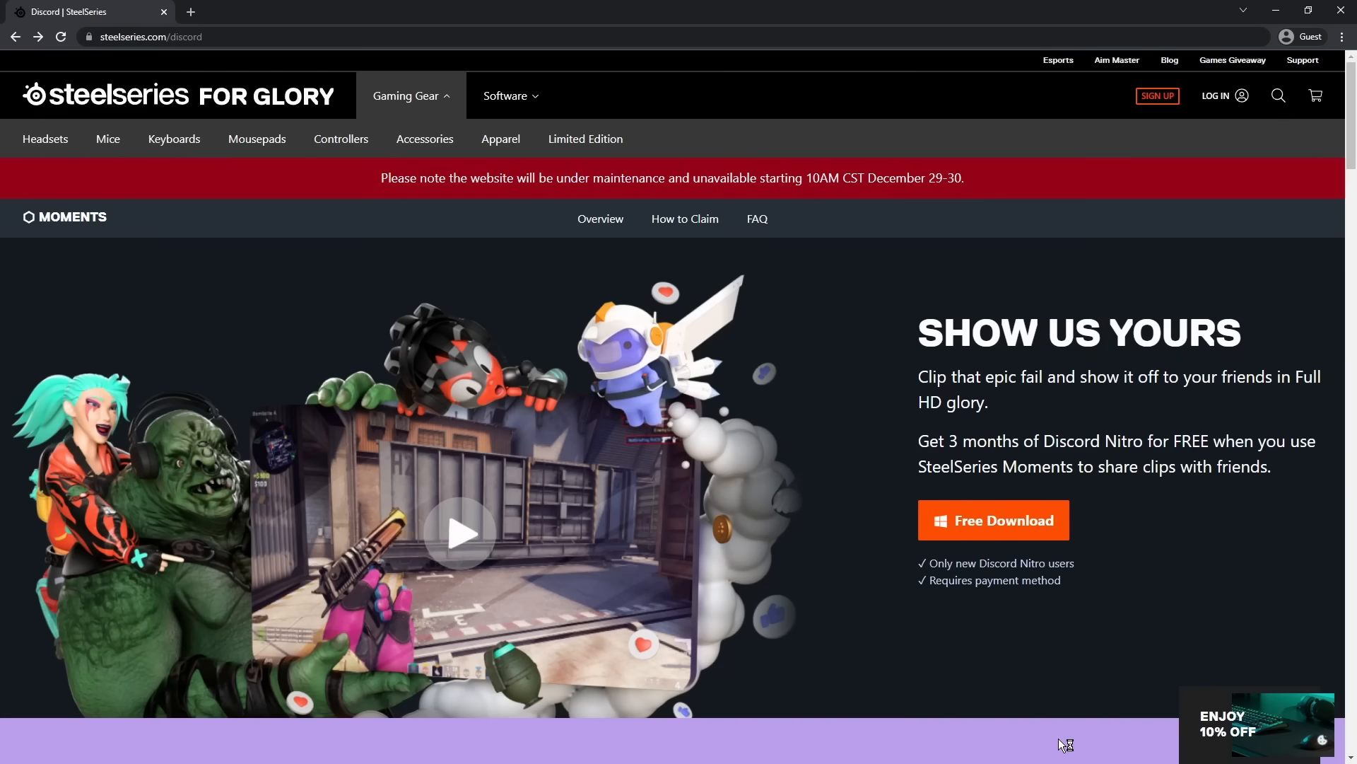
pyautogui.moveTo(1062, 743)
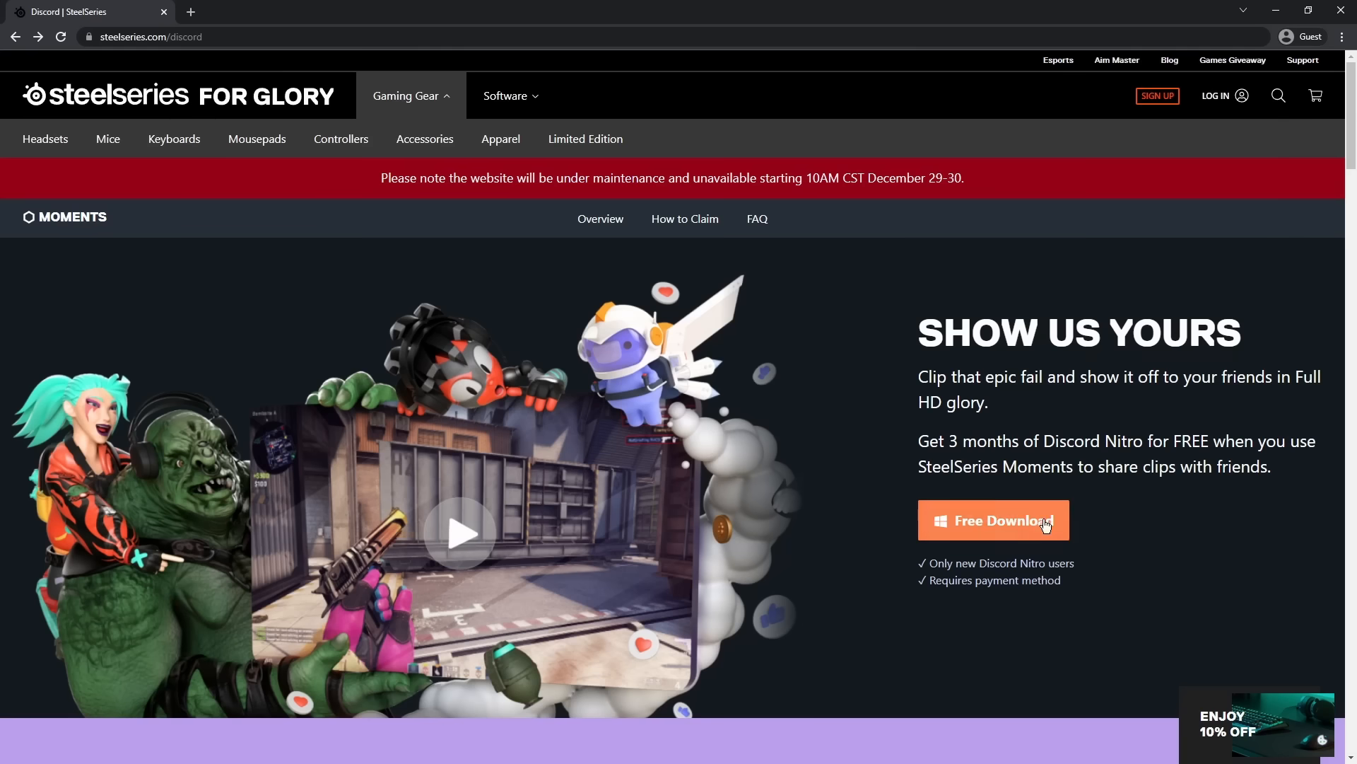
# - Start the SteelSeries GG installer download via Free Download on steelseries.com/discord
pyautogui.click(994, 521)
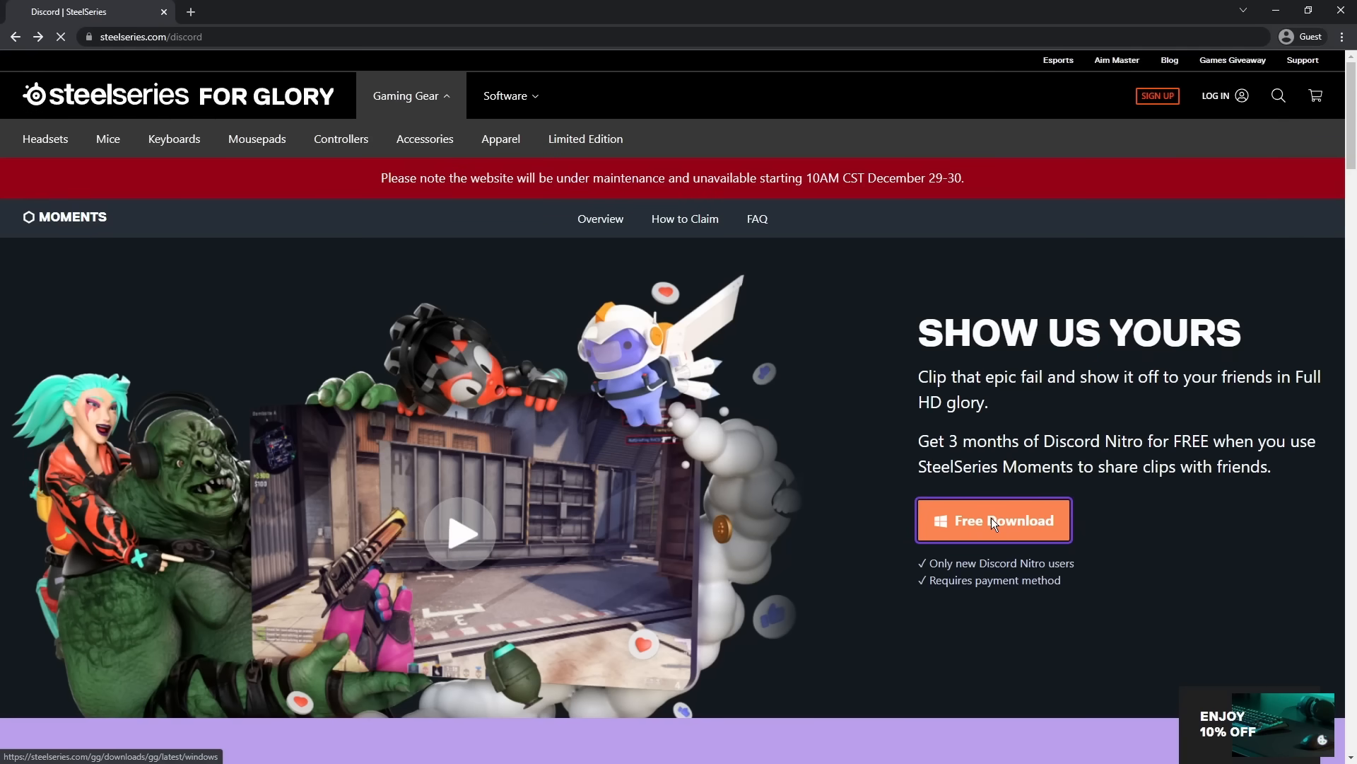
pyautogui.click(994, 520)
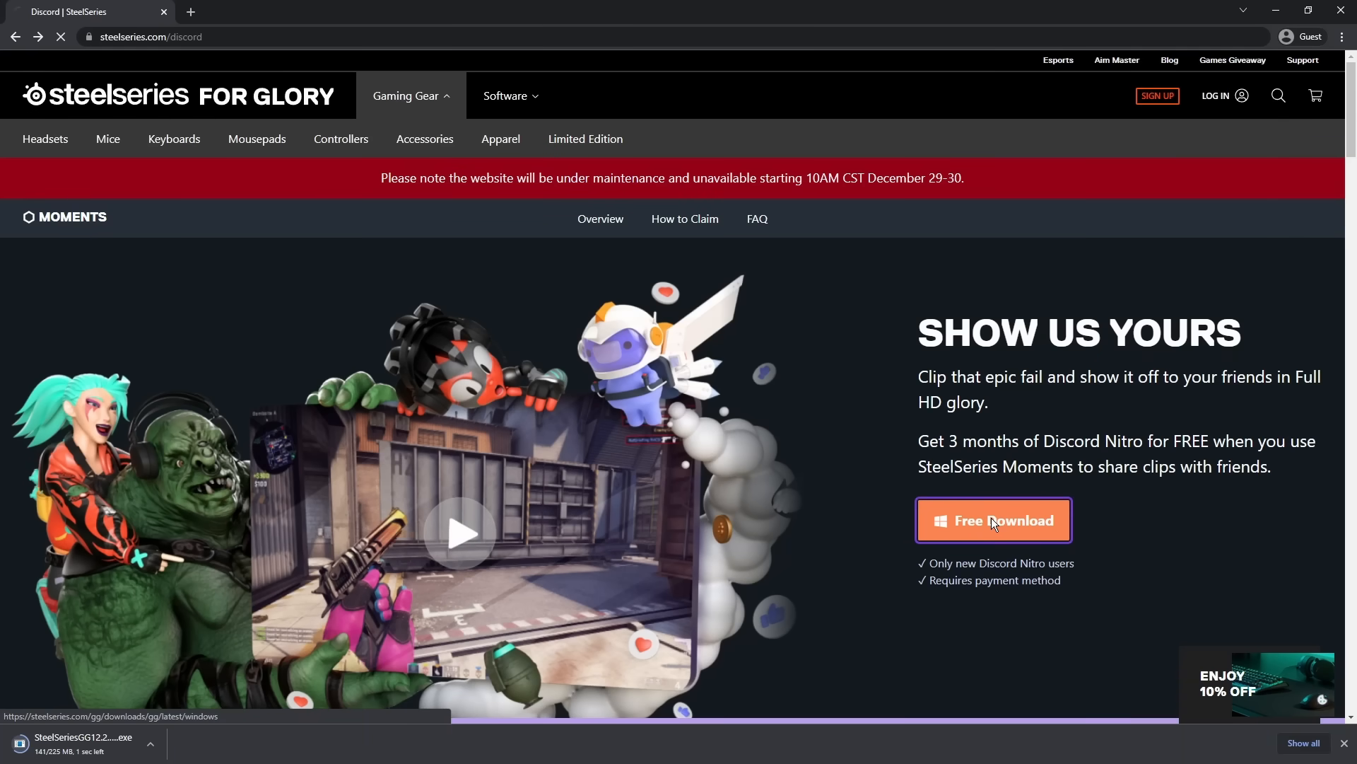
pyautogui.click(994, 520)
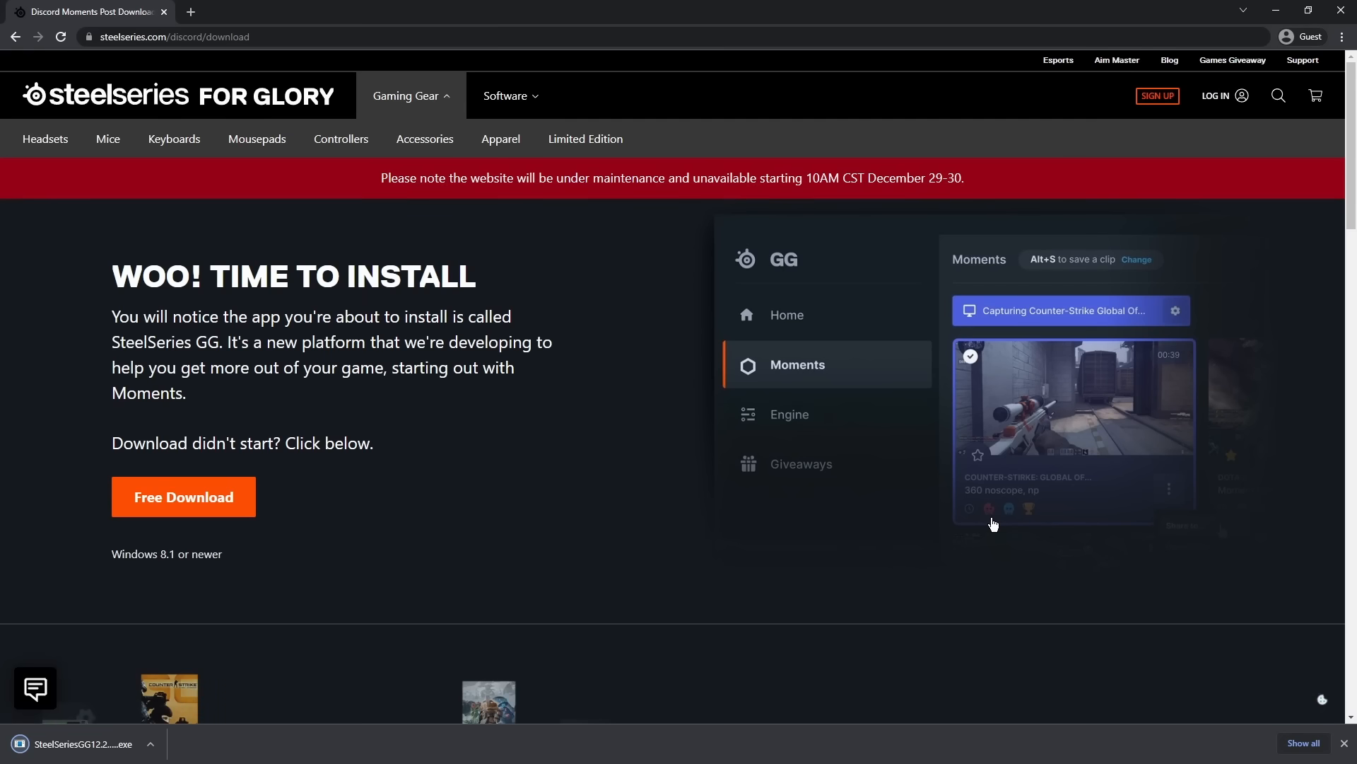
pyautogui.moveTo(297, 651)
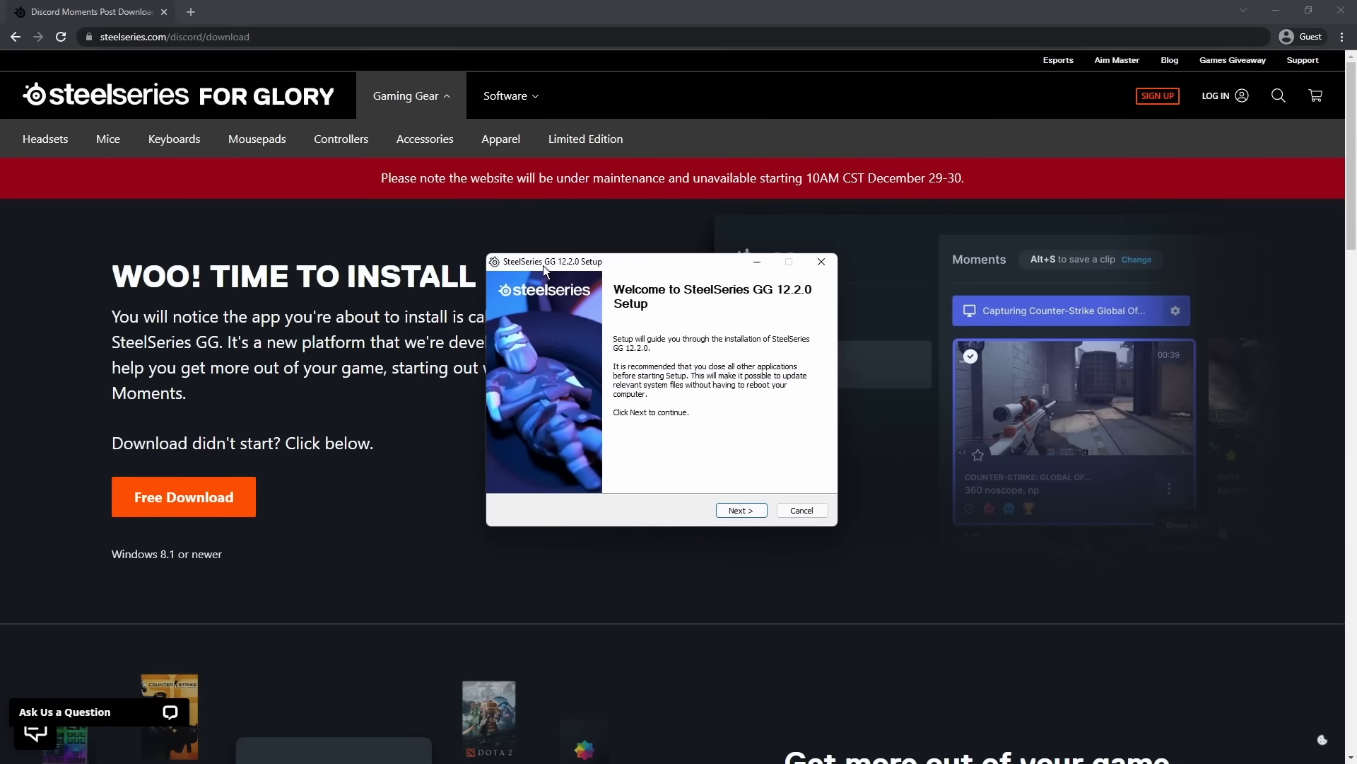
# - Complete the setup wizard (Next, I Agree, Finish) with 'Run SteelSeries GG 12.2.0' checked
pyautogui.click(741, 509)
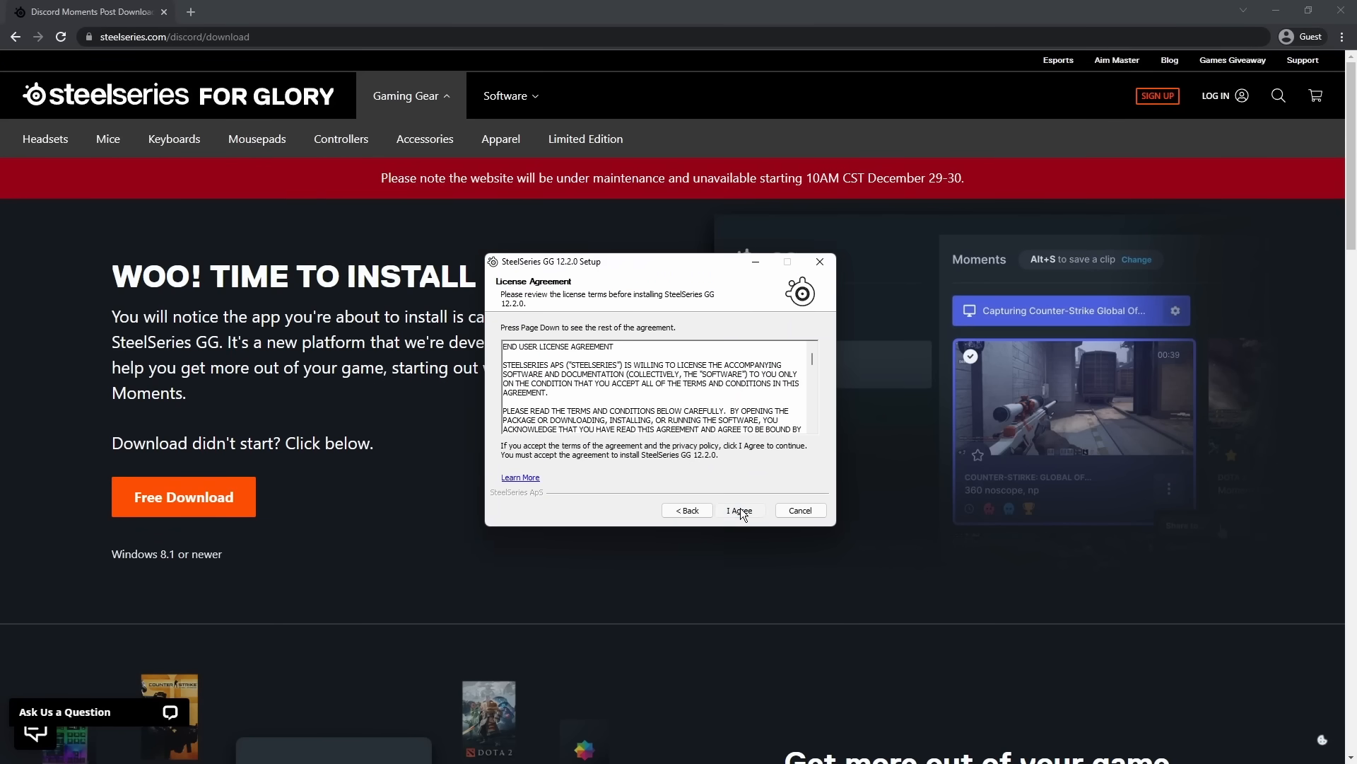
pyautogui.click(741, 509)
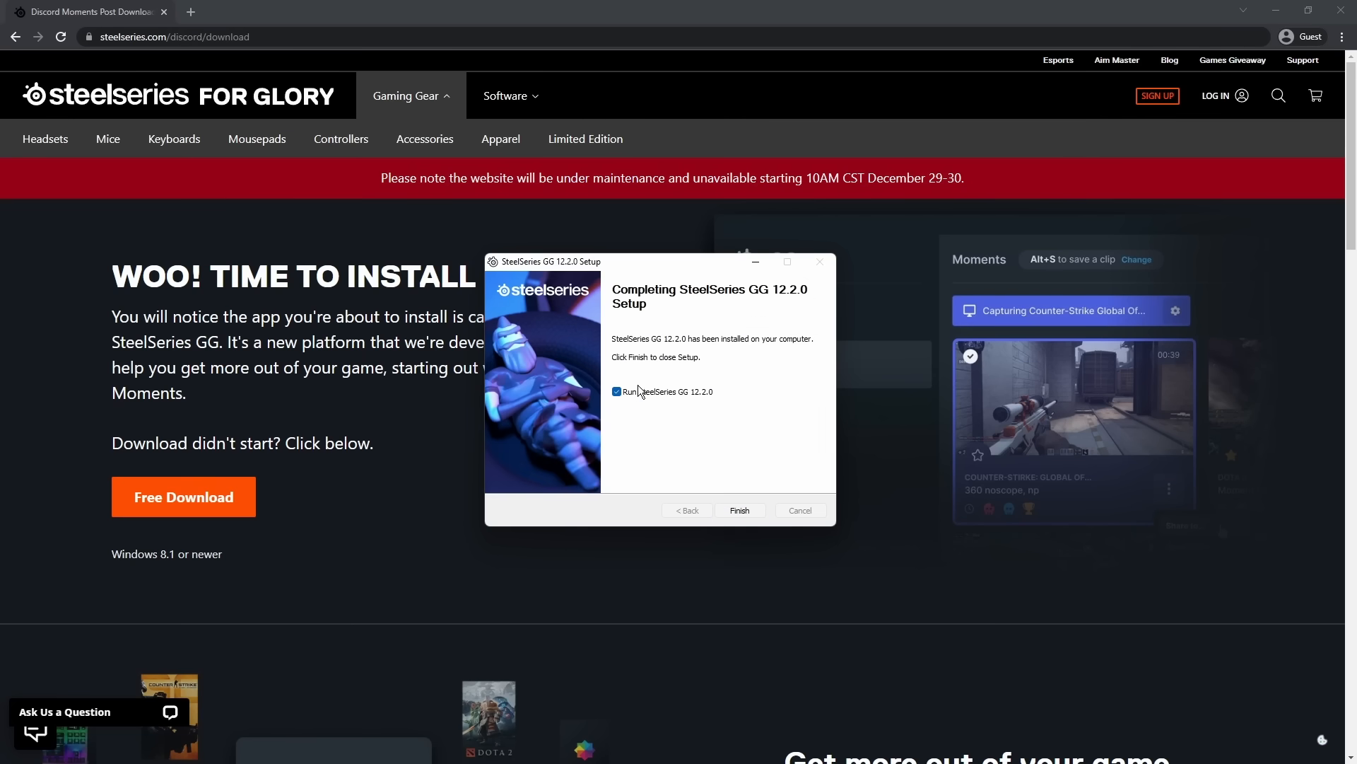
pyautogui.click(741, 509)
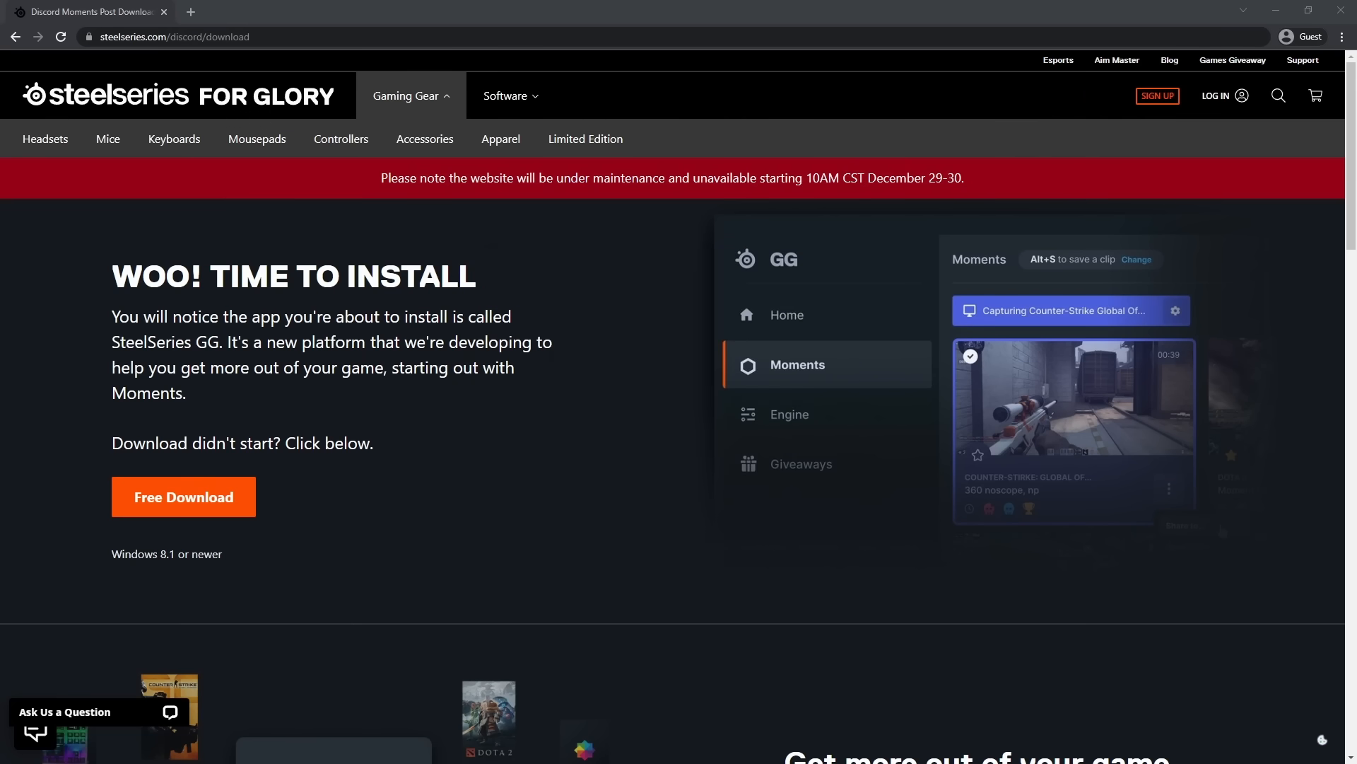
pyautogui.click(184, 496)
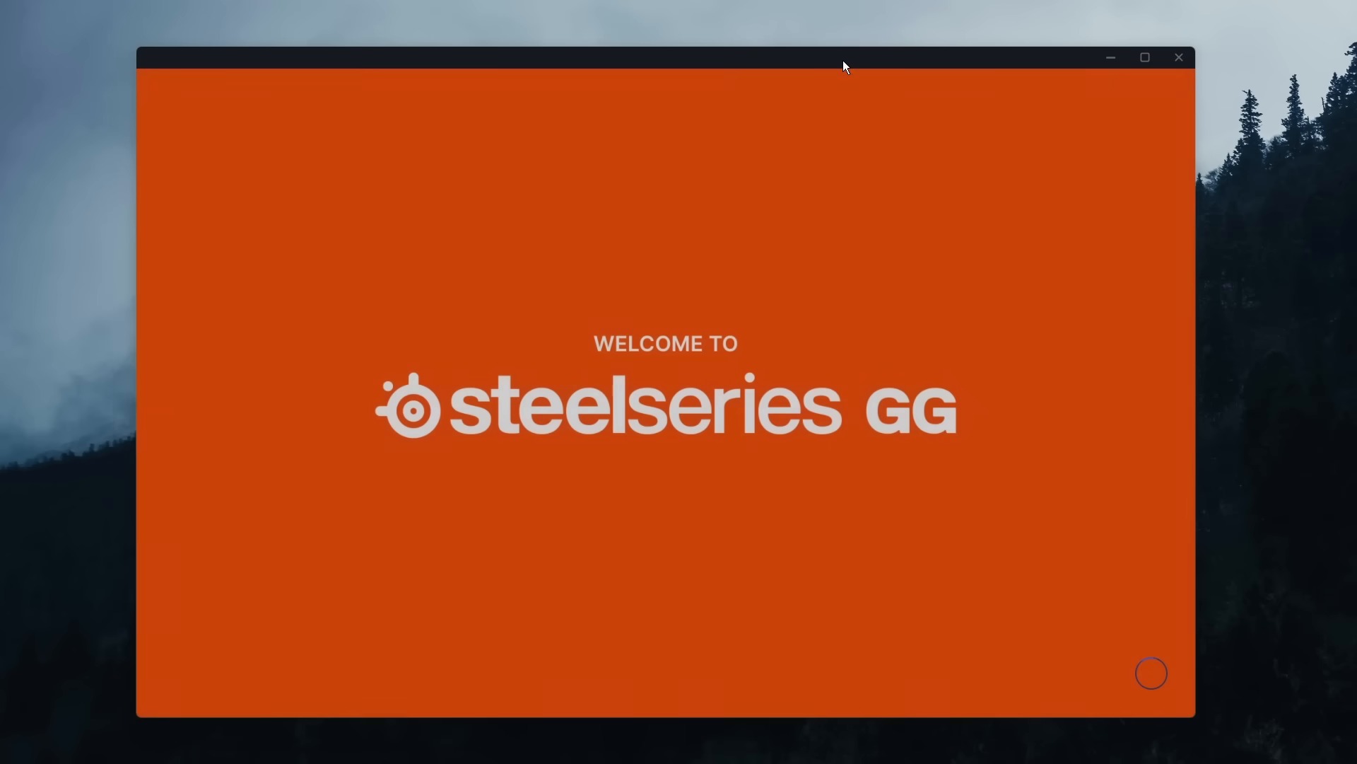
pyautogui.moveTo(936, 177)
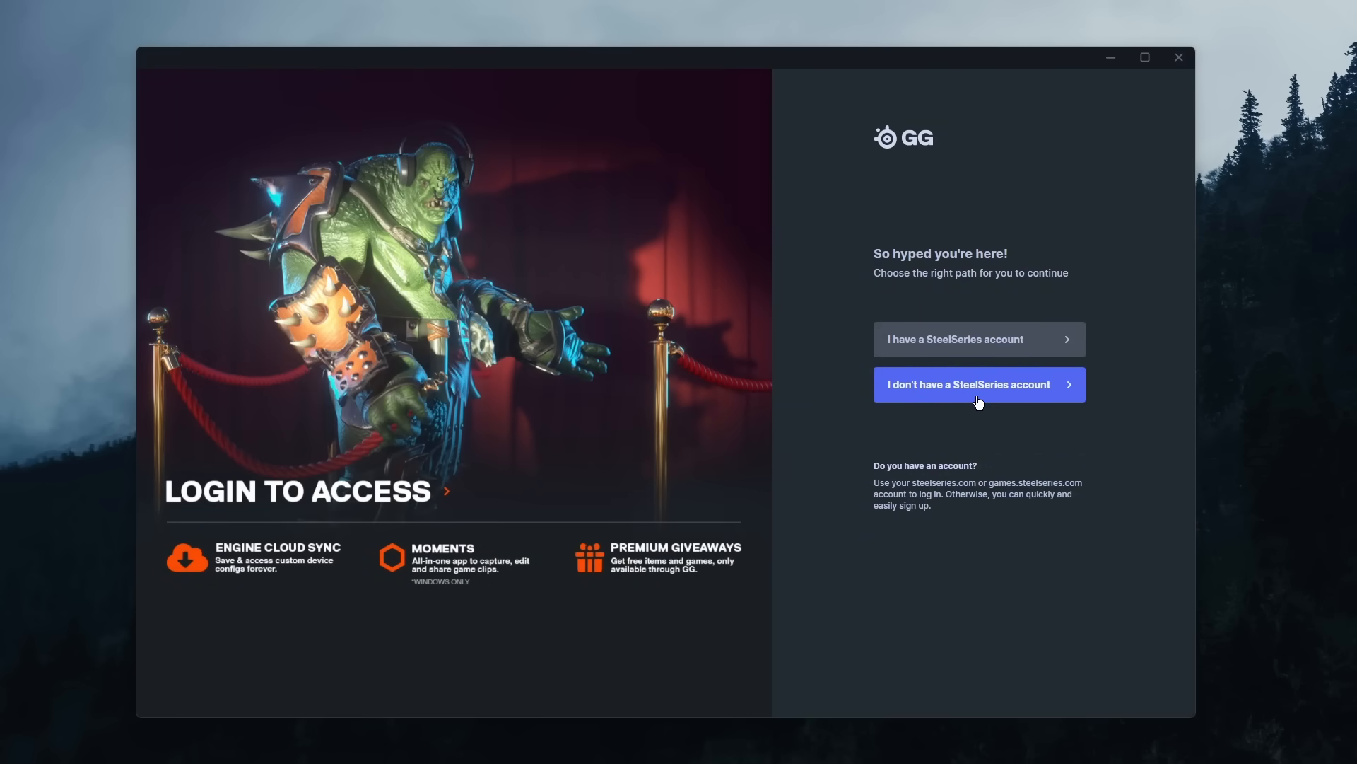
# - Choose 'I don't have a SteelSeries account' and enter the email and password
pyautogui.click(978, 385)
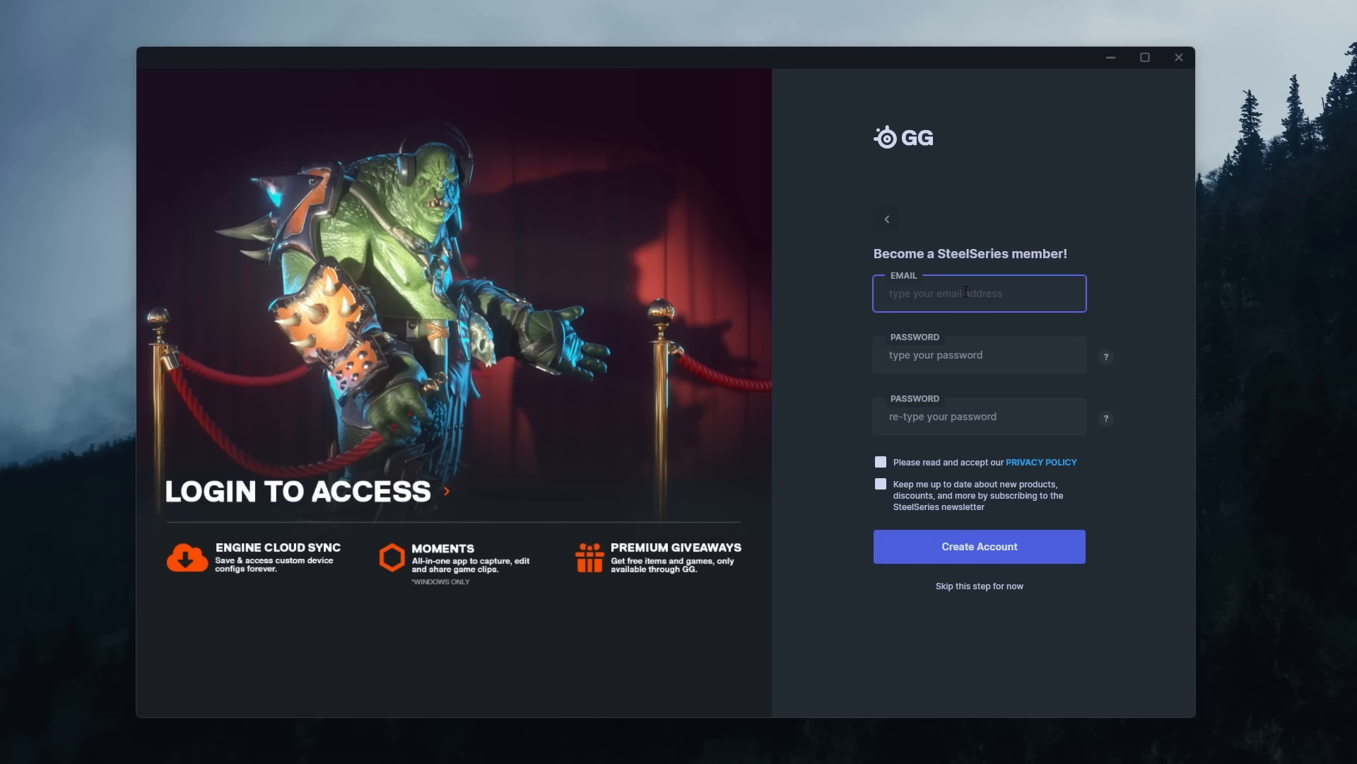
pyautogui.write('notexttospee')
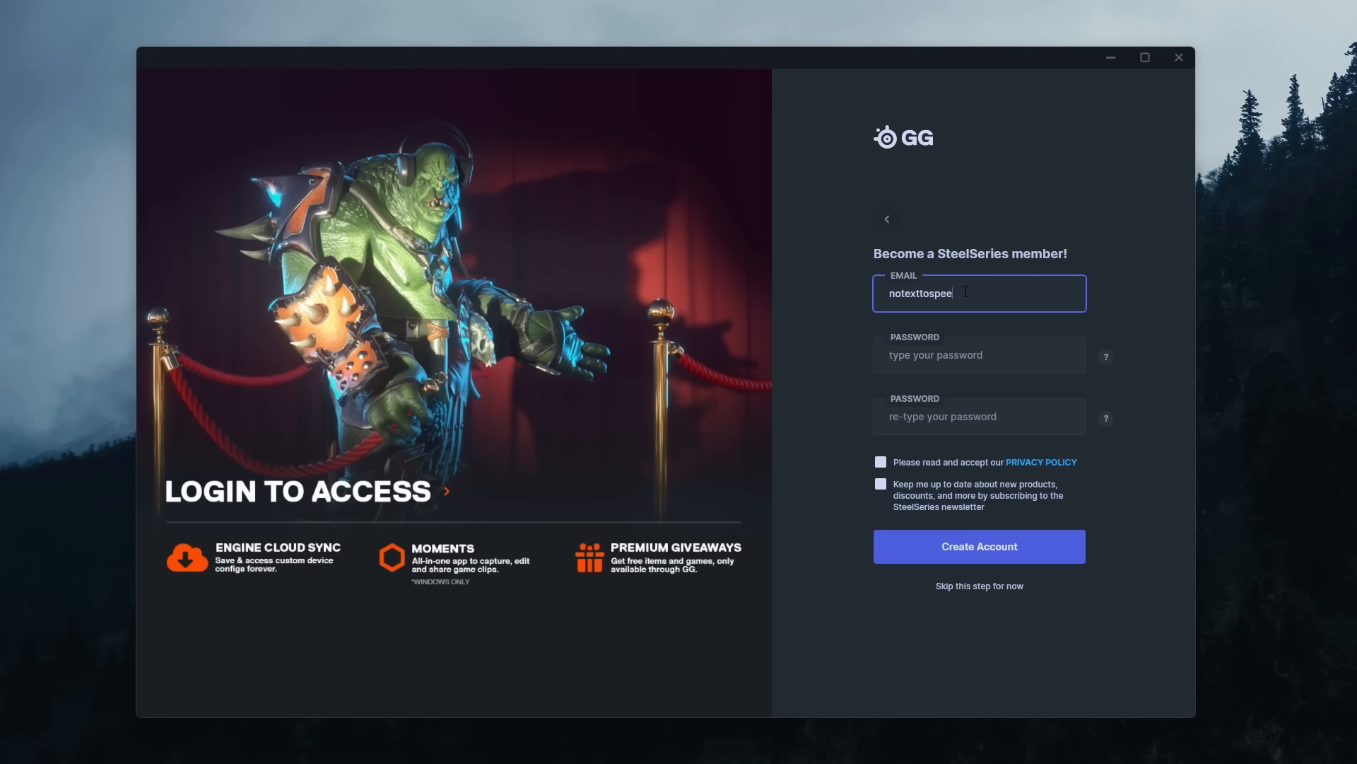
pyautogui.click(978, 355)
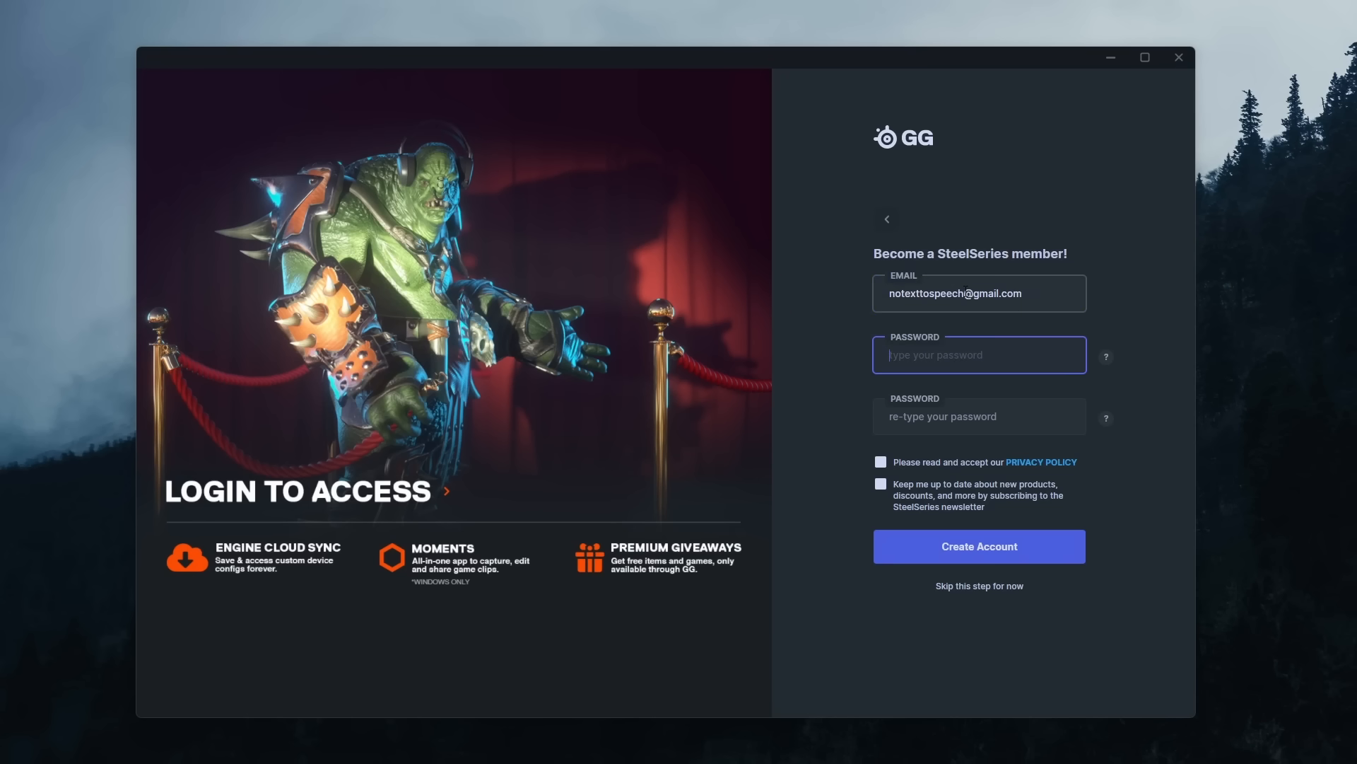
pyautogui.write('••••••••••••')
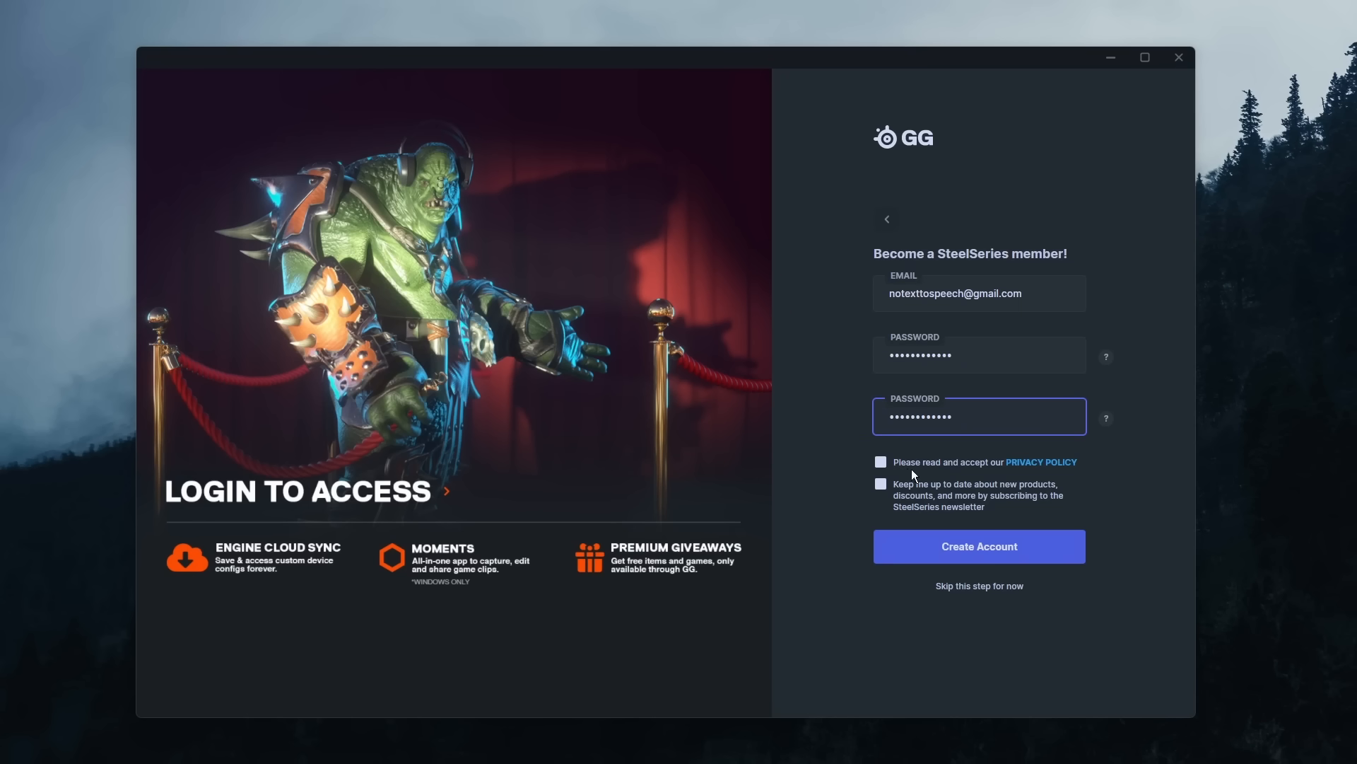
# - Accept the Privacy Policy and create the account, reaching the GG Home dashboard
pyautogui.click(880, 461)
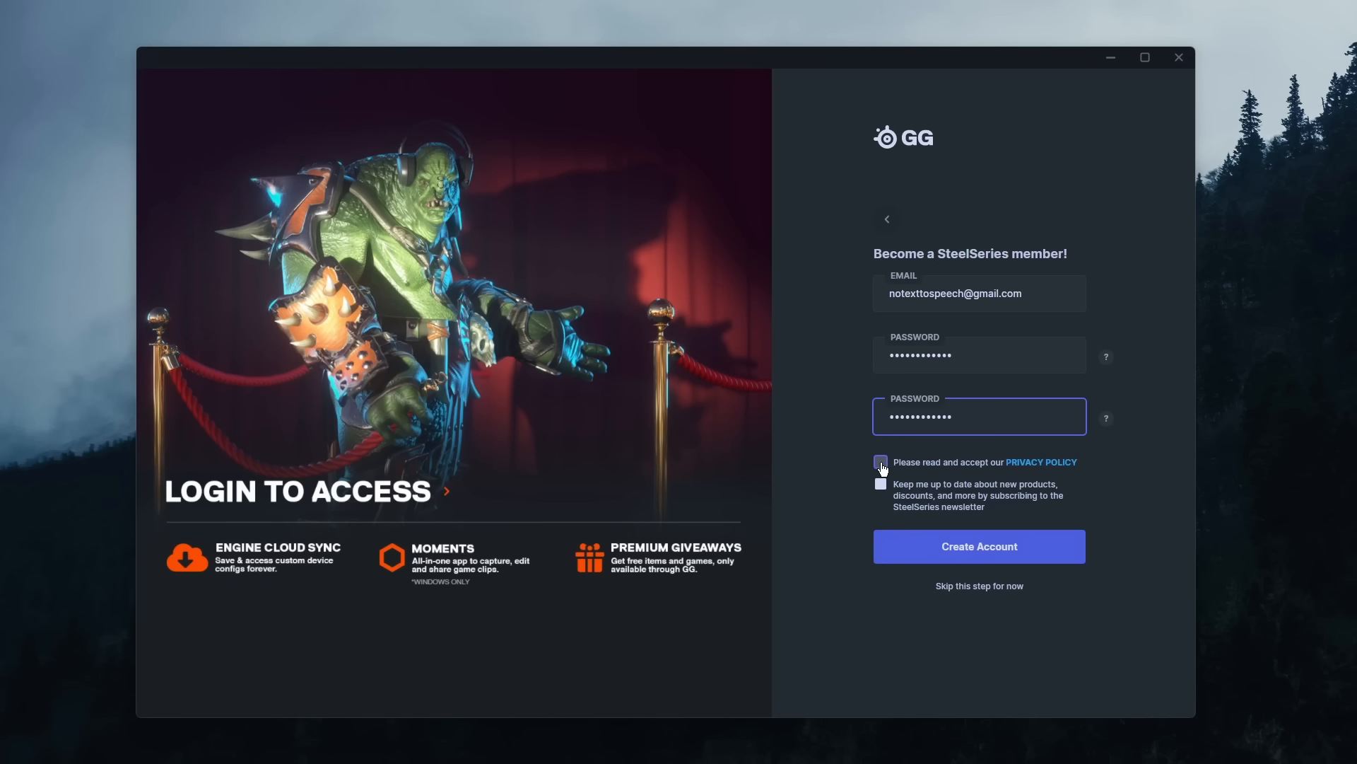
pyautogui.click(880, 461)
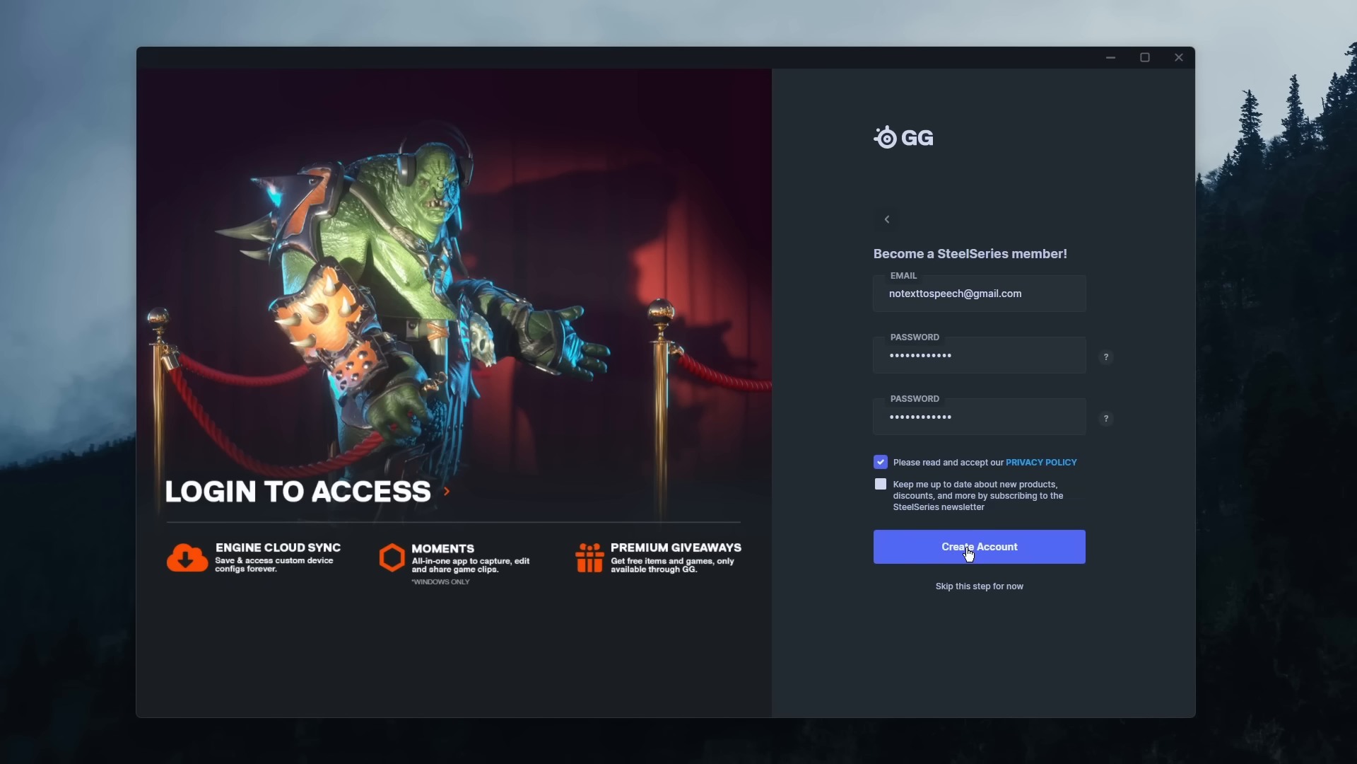
pyautogui.click(978, 546)
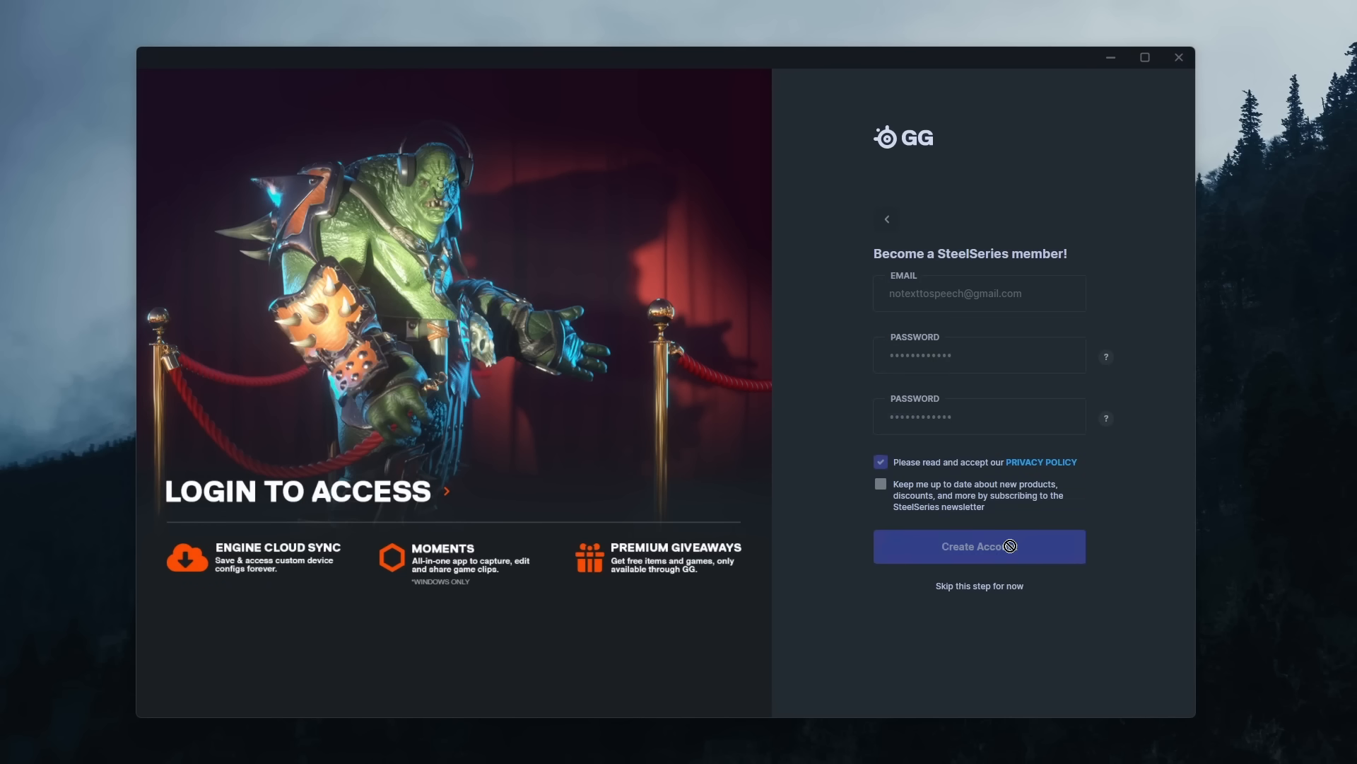
pyautogui.click(979, 546)
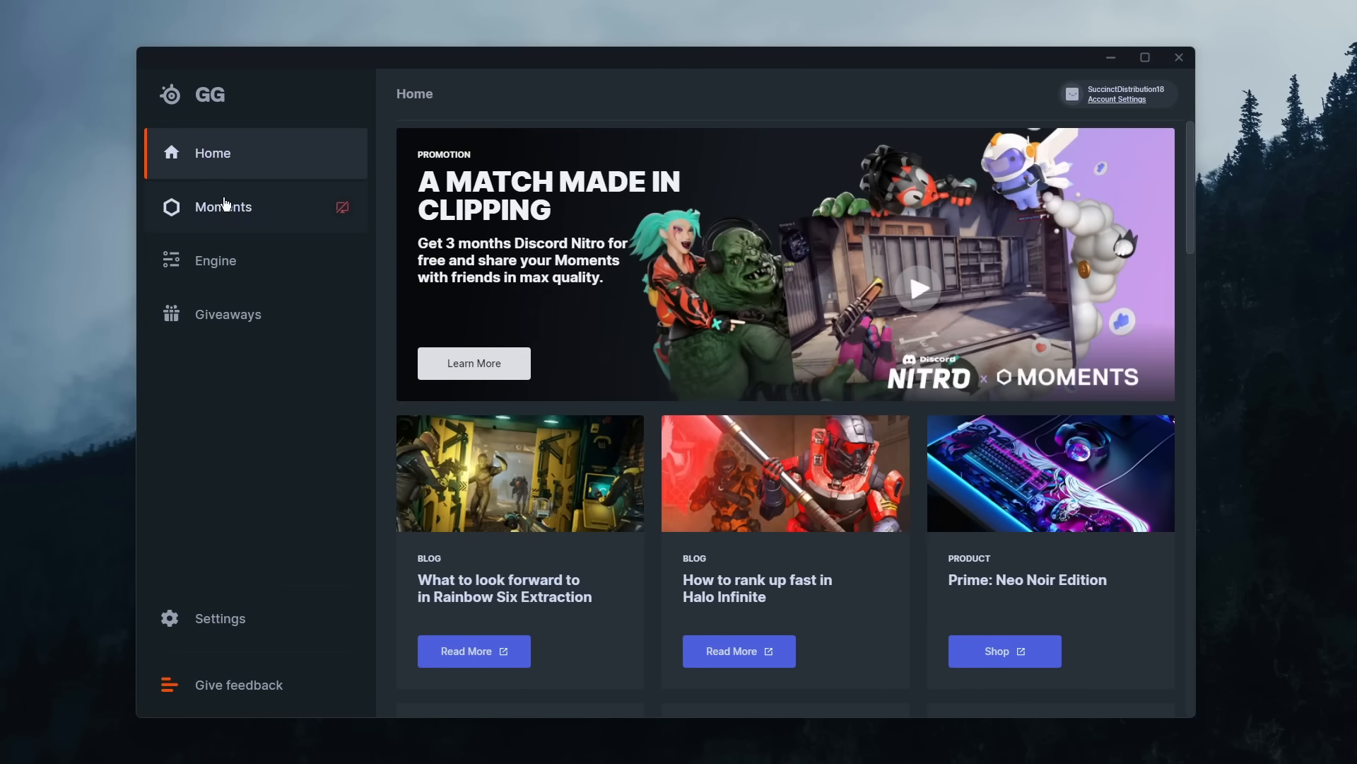
# - Skip the Moments tour and enable clip capture, bringing up the Discord Nitro promo
pyautogui.click(223, 206)
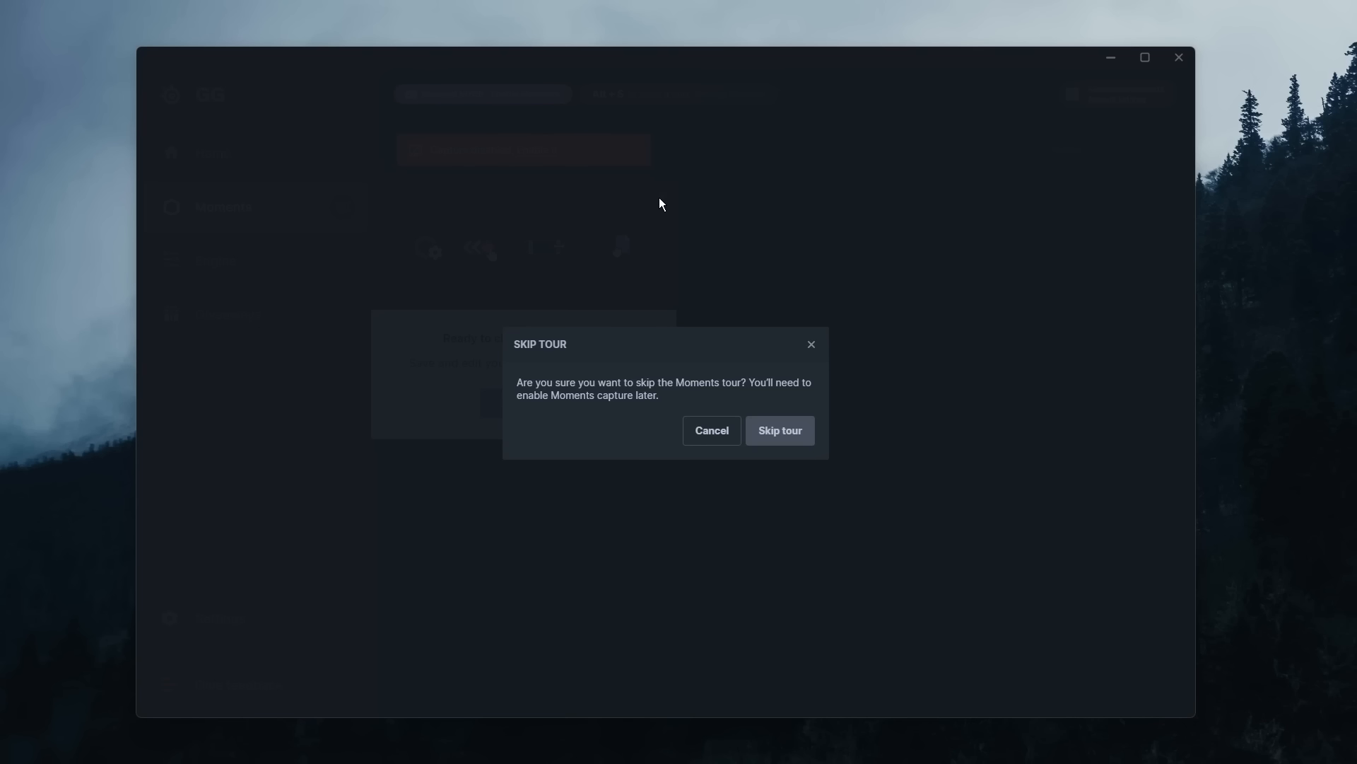
pyautogui.click(781, 430)
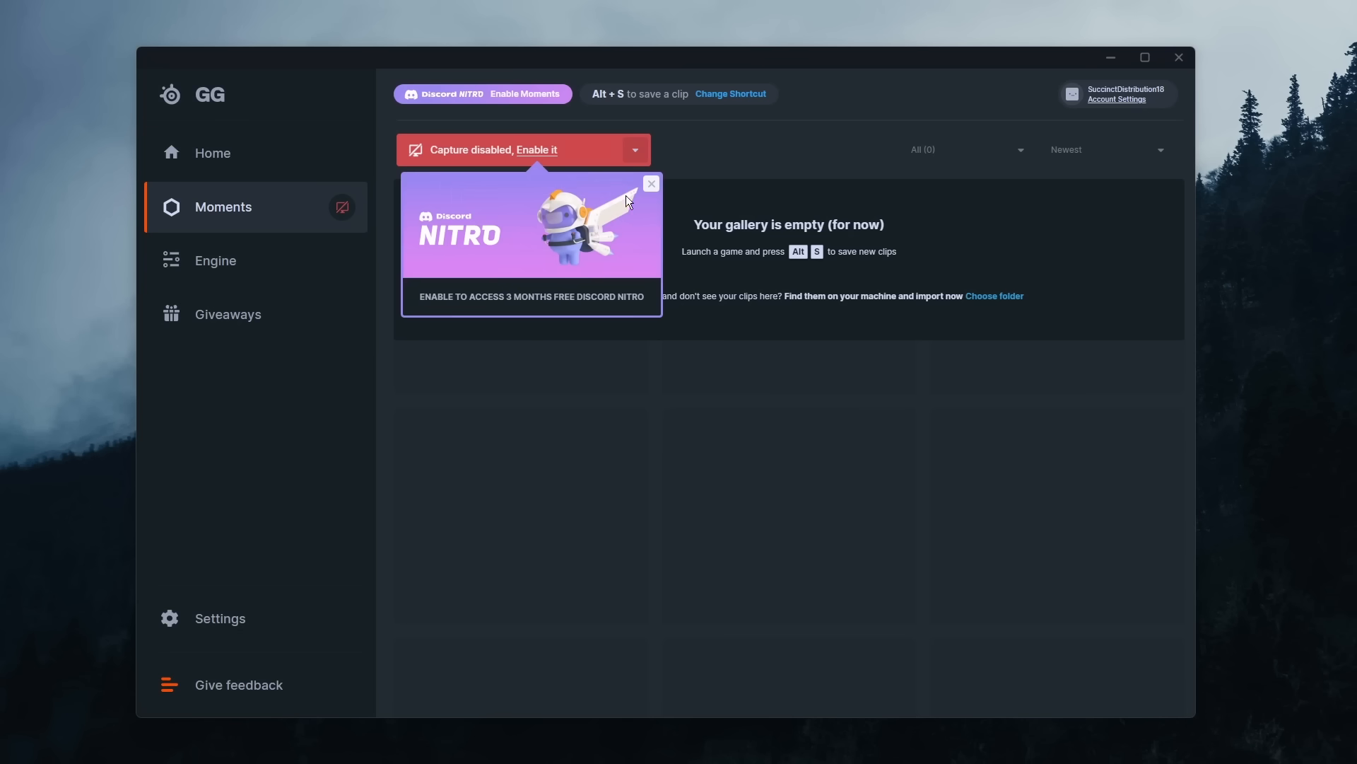
pyautogui.moveTo(526, 155)
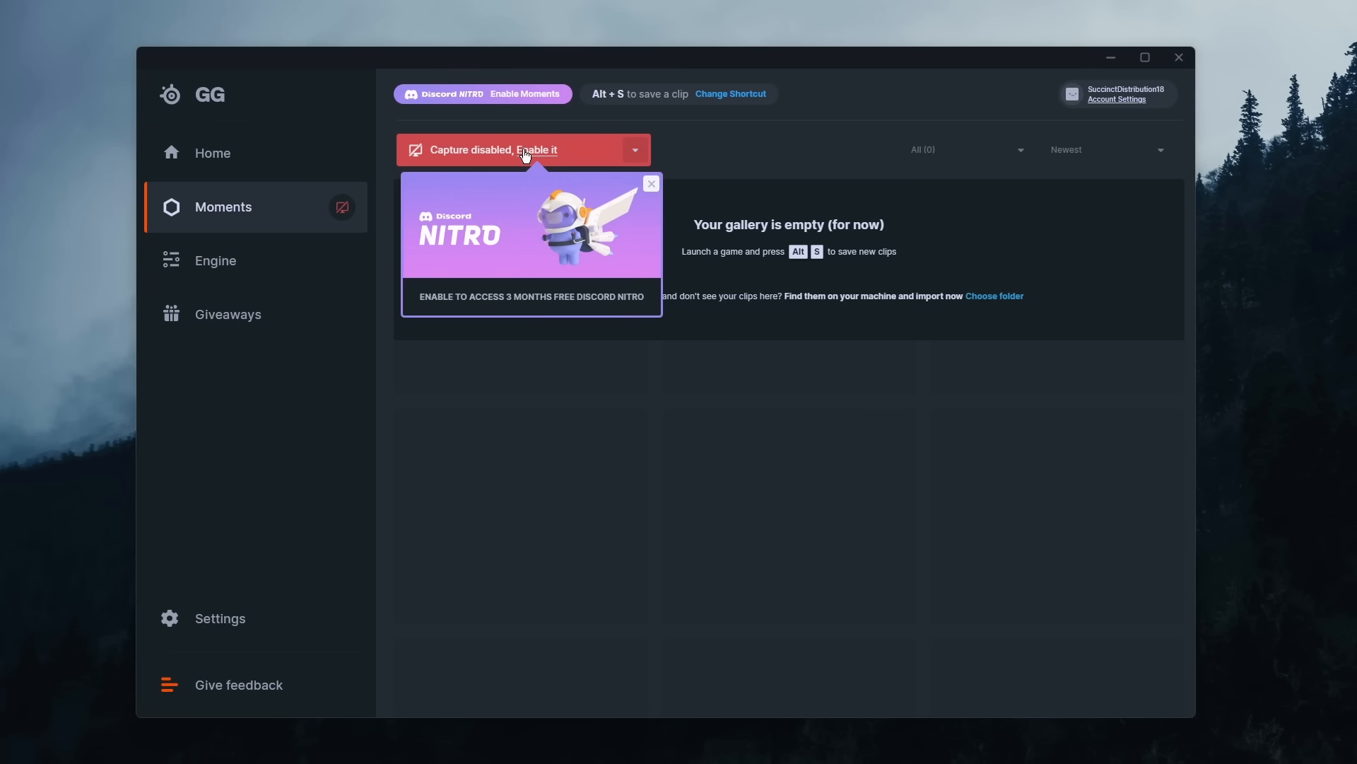
pyautogui.click(520, 149)
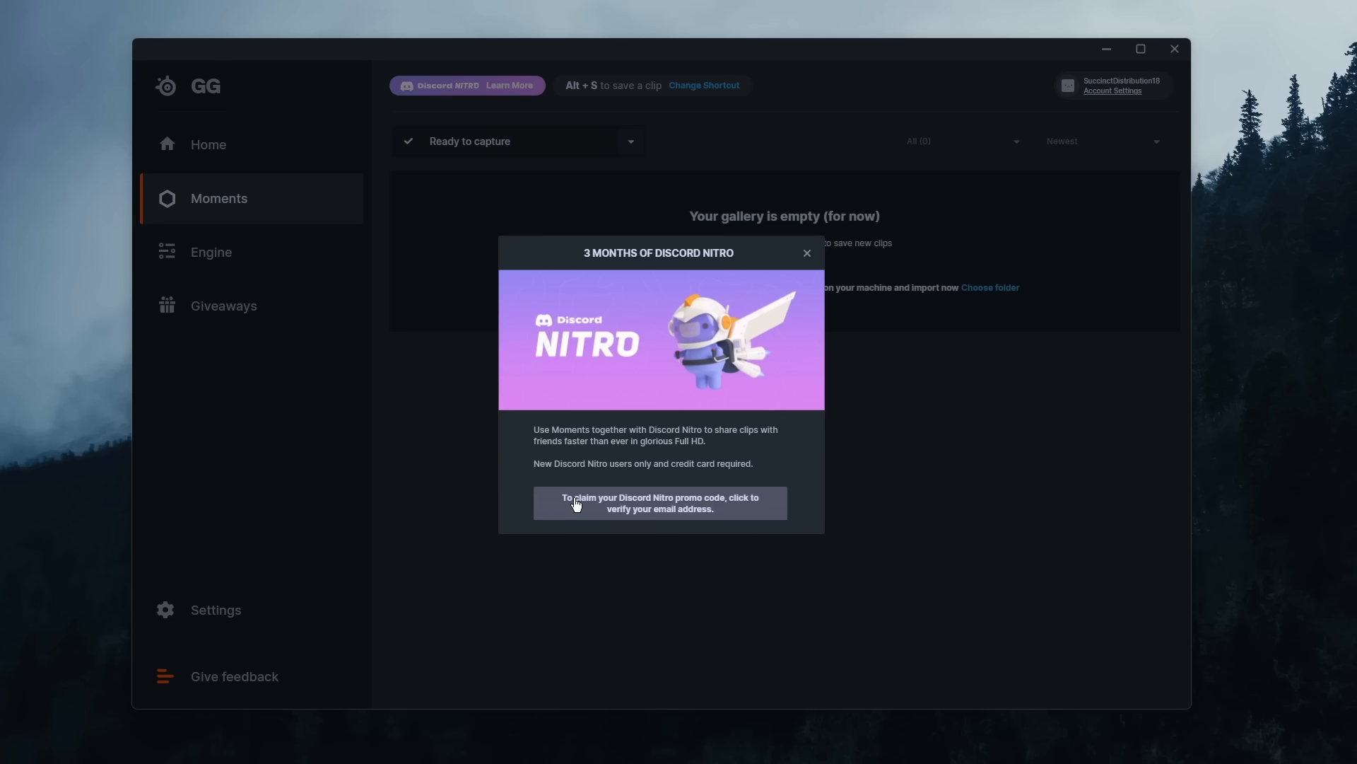
pyautogui.moveTo(739, 523)
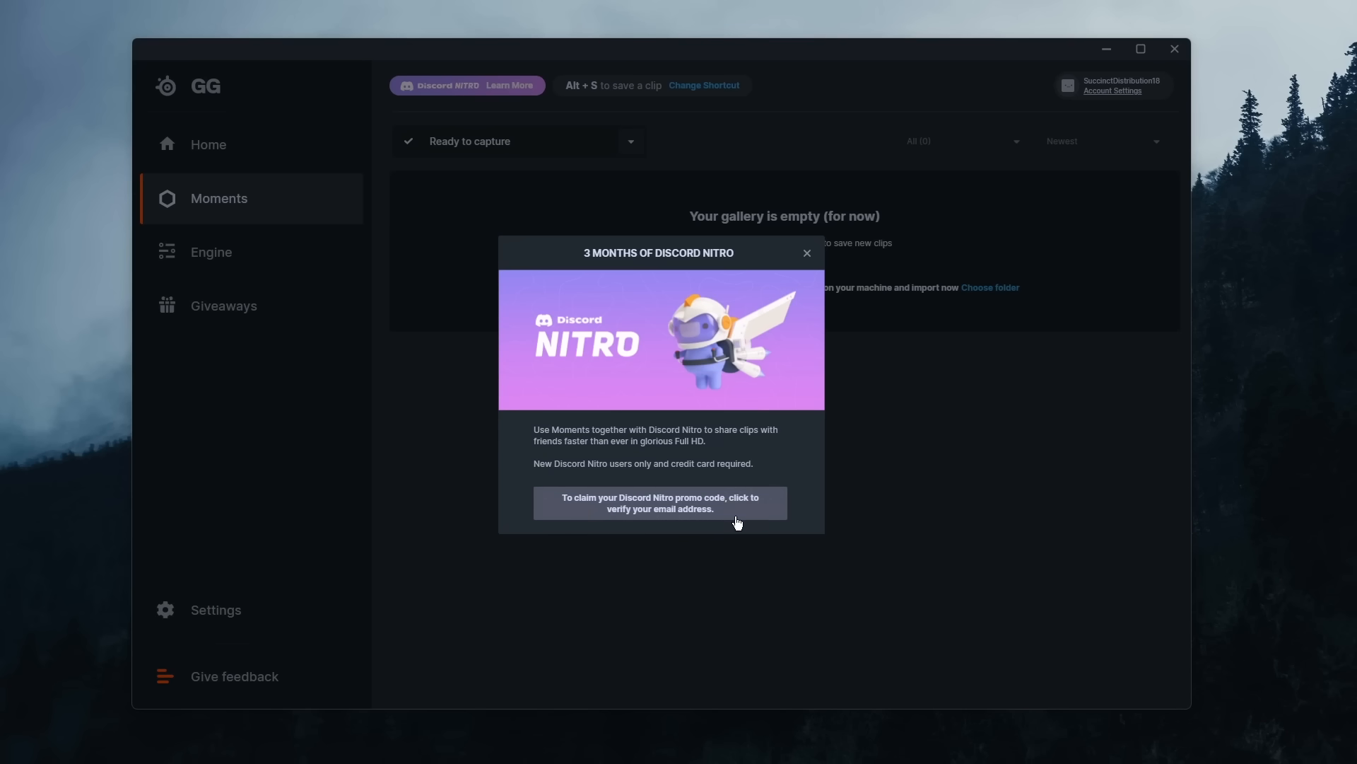
pyautogui.moveTo(738, 523)
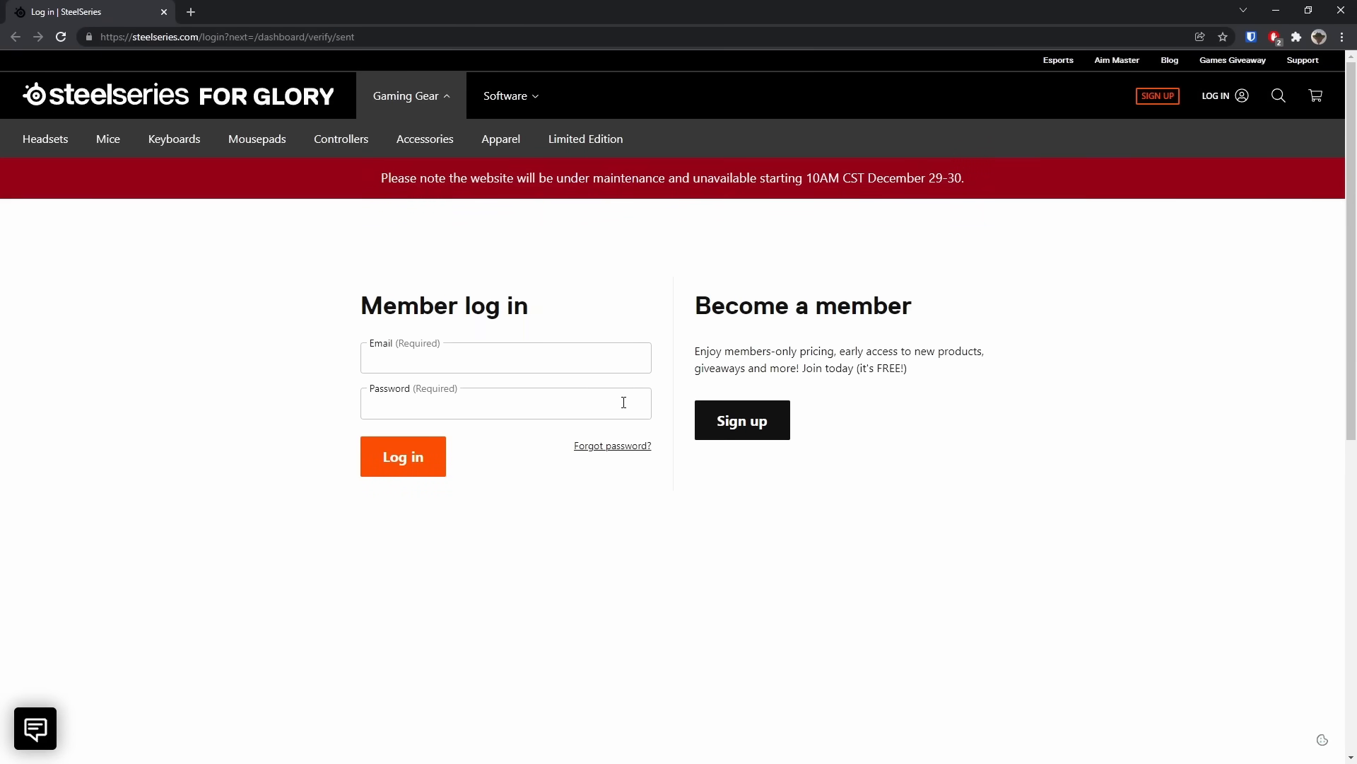
# - Log in as 'notexttospeed' on the SteelSeries site and decline Chrome's save-password prompt
pyautogui.click(506, 357)
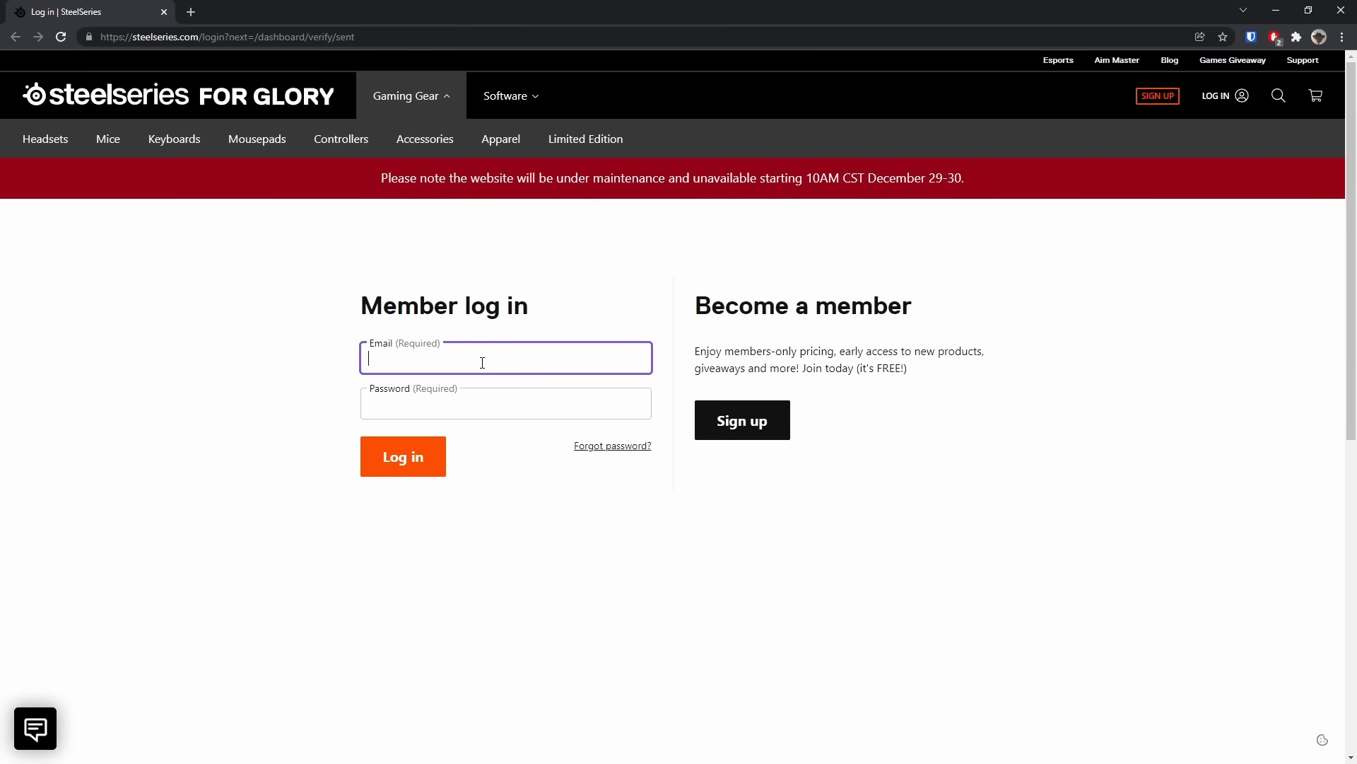
pyautogui.write('notexttospeed')
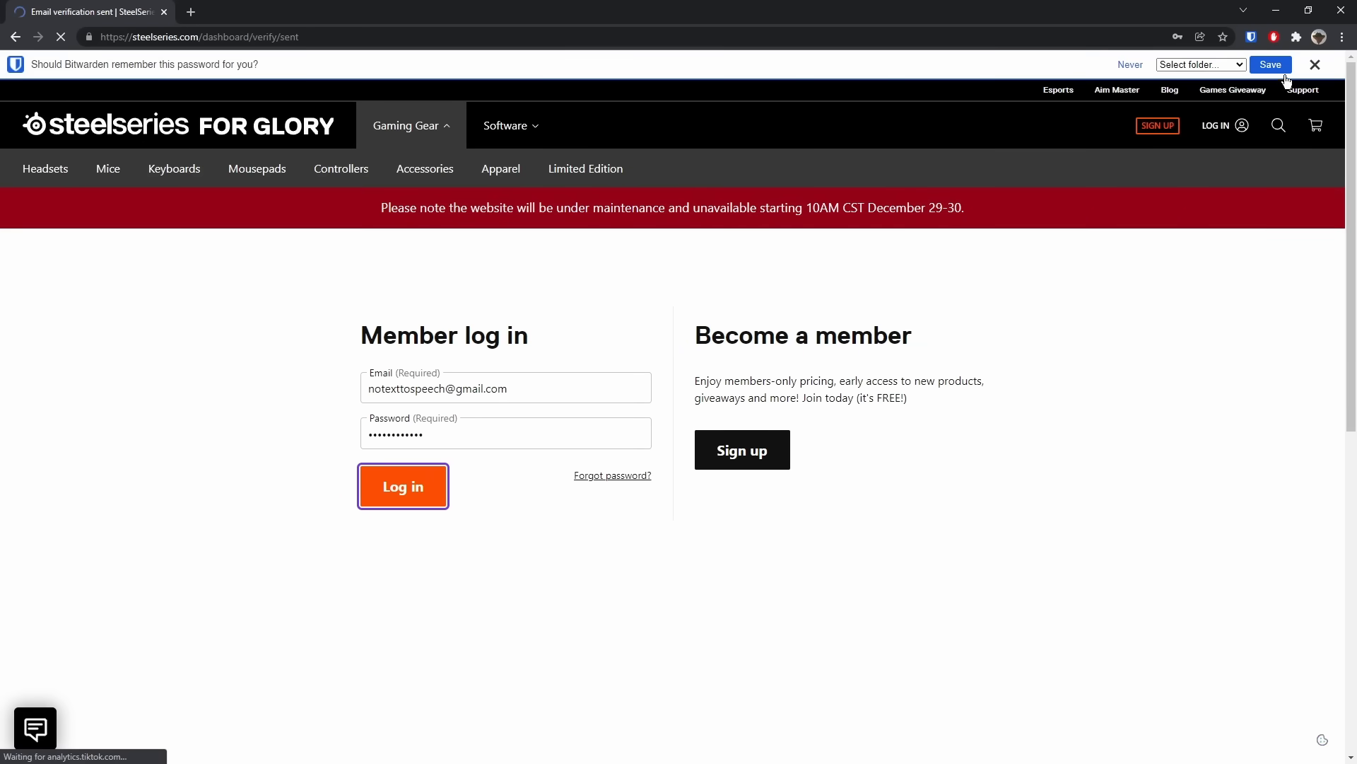
pyautogui.click(403, 487)
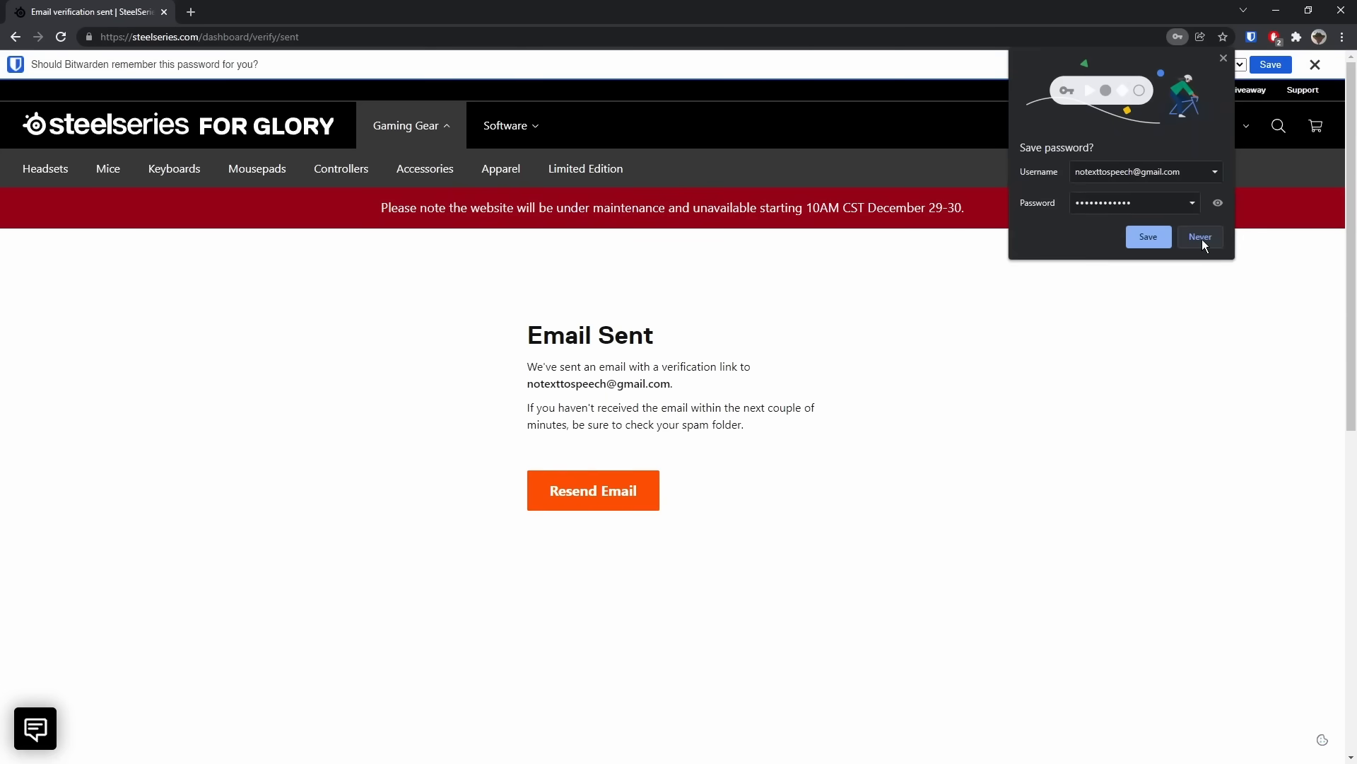
pyautogui.click(1201, 238)
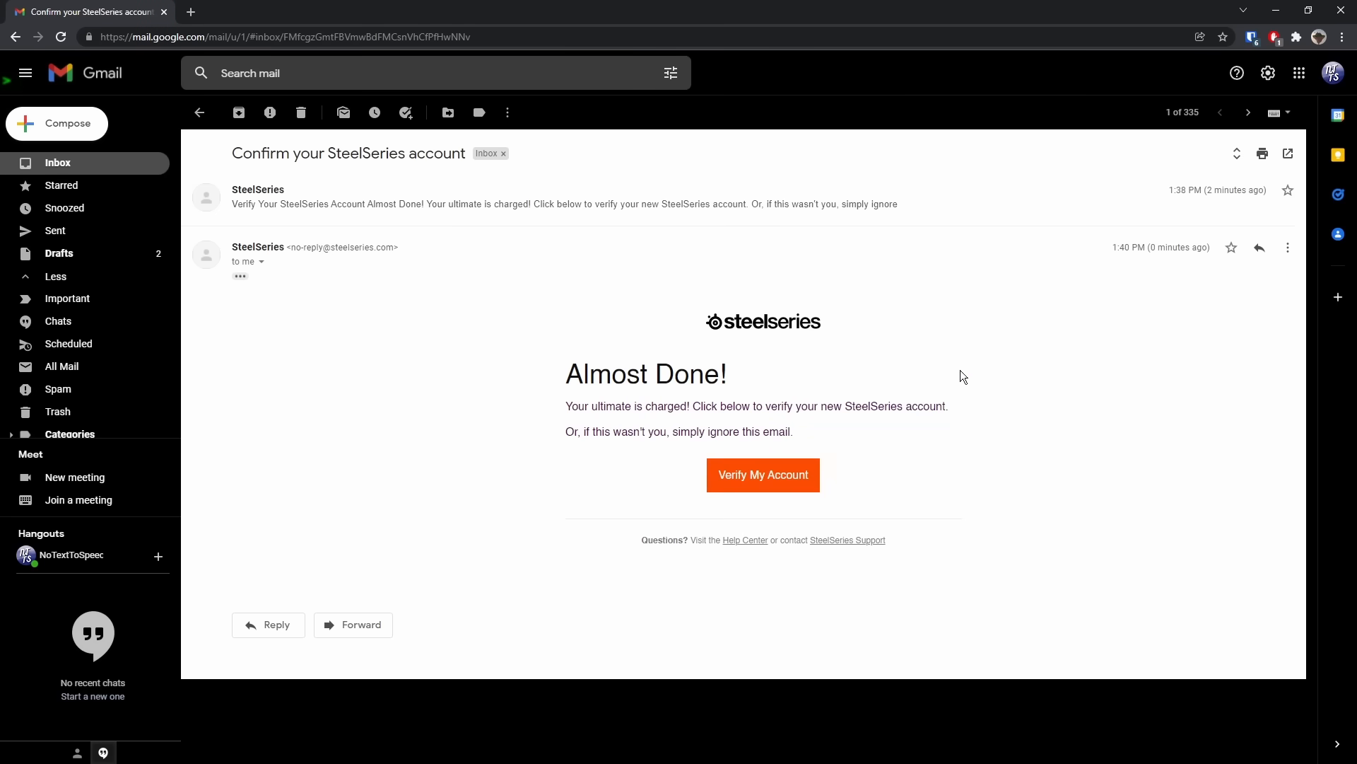
# - Verify the account via 'Verify My Account' in the confirmation email
pyautogui.click(762, 475)
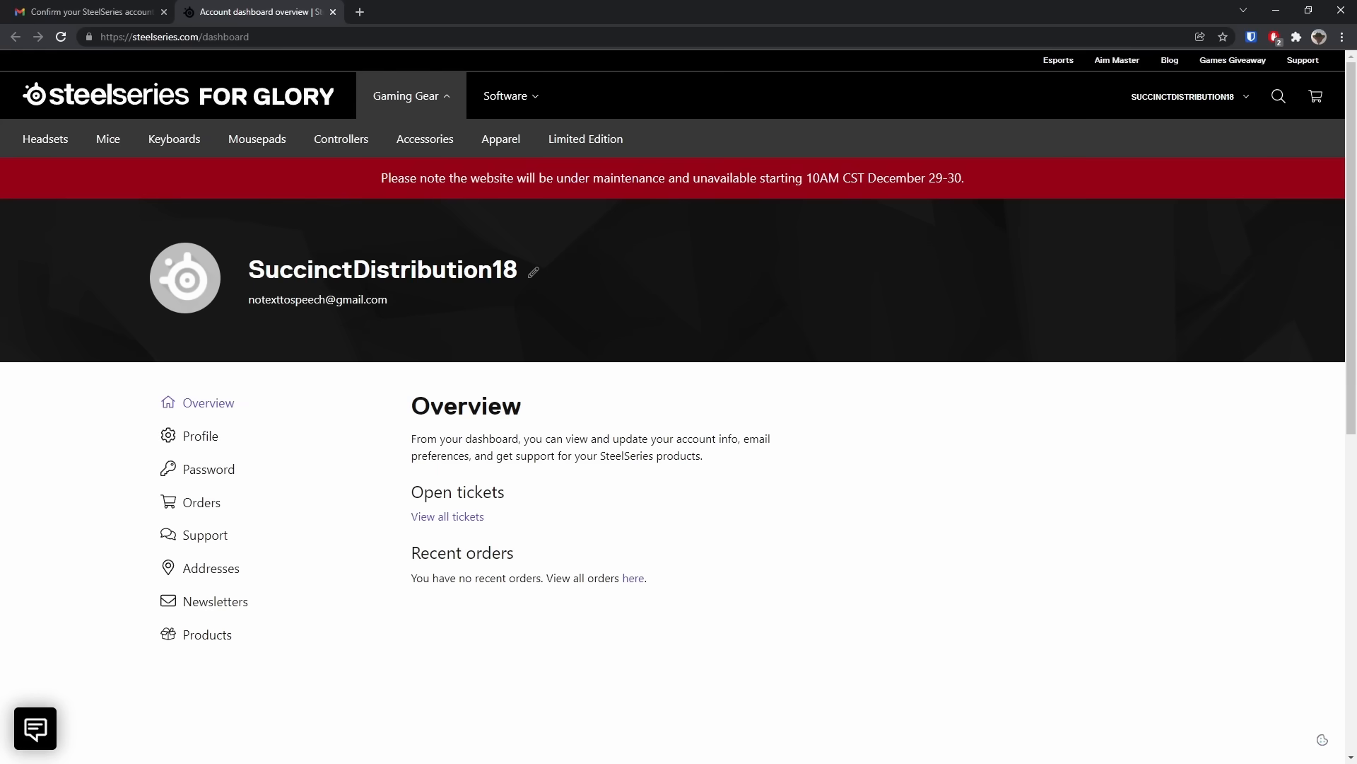
pyautogui.moveTo(520, 386)
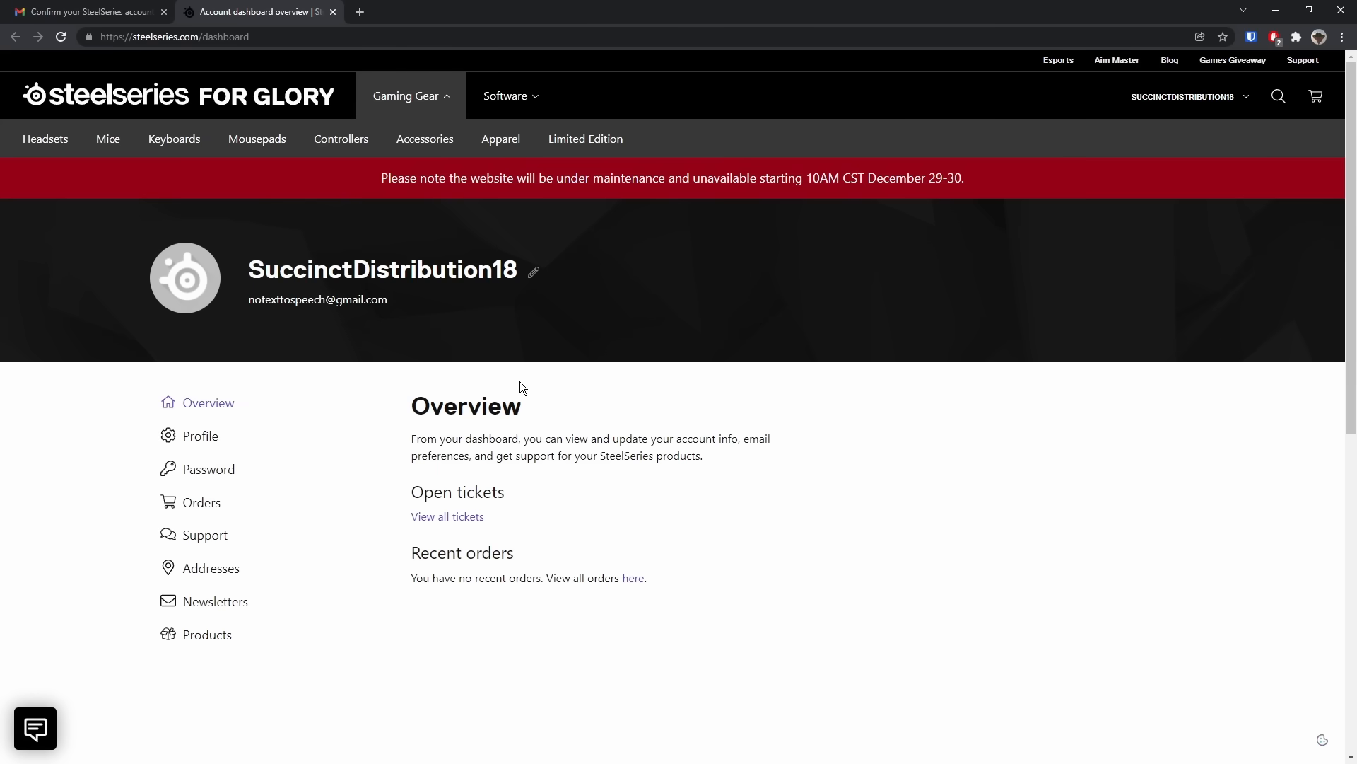
pyautogui.moveTo(1341, 10)
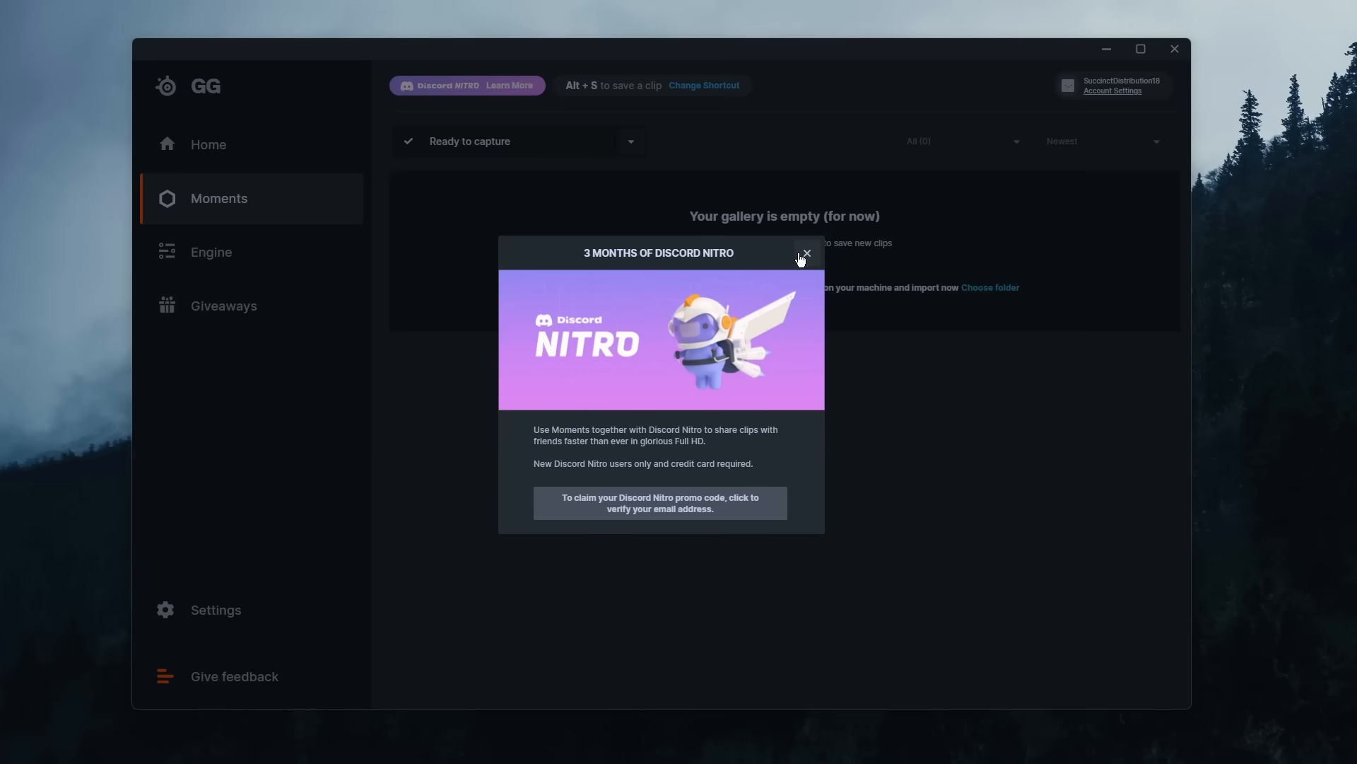
# - Confirm email verification and claim the 3 months of Discord Nitro
pyautogui.click(806, 253)
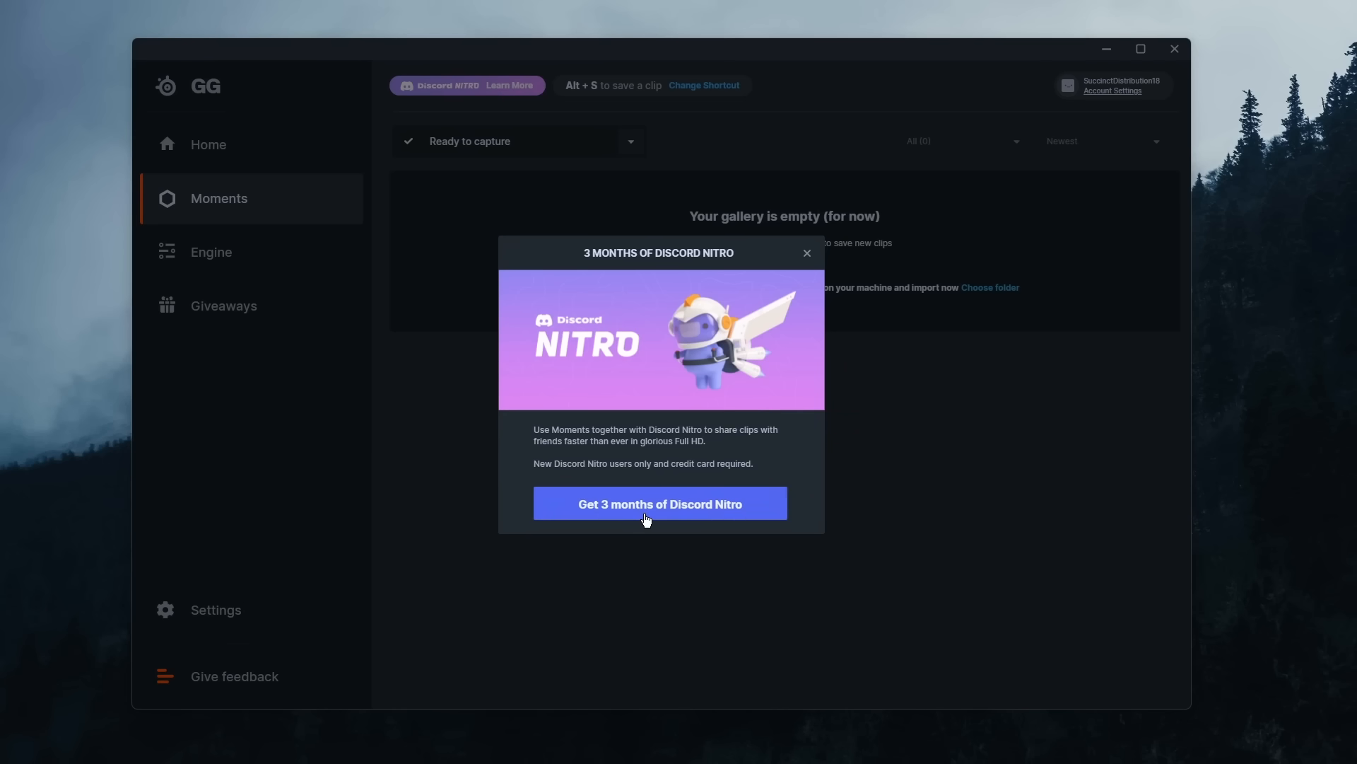
pyautogui.moveTo(746, 326)
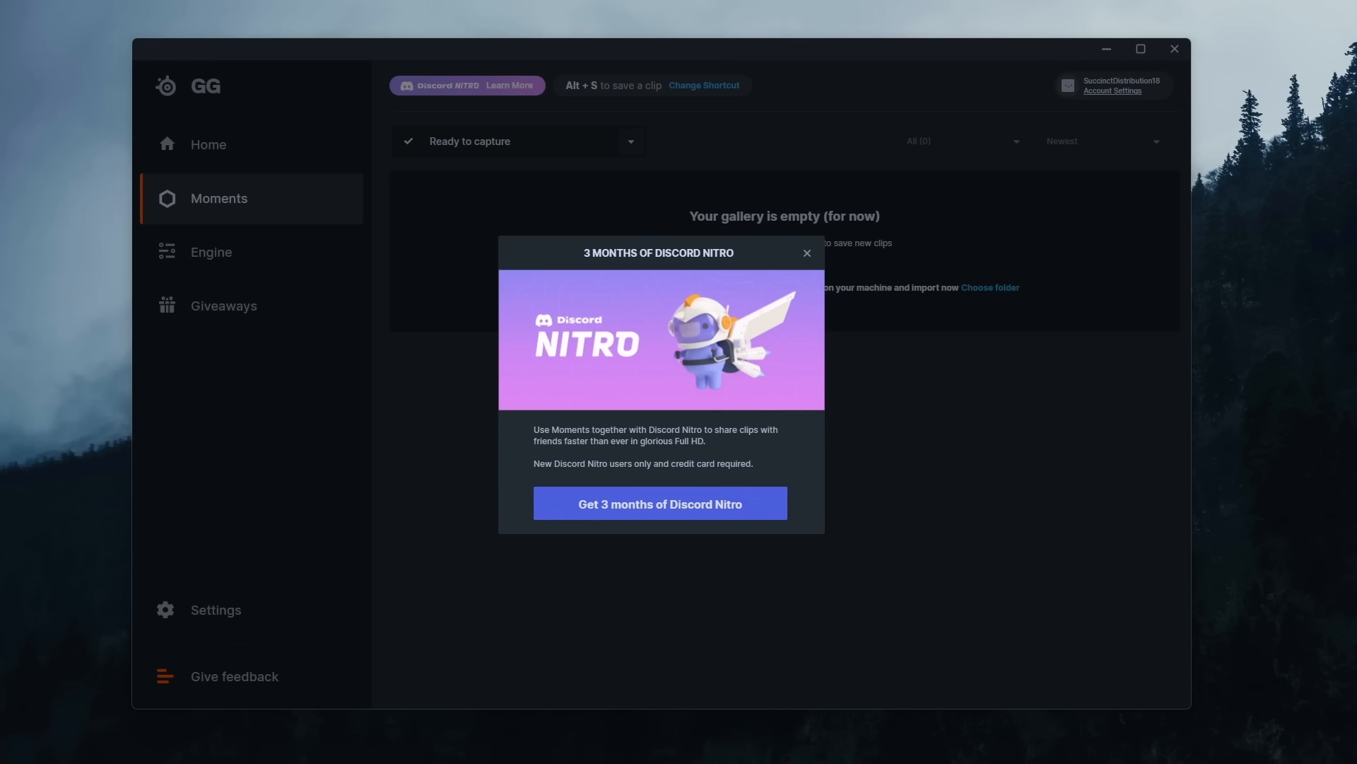
pyautogui.click(660, 503)
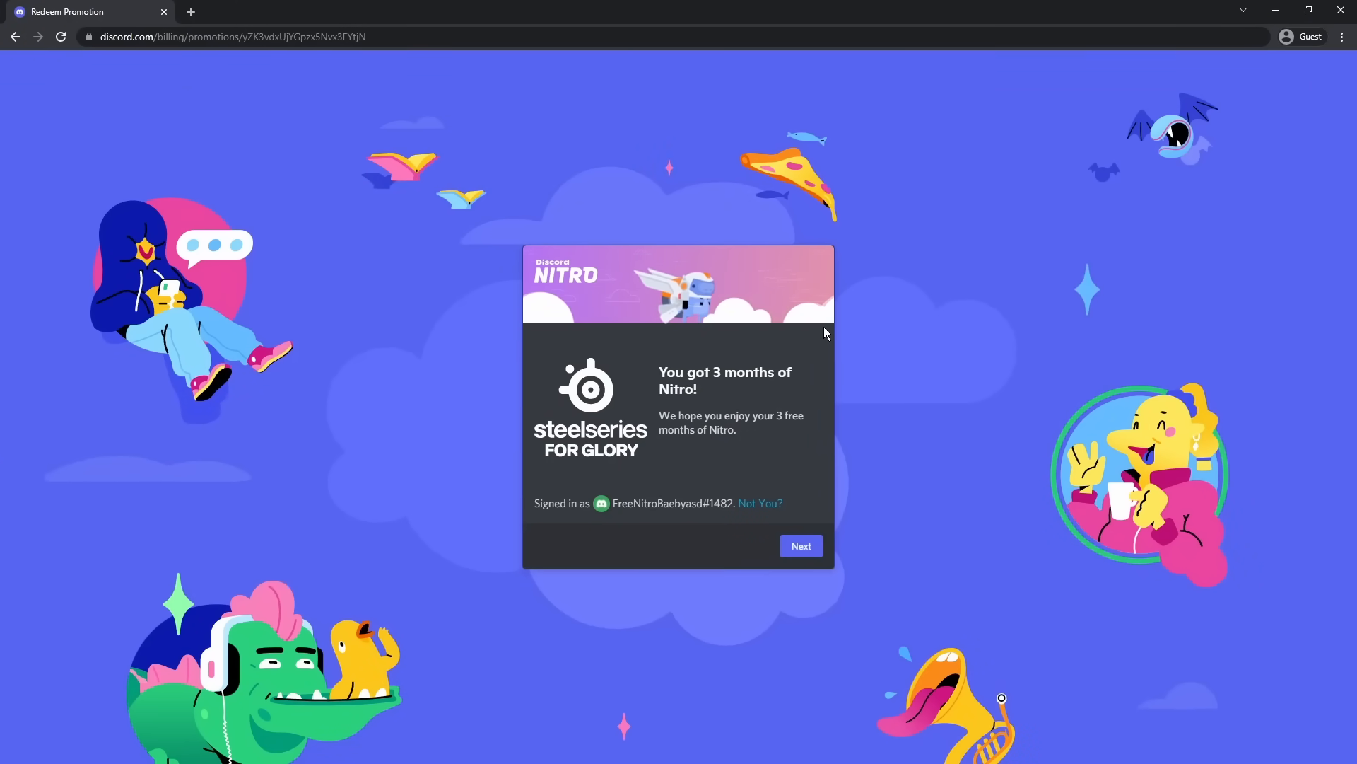
pyautogui.moveTo(720, 550)
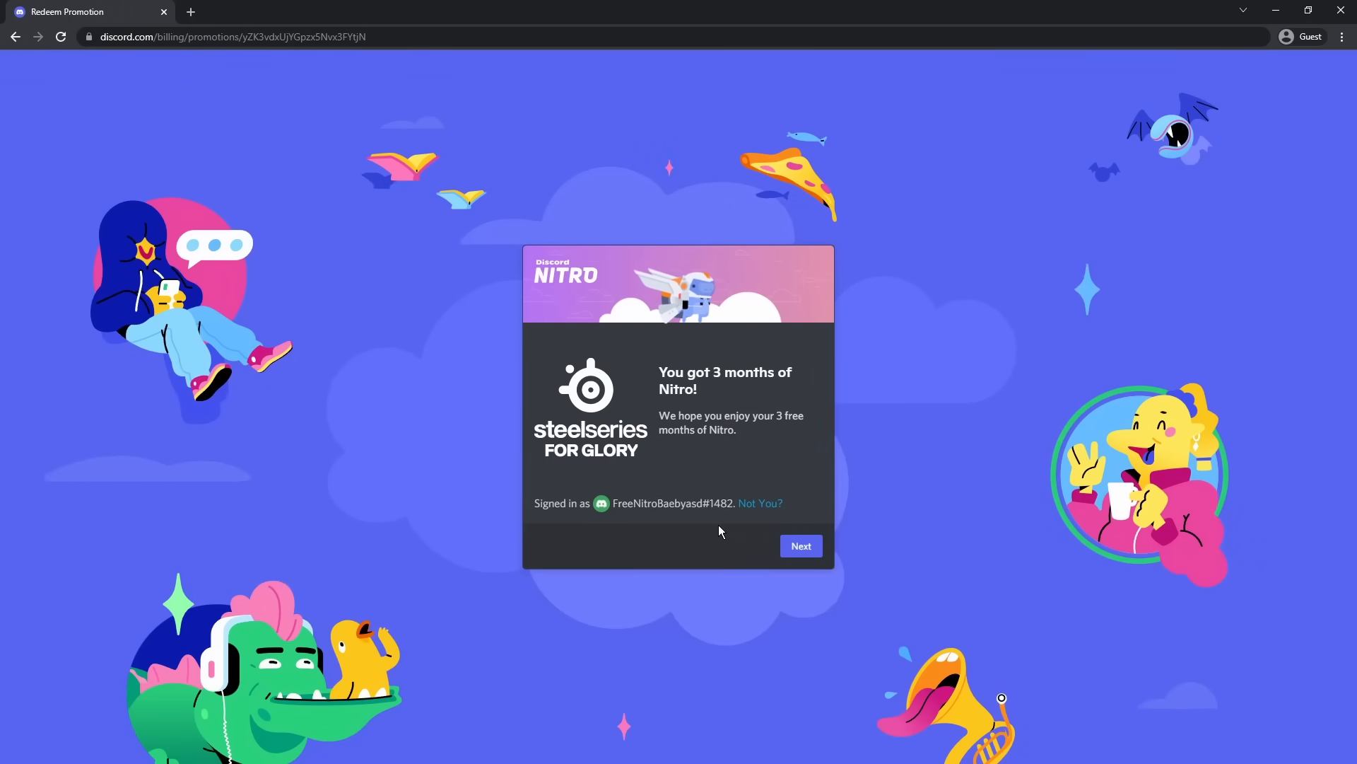
# - Continue past the promotion dialog and expand Select Payment Type on the $0.00 review page
pyautogui.click(800, 546)
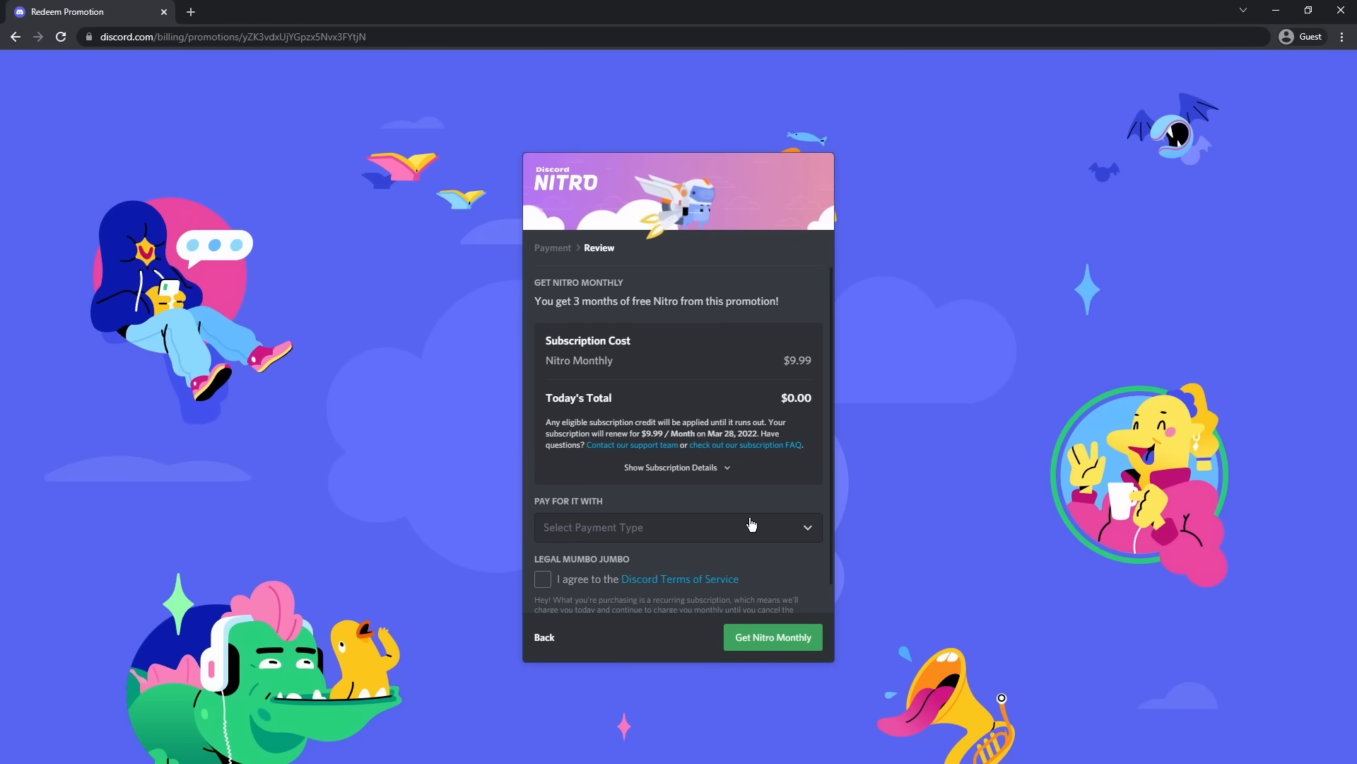
pyautogui.moveTo(744, 529)
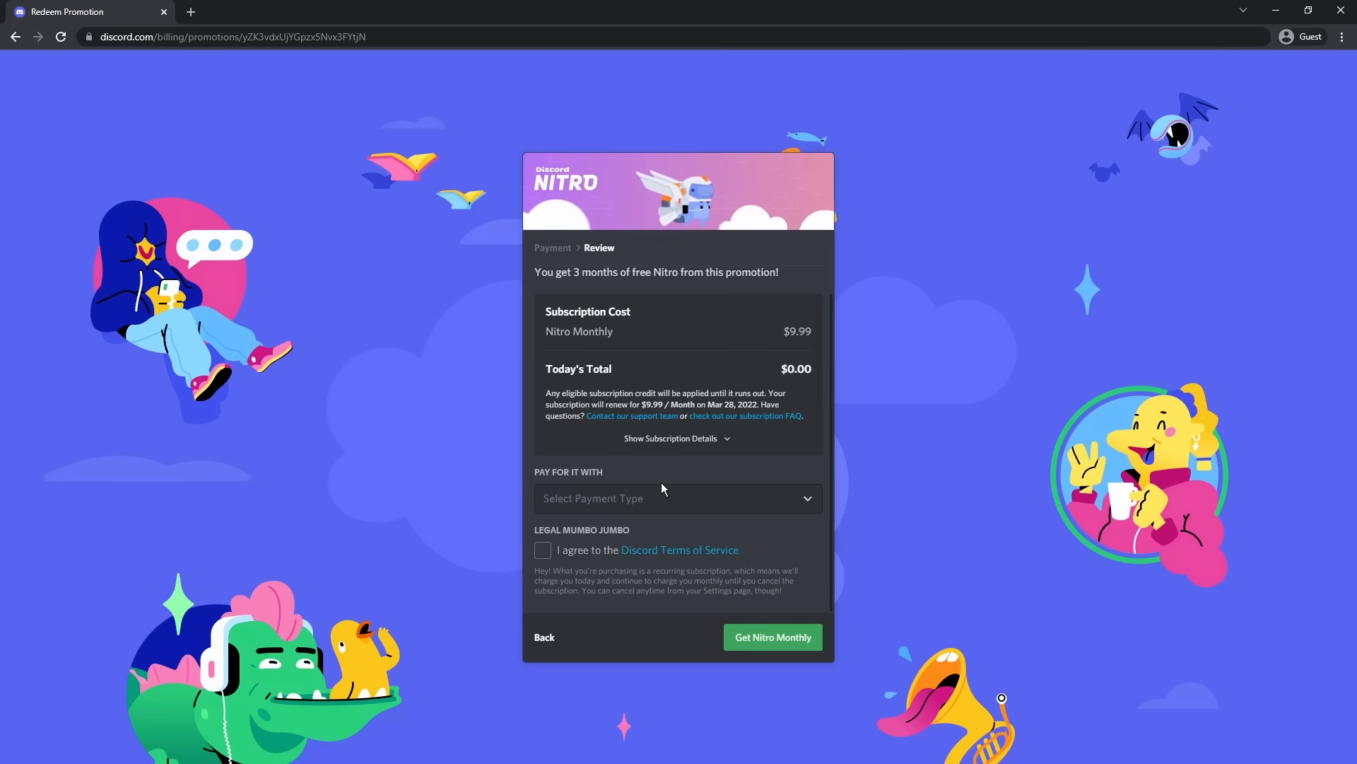
pyautogui.moveTo(653, 504)
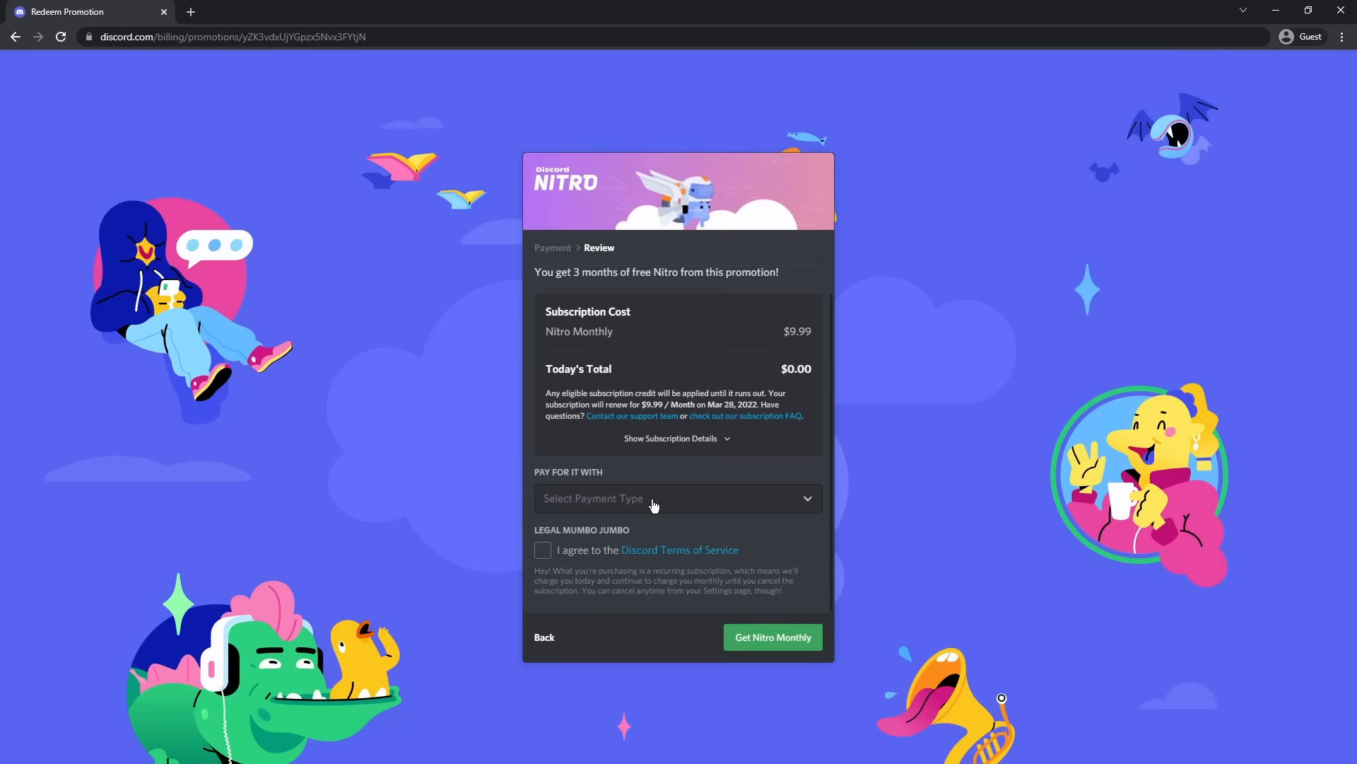
pyautogui.click(677, 498)
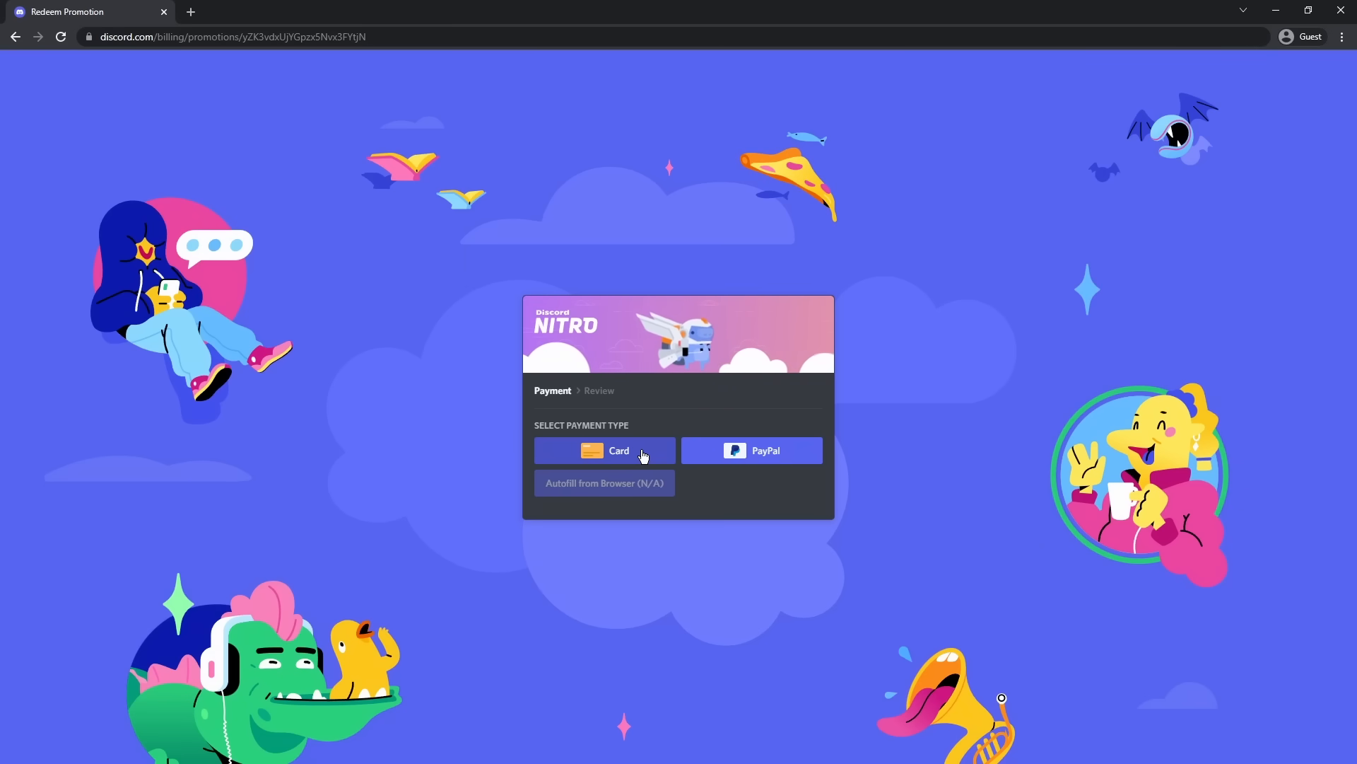
# - Attach a PayPal payment method and return to the $0.00 Nitro review page
pyautogui.click(605, 451)
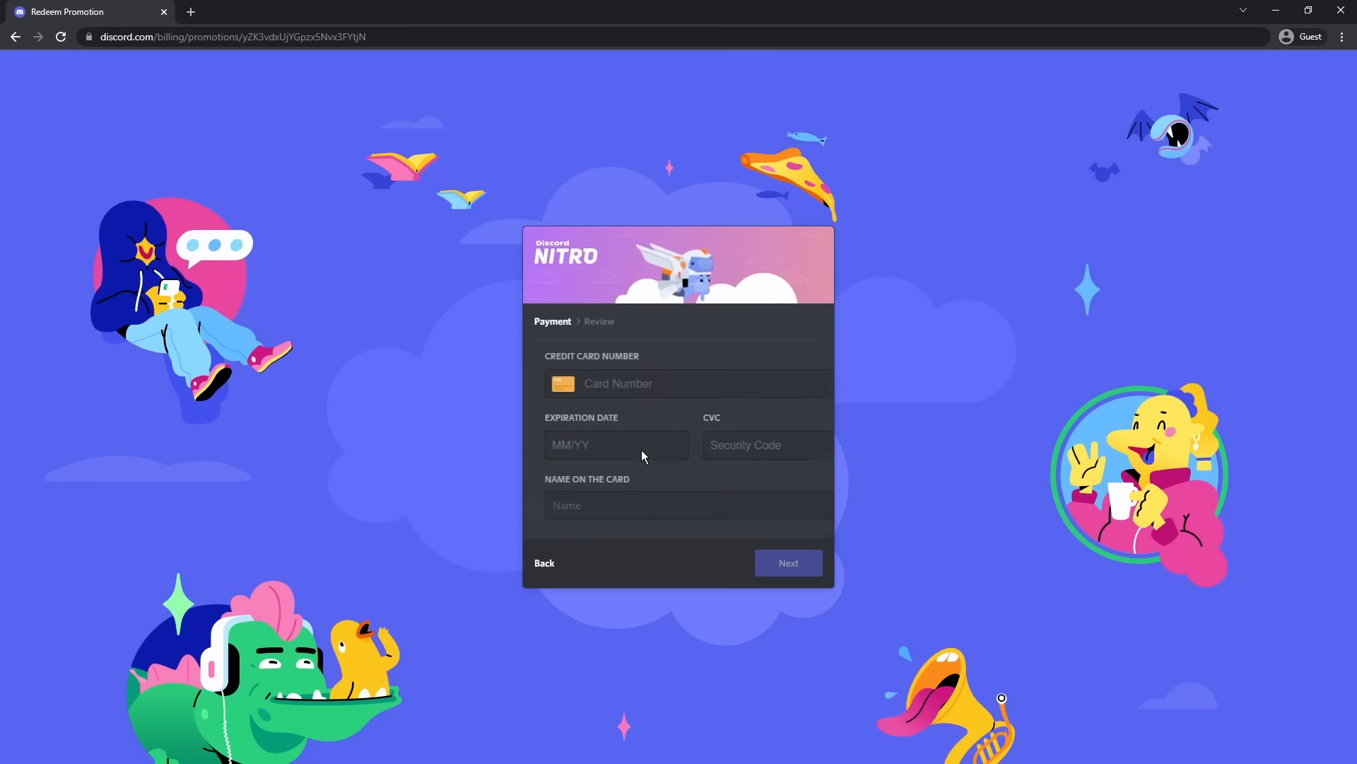
pyautogui.click(789, 562)
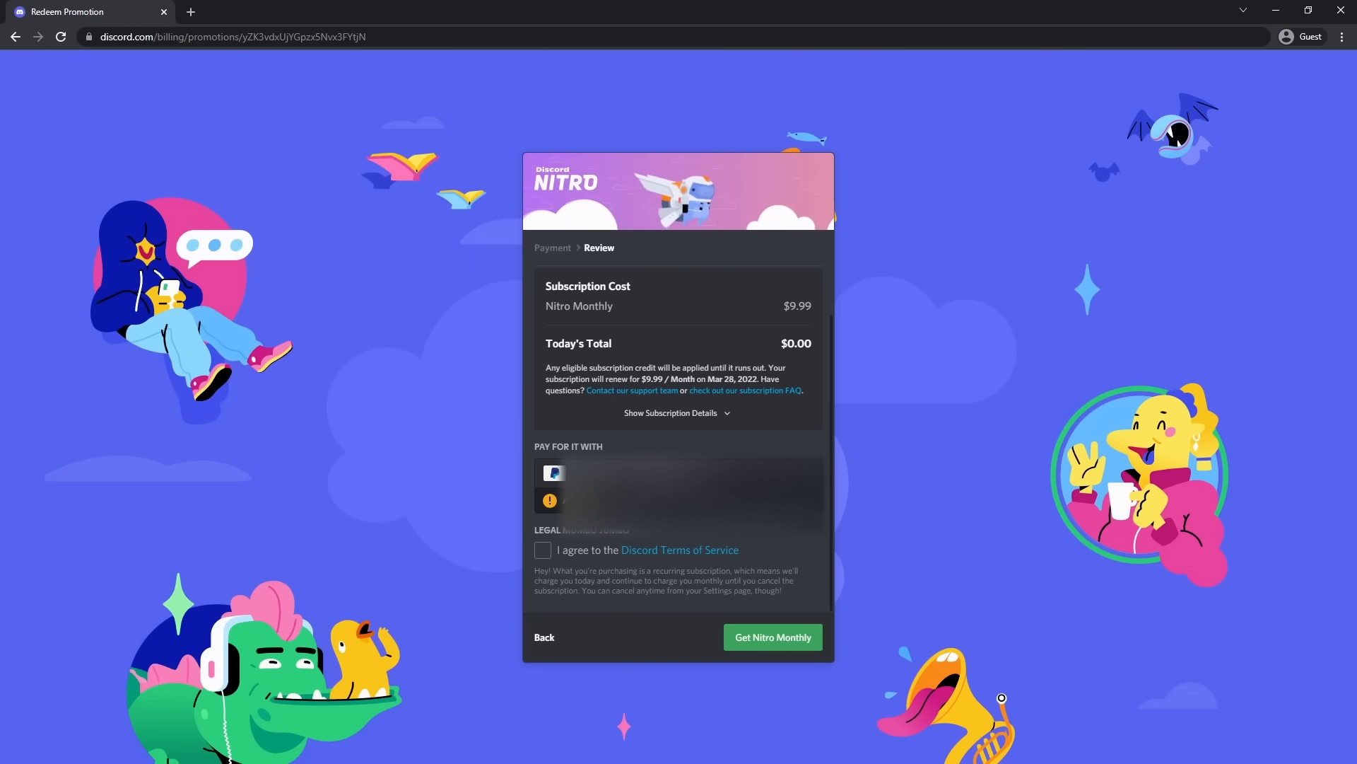
# - Agree to the Terms of Service, activate Nitro Monthly, and head to discord.com
pyautogui.click(543, 548)
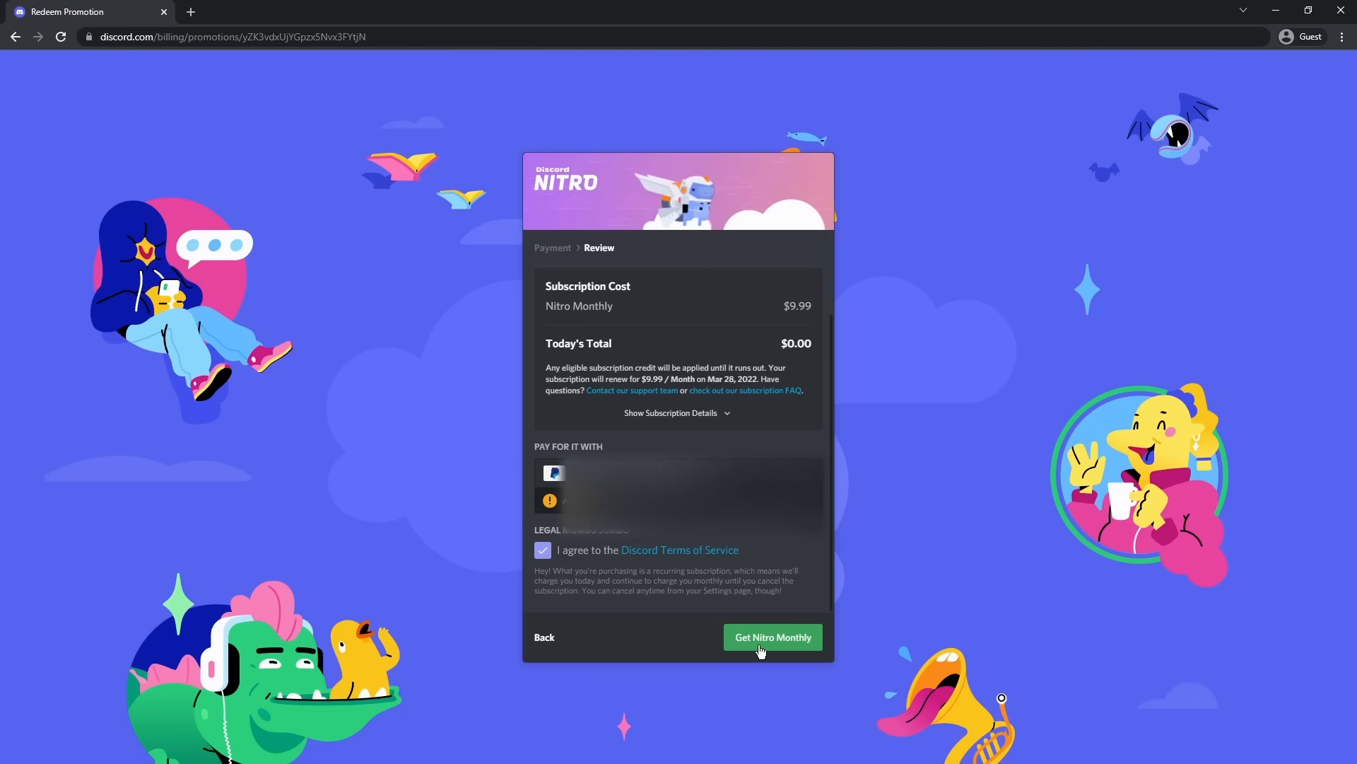
pyautogui.click(773, 637)
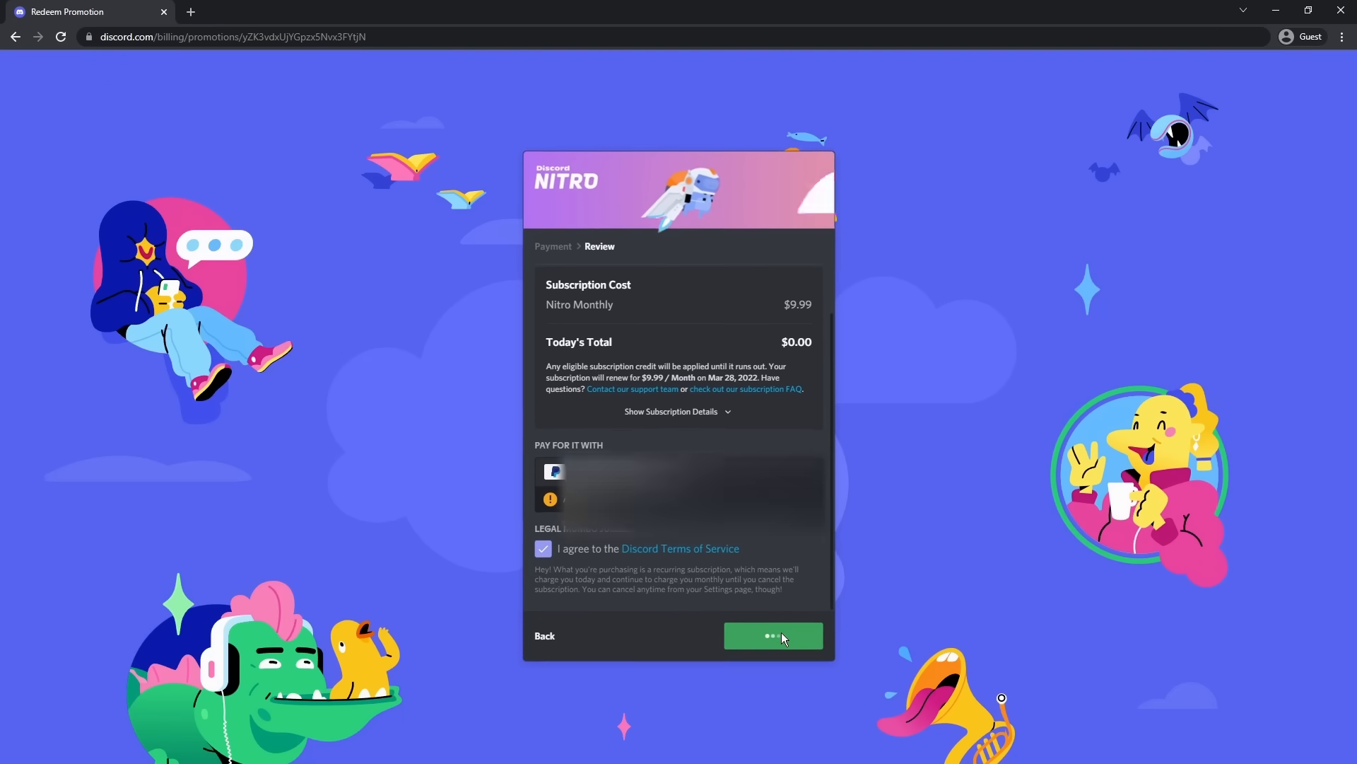
pyautogui.click(772, 636)
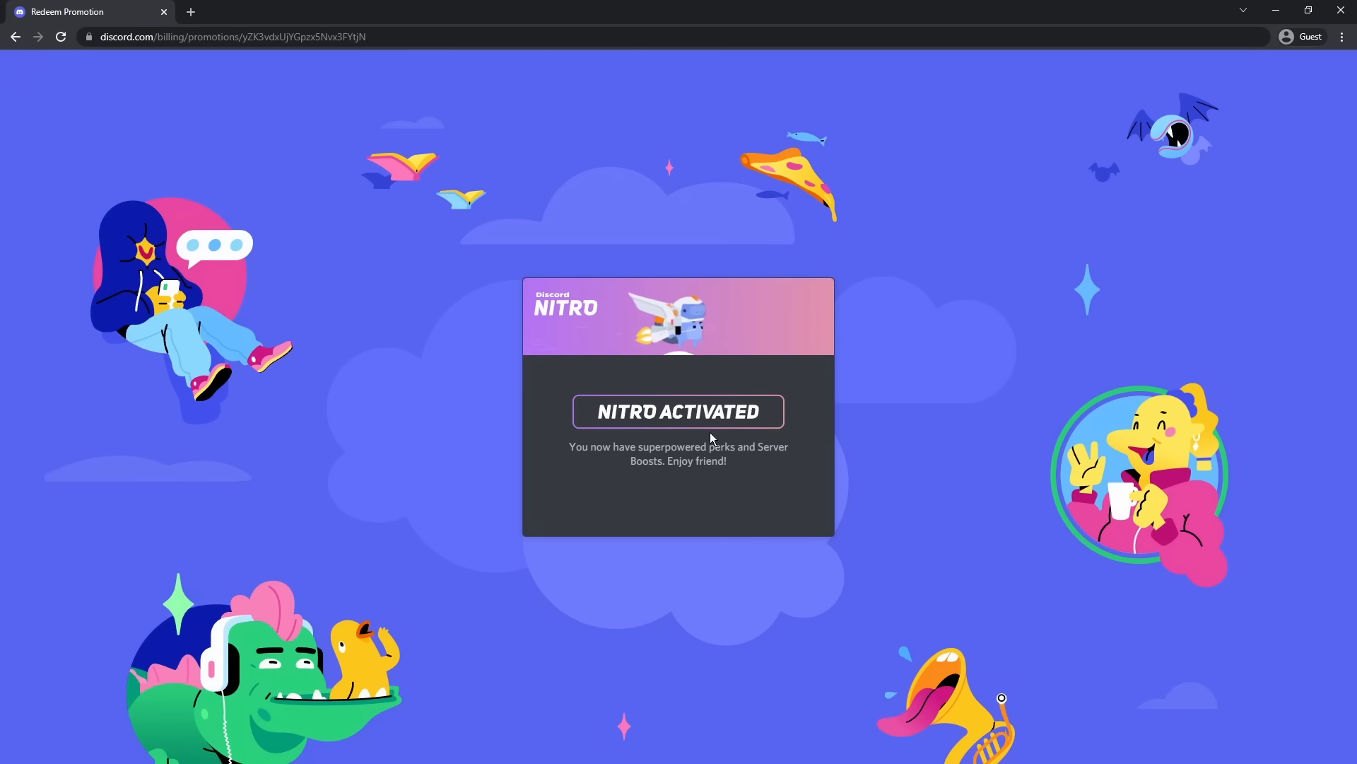
pyautogui.write('discord.com')
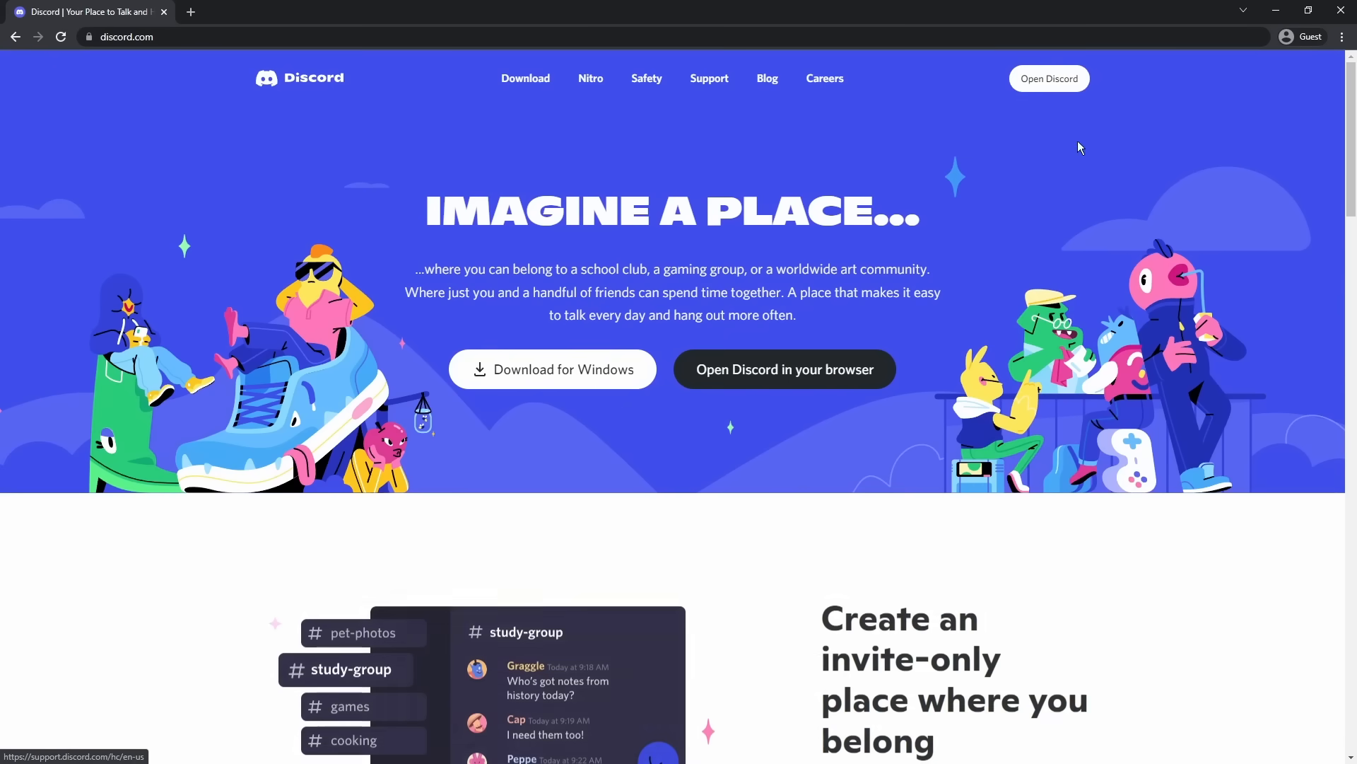
# - Cancel the Nitro Monthly subscription from Subscriptions, confirming past the perks list so access ends Mar 28, 2022
pyautogui.click(783, 369)
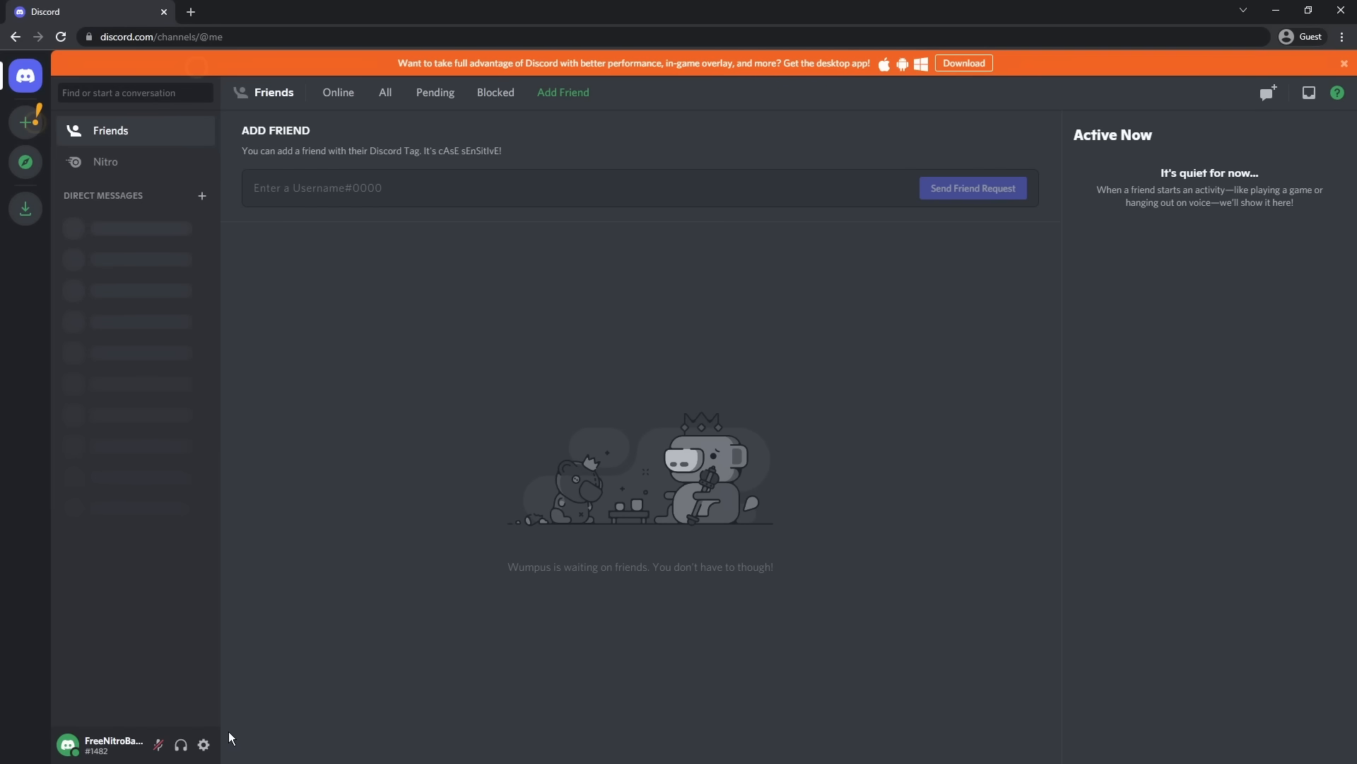
pyautogui.moveTo(204, 744)
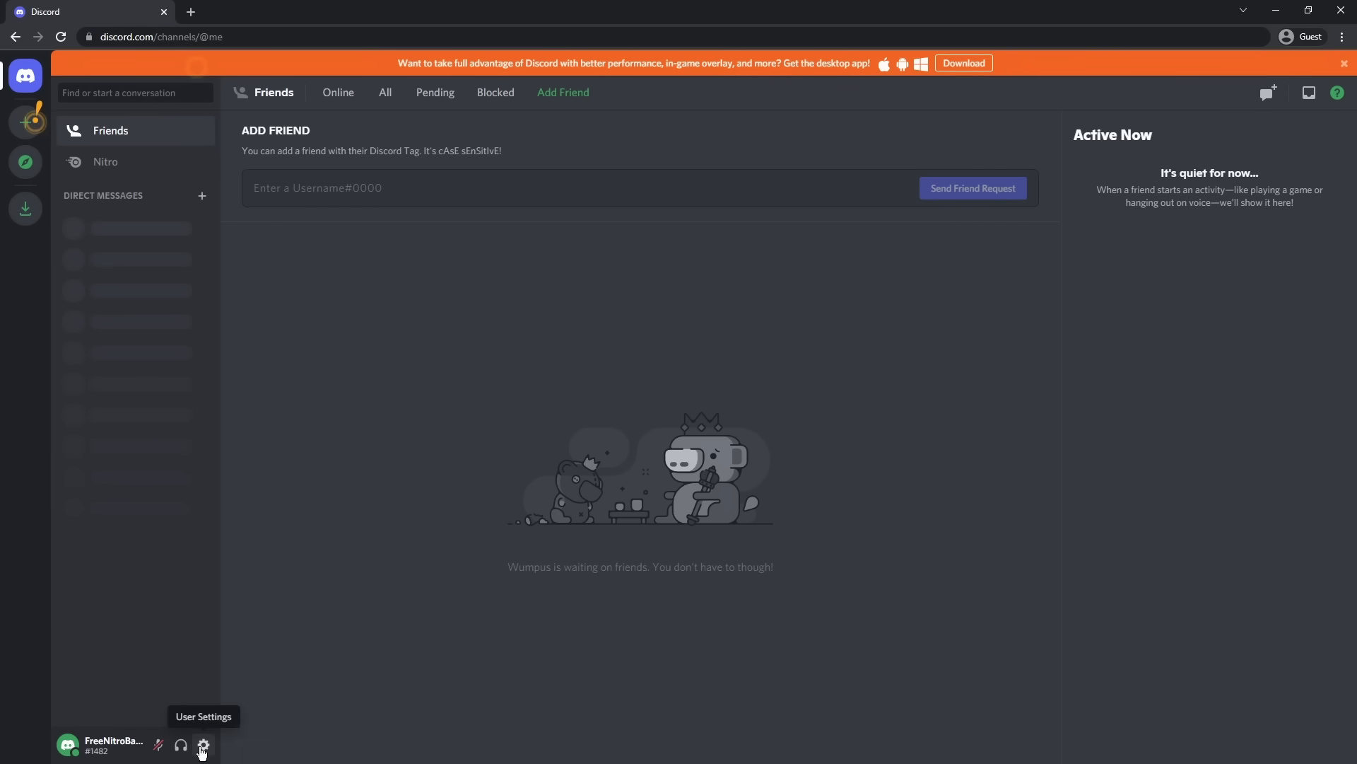
pyautogui.click(204, 745)
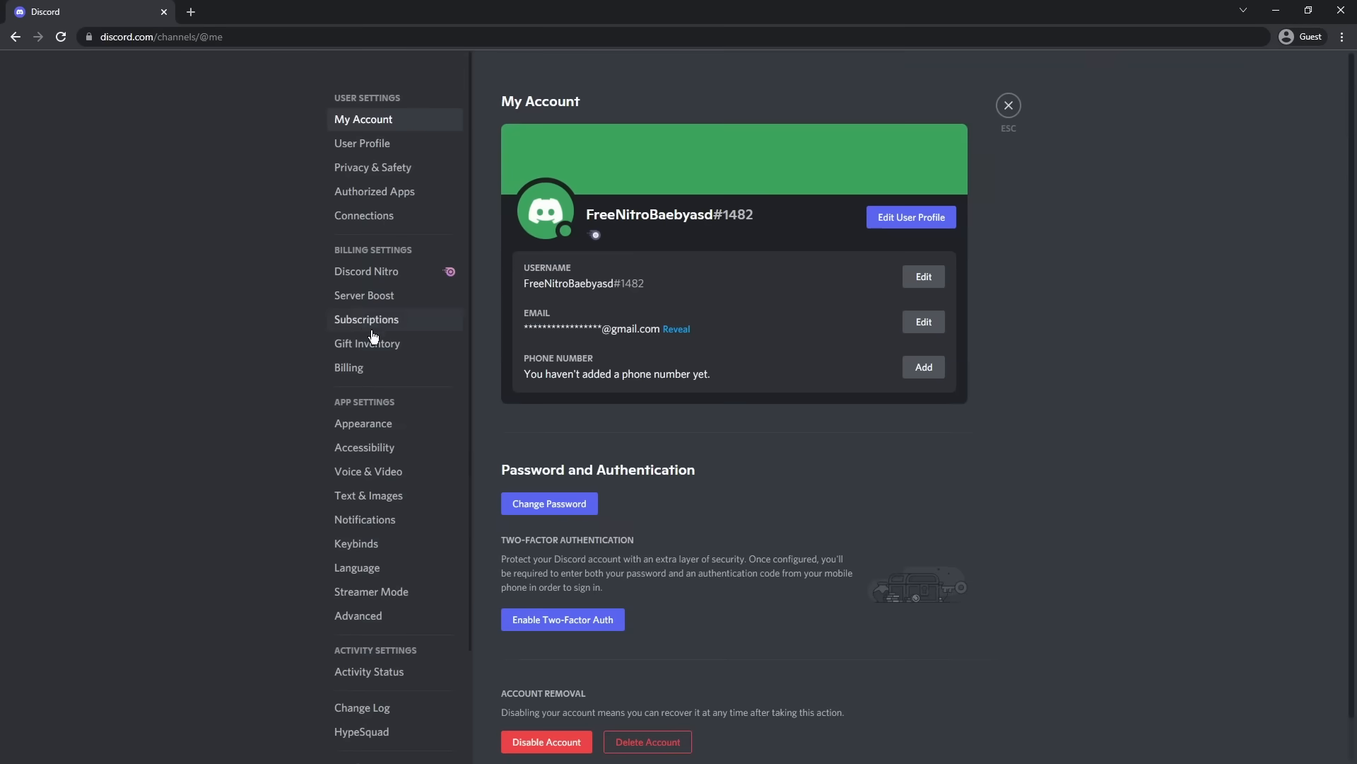
pyautogui.click(367, 320)
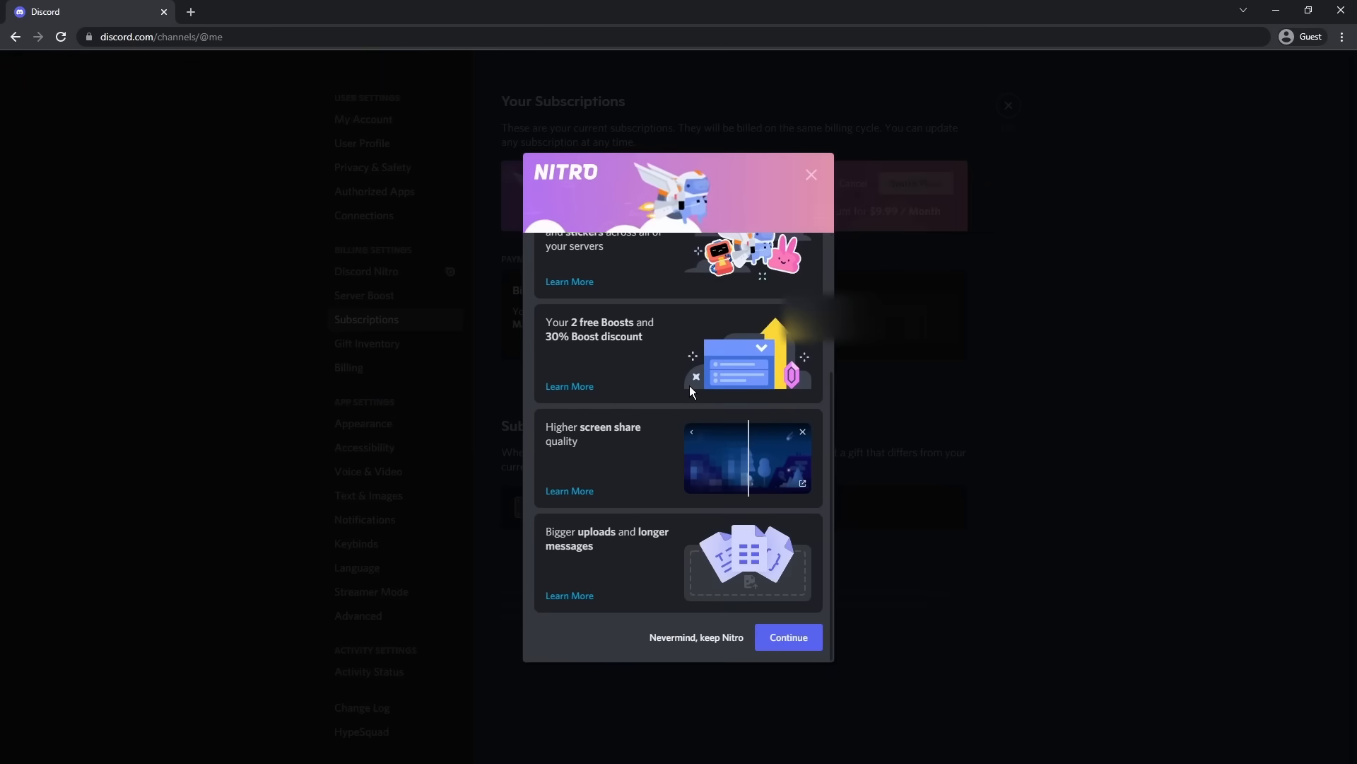
pyautogui.click(789, 636)
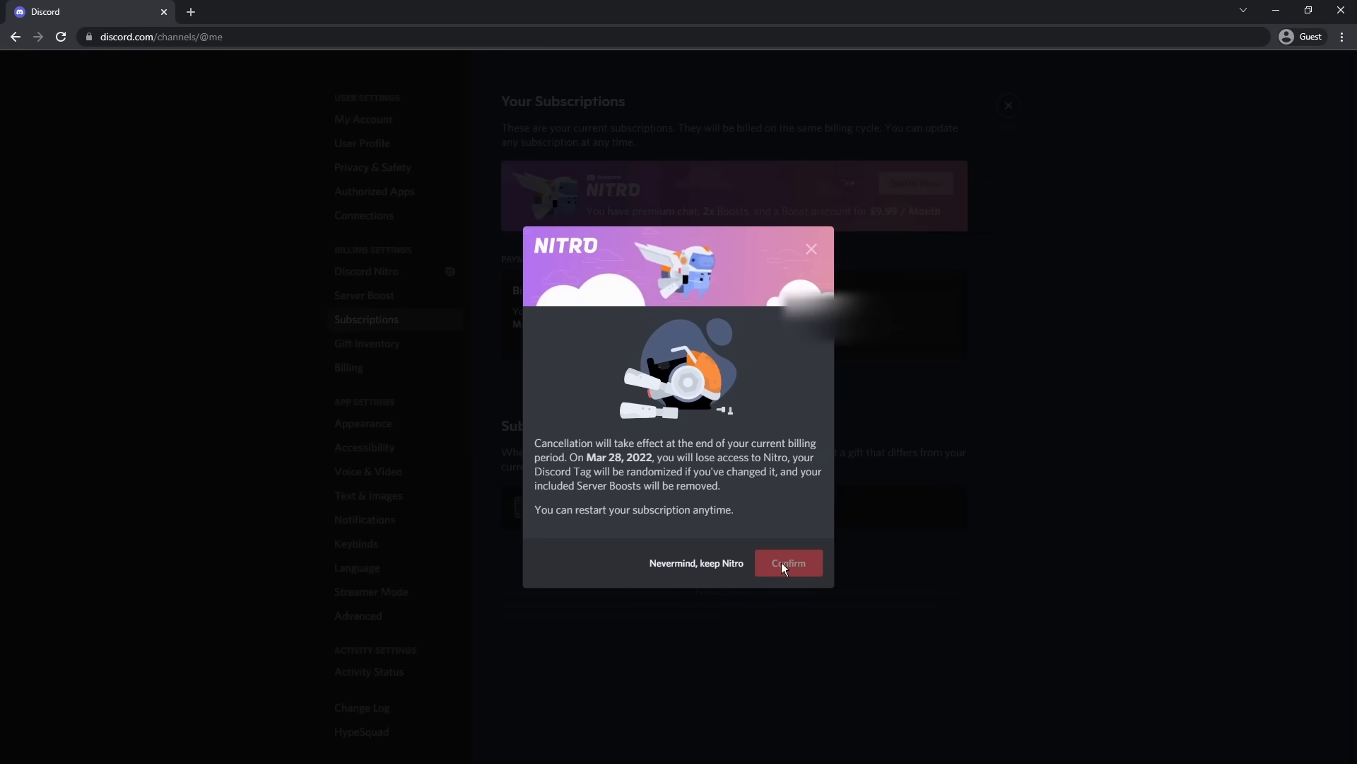
pyautogui.click(789, 563)
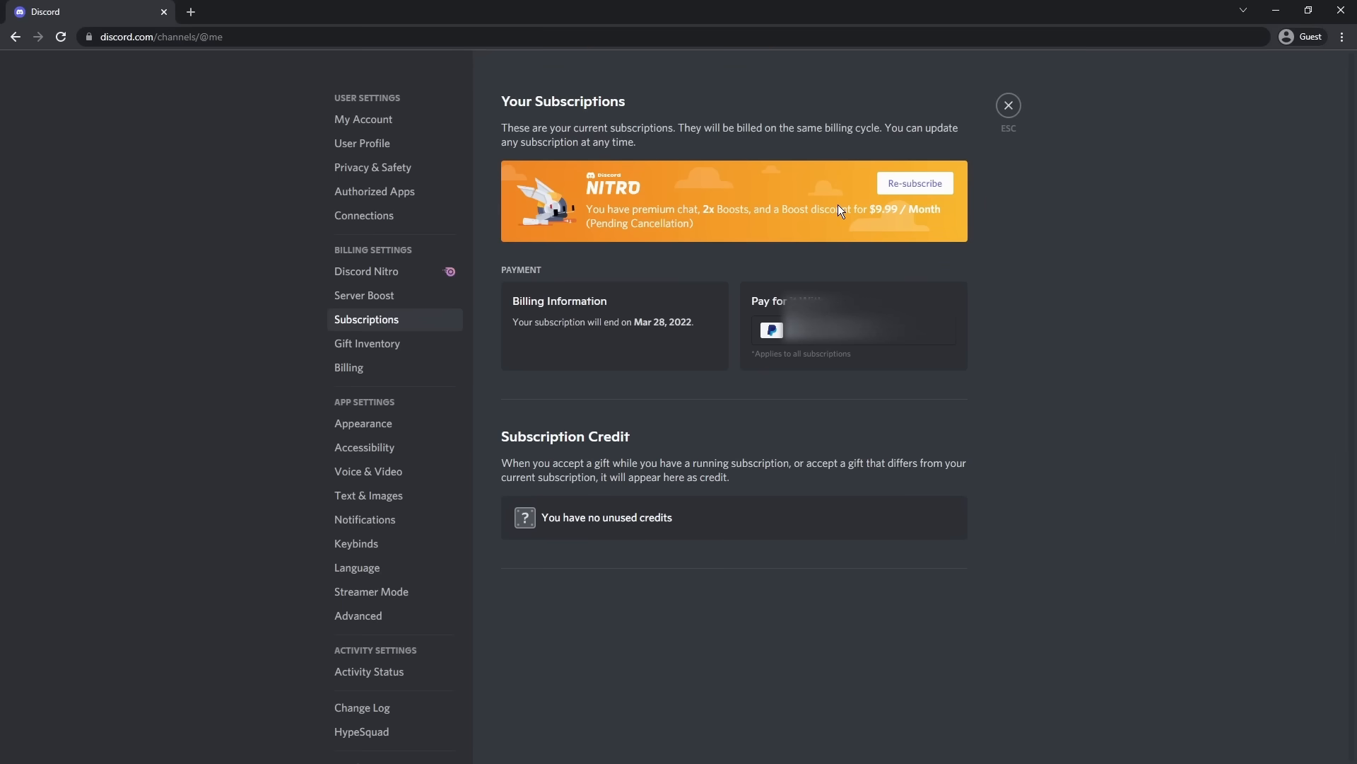
pyautogui.moveTo(633, 339)
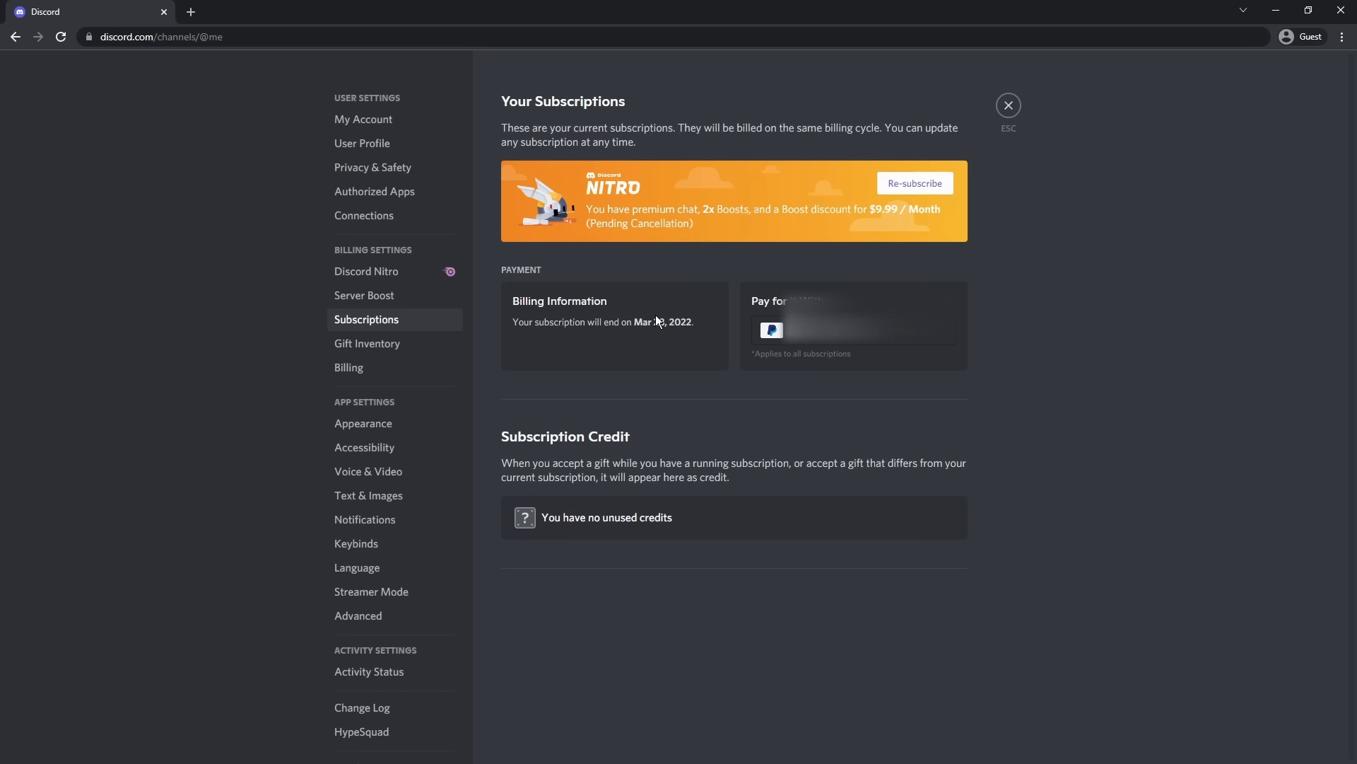
pyautogui.moveTo(665, 323)
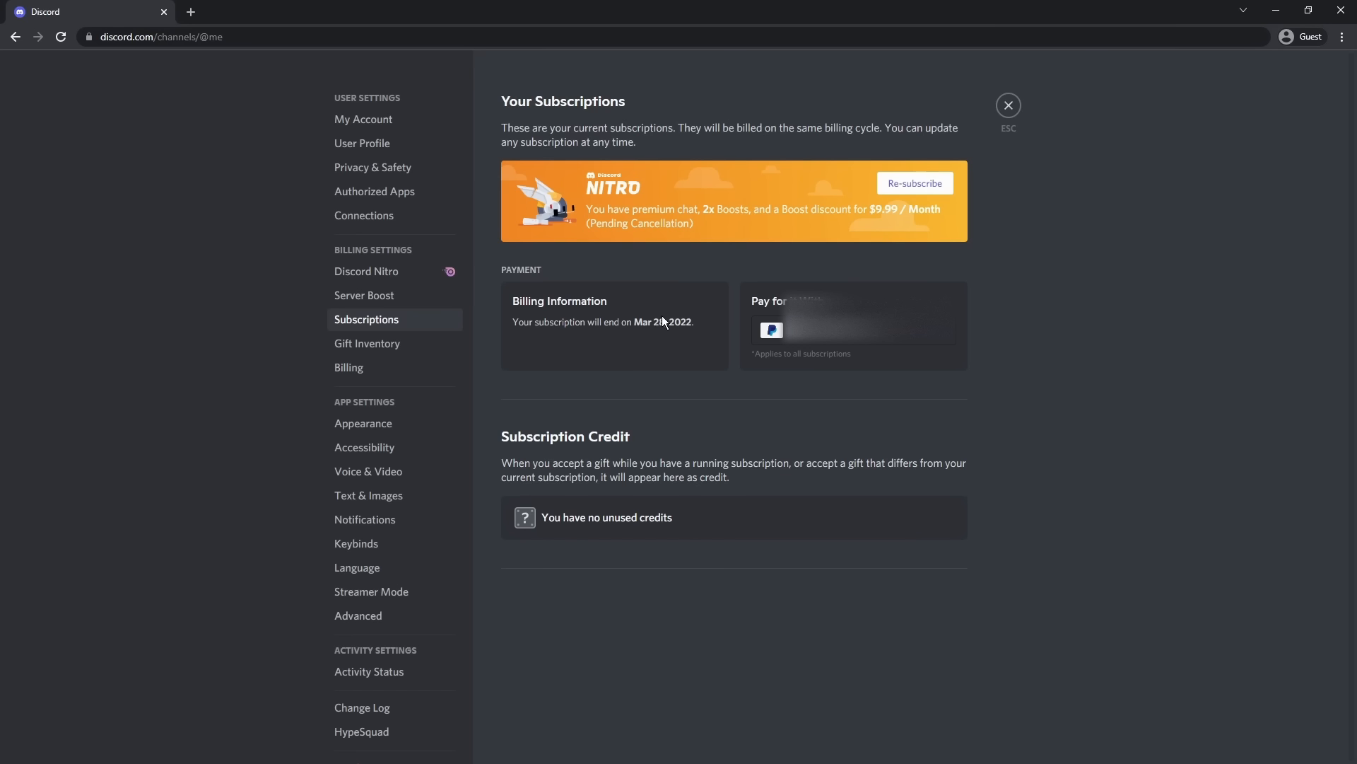
pyautogui.moveTo(630, 269)
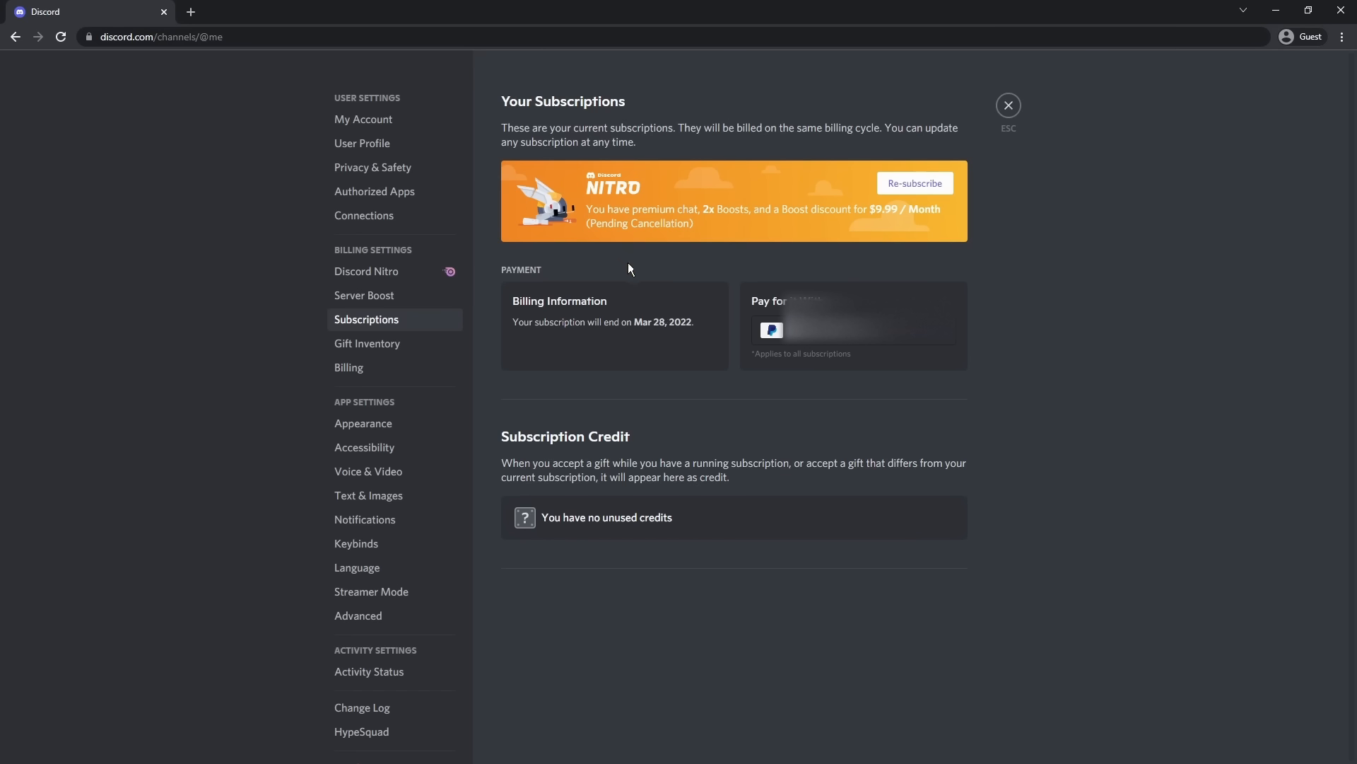
pyautogui.moveTo(799, 212)
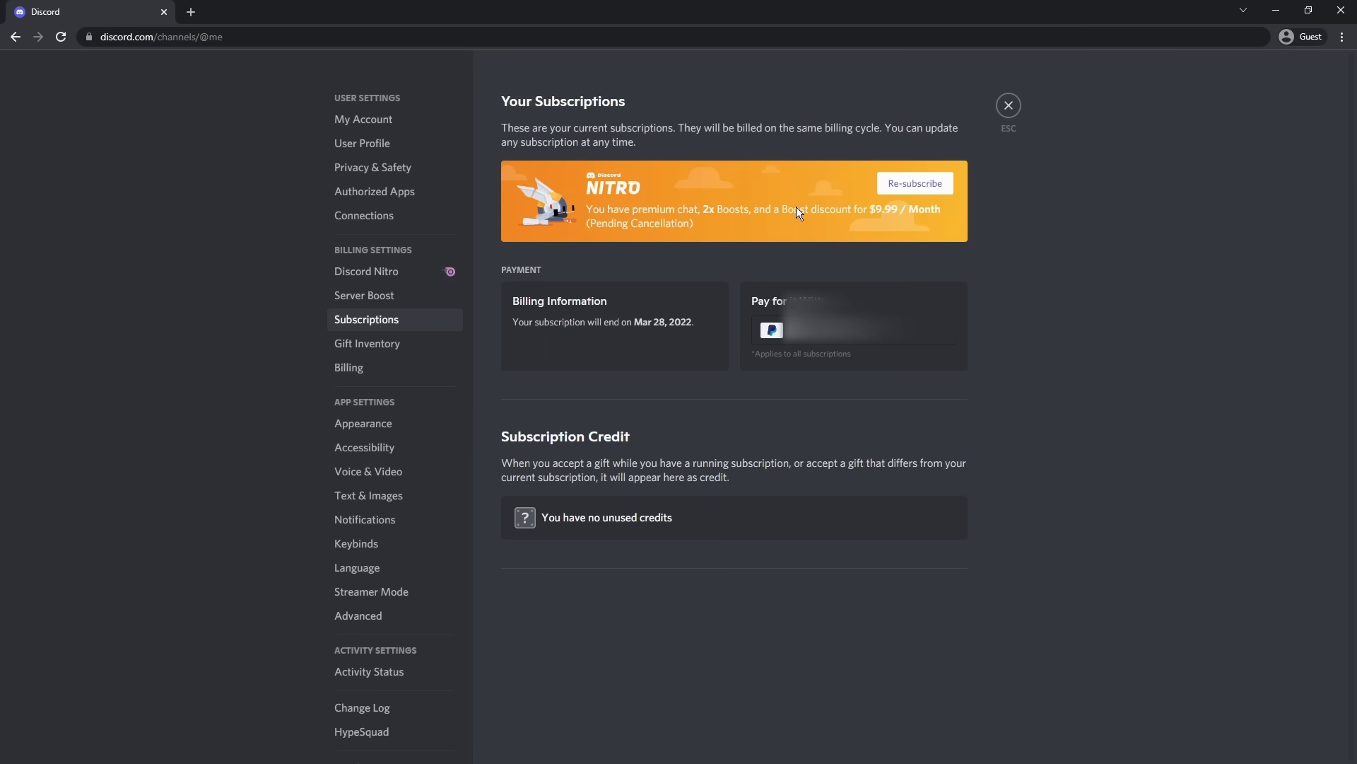
pyautogui.moveTo(720, 183)
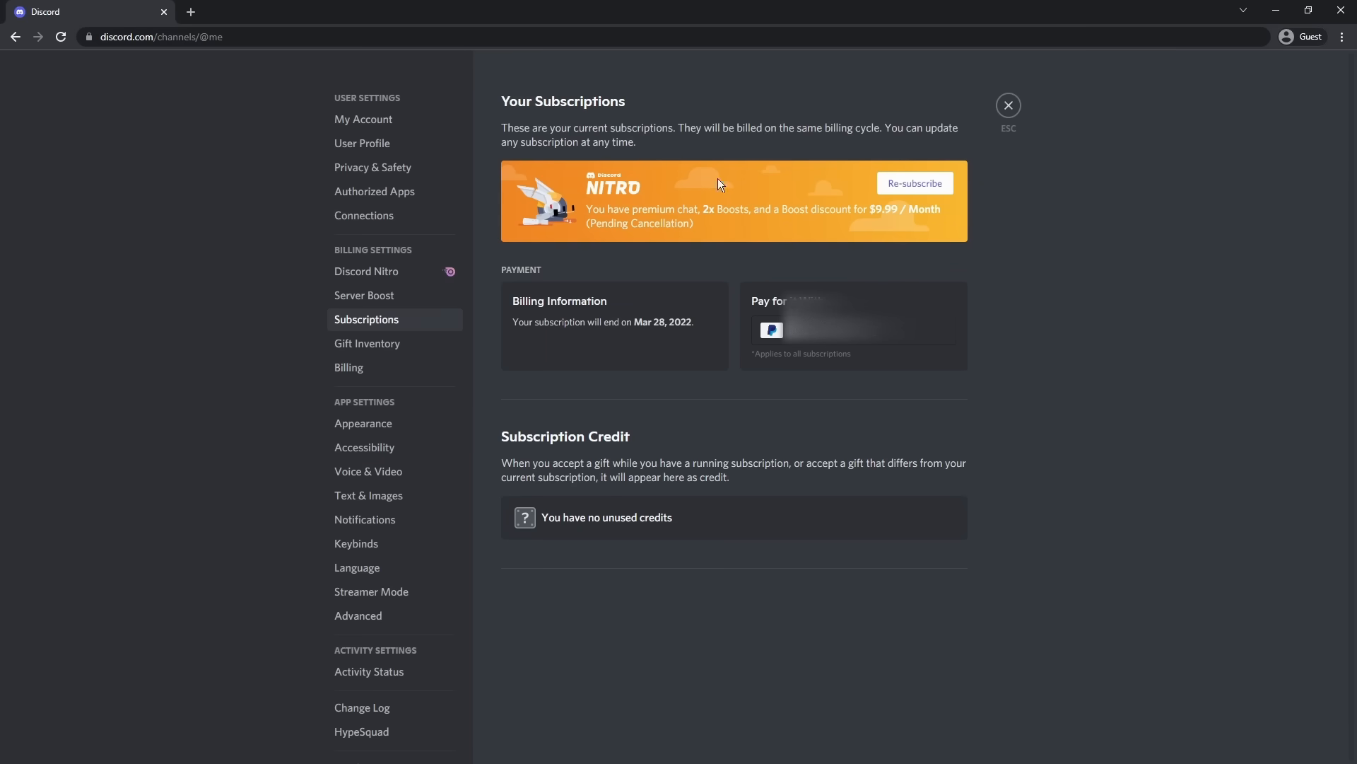
# - Visit User Profile settings and dismiss the Change Avatar picker without changes
pyautogui.click(362, 143)
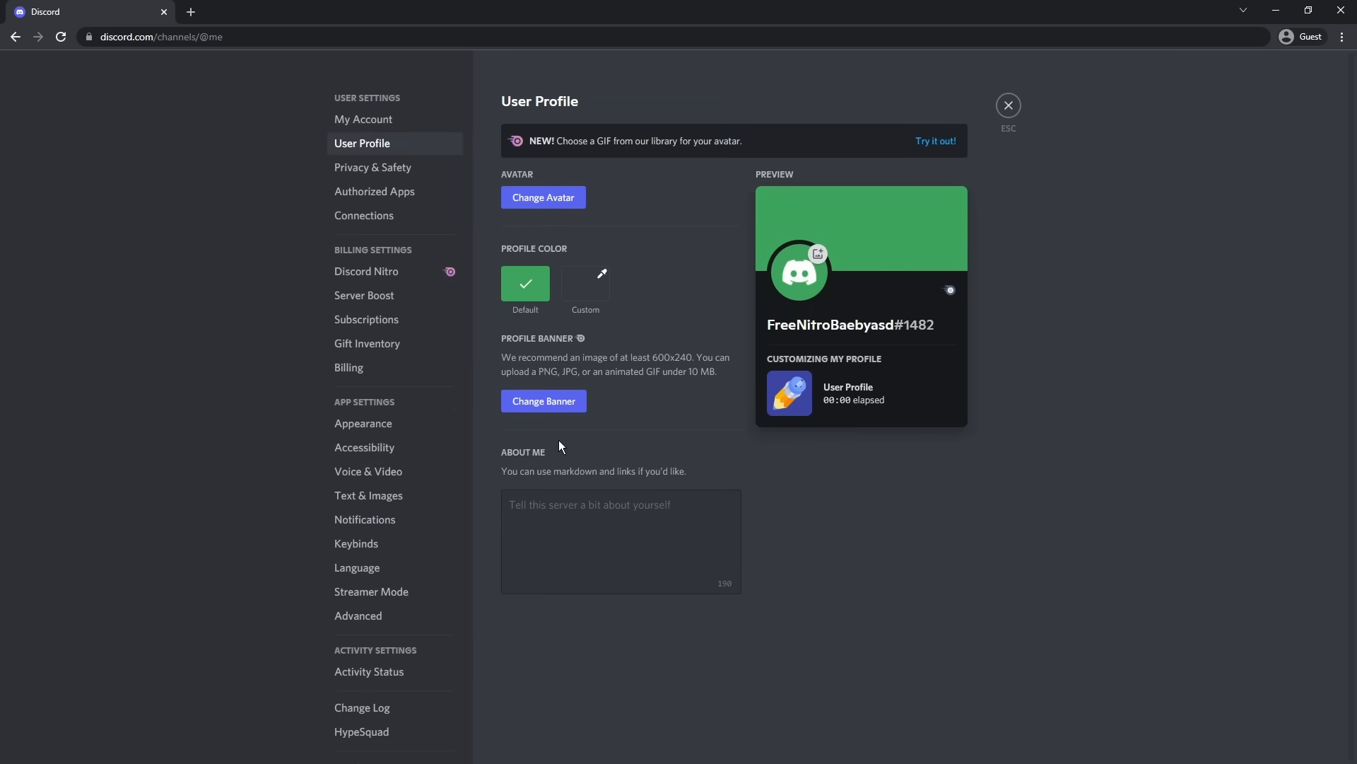
pyautogui.click(543, 196)
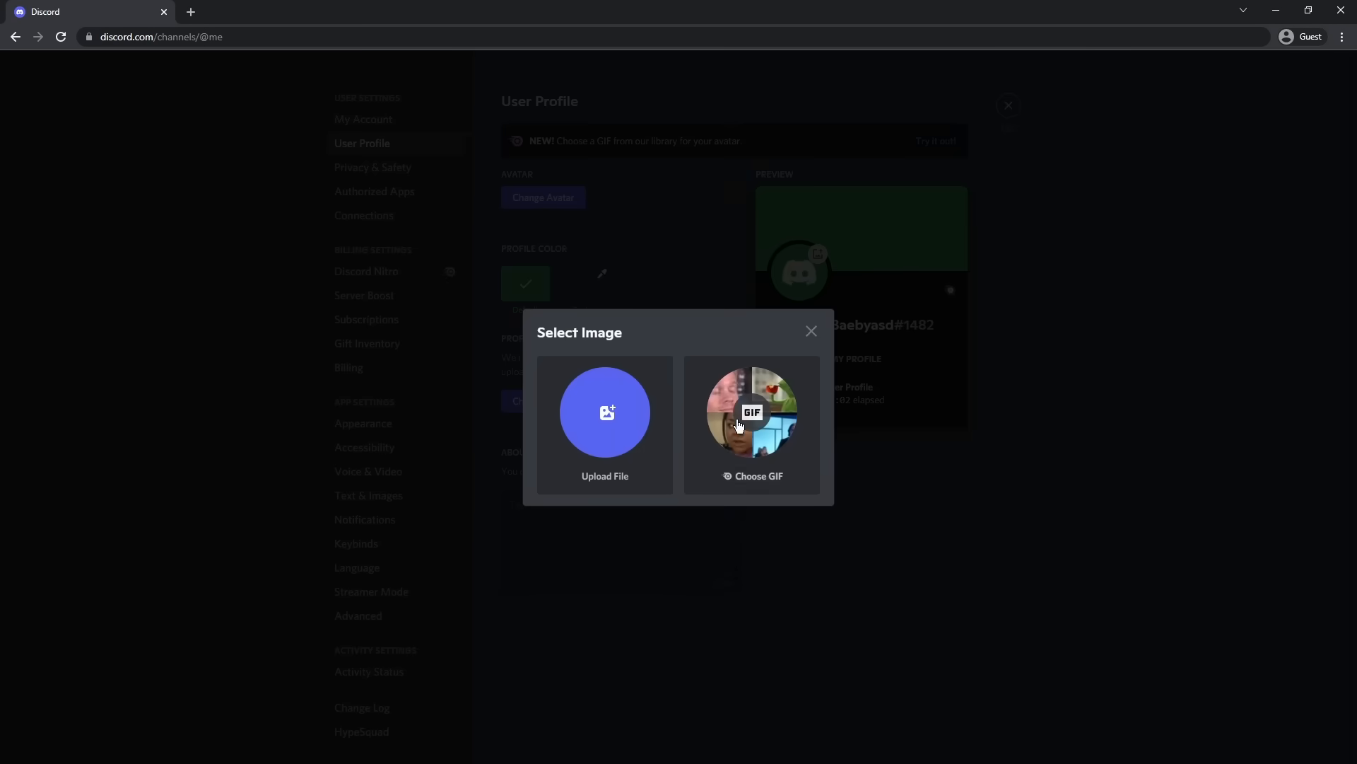
pyautogui.click(812, 331)
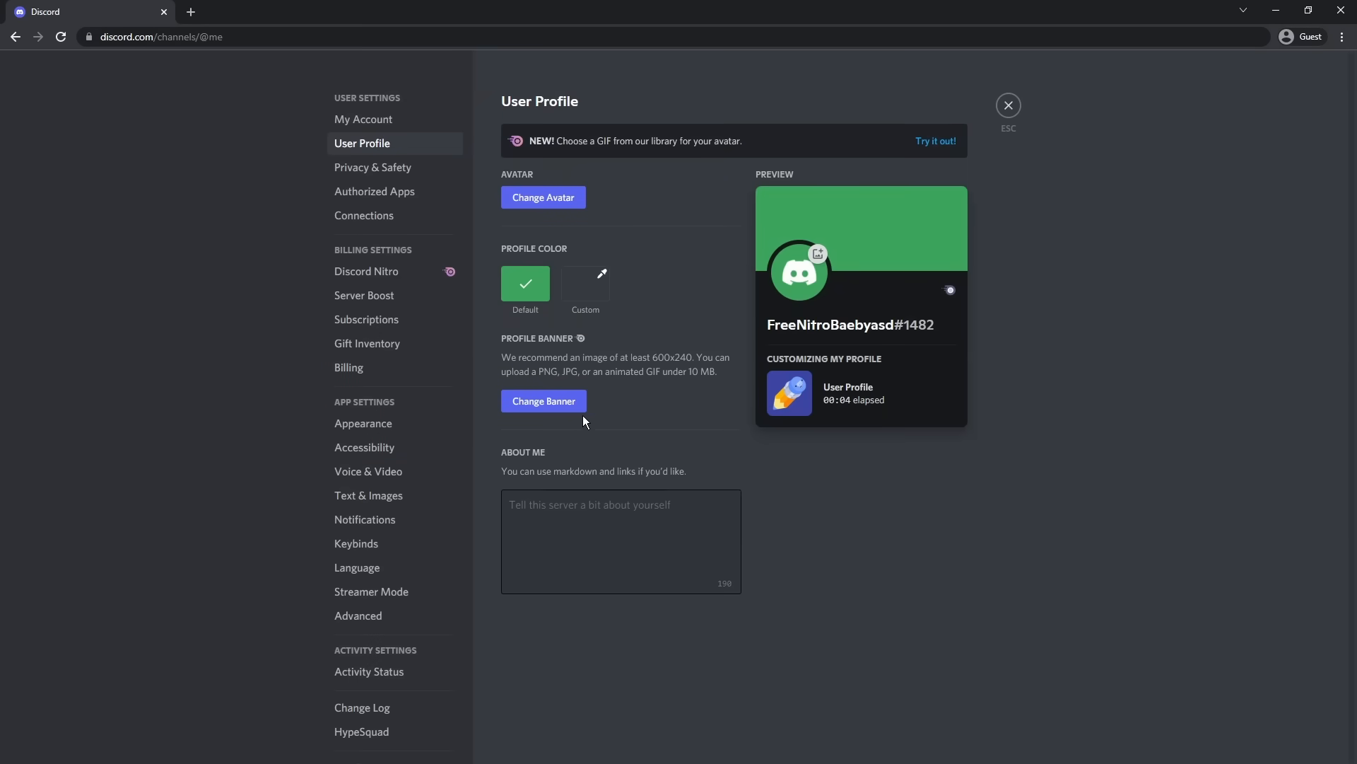
# - Check Server Boost, then land on Billing showing PayPal and the cancelled Nitro transaction
pyautogui.click(363, 294)
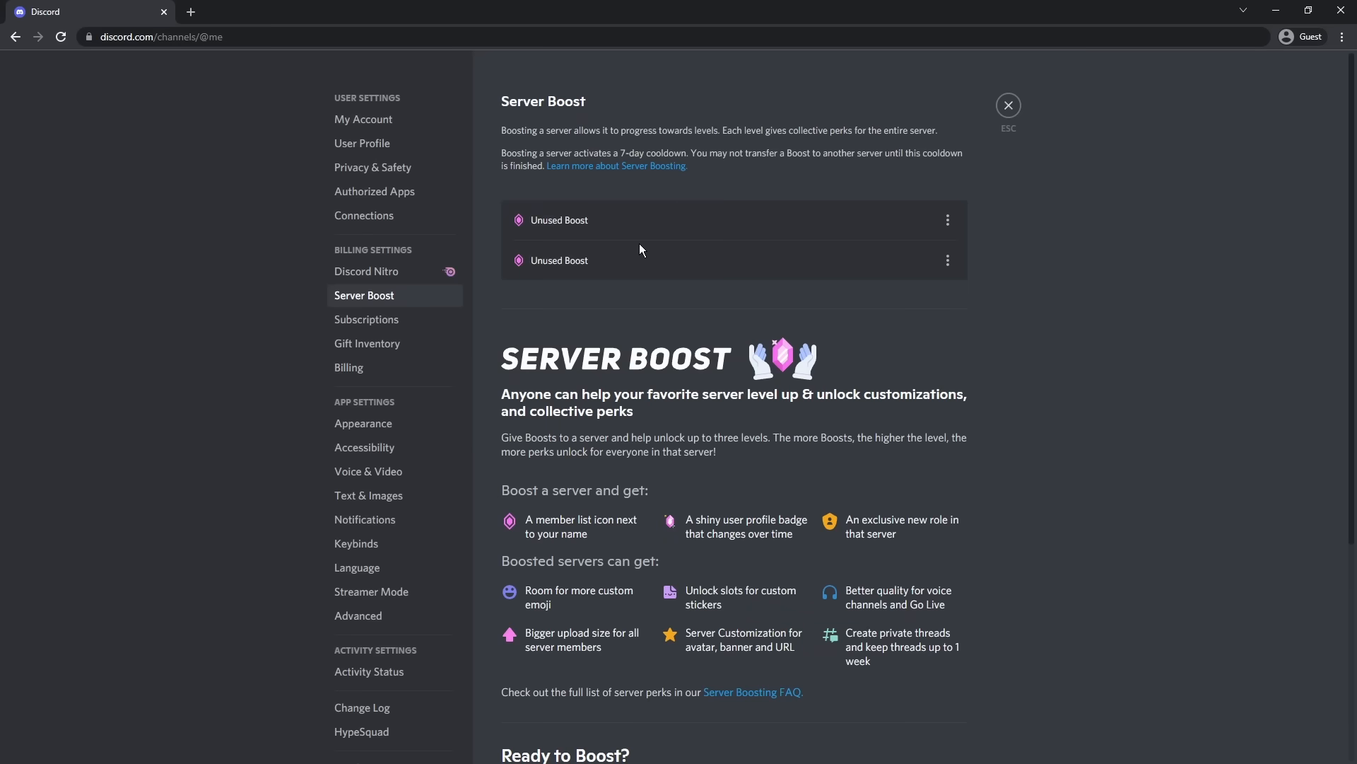
pyautogui.click(350, 367)
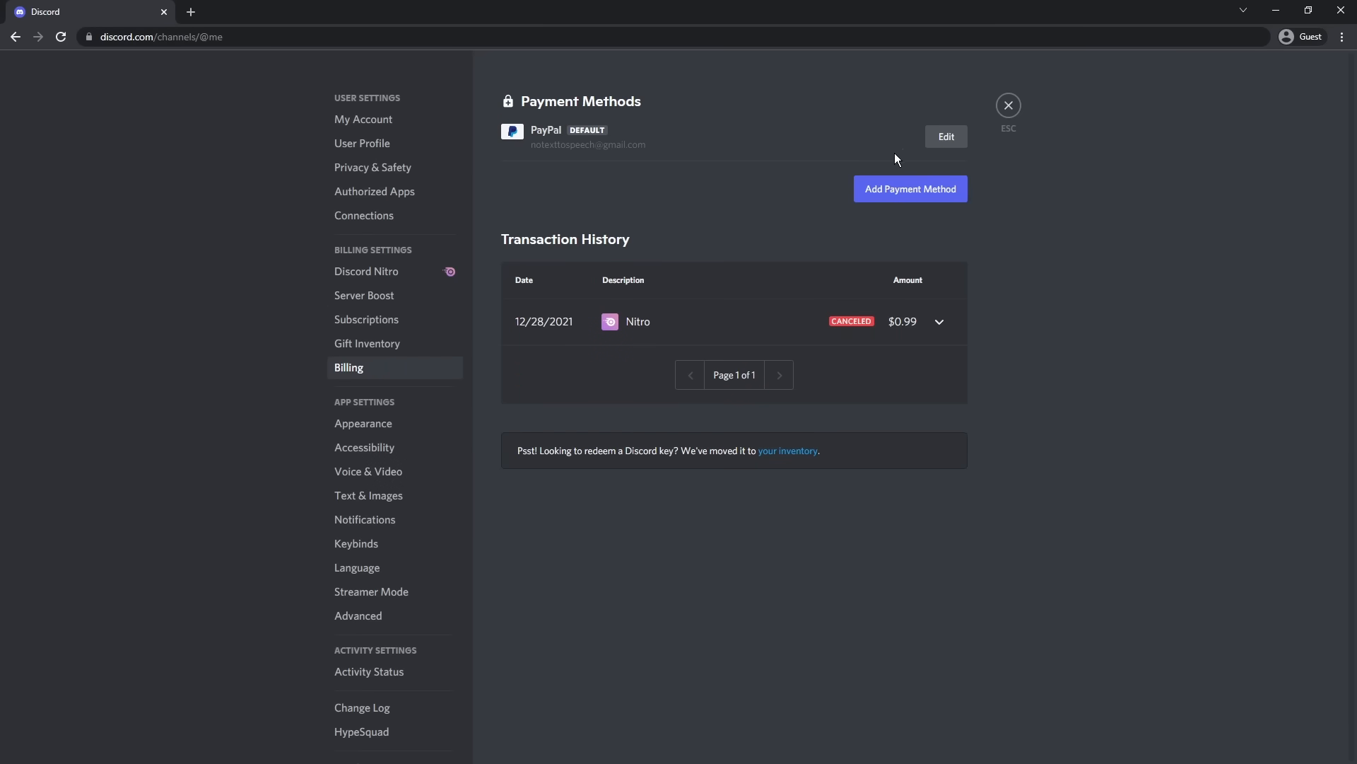
pyautogui.moveTo(370, 370)
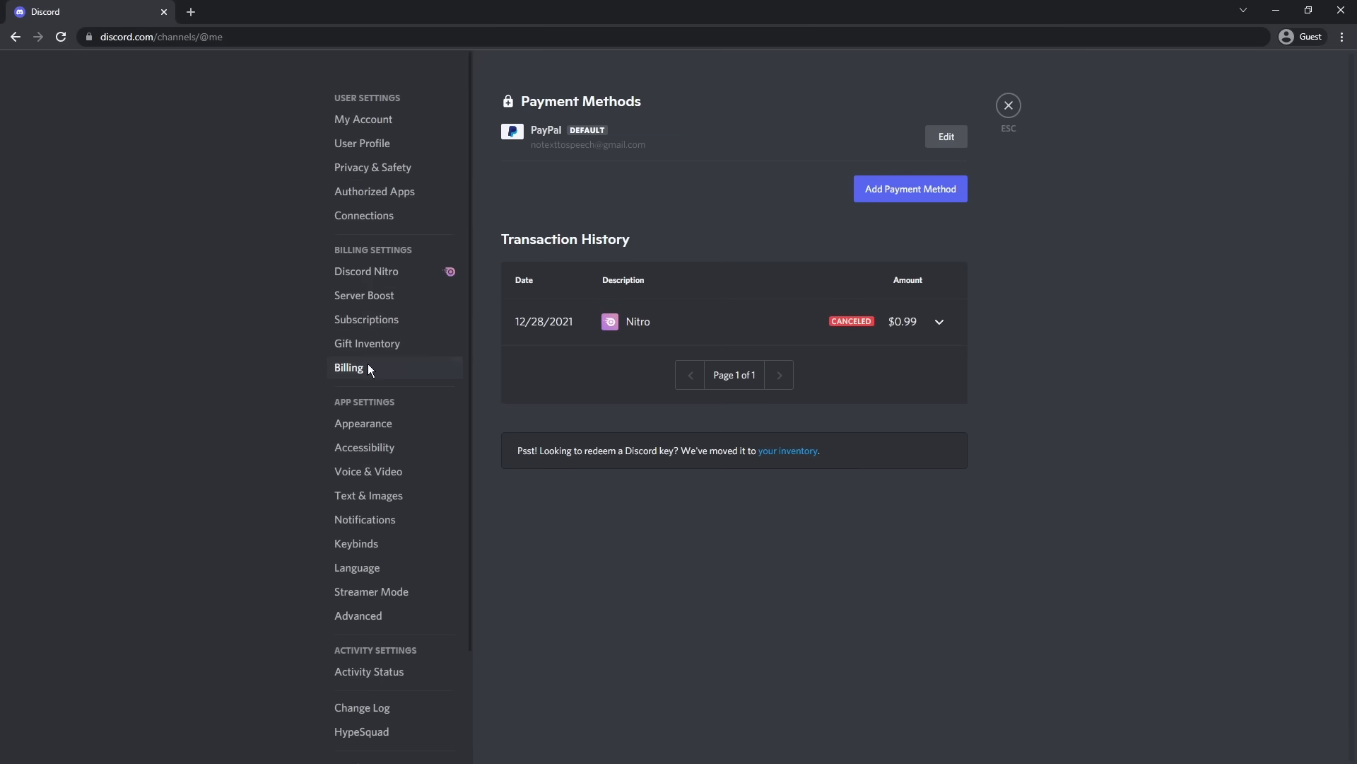
# - Delete the PayPal payment method from the Billing page
pyautogui.click(946, 138)
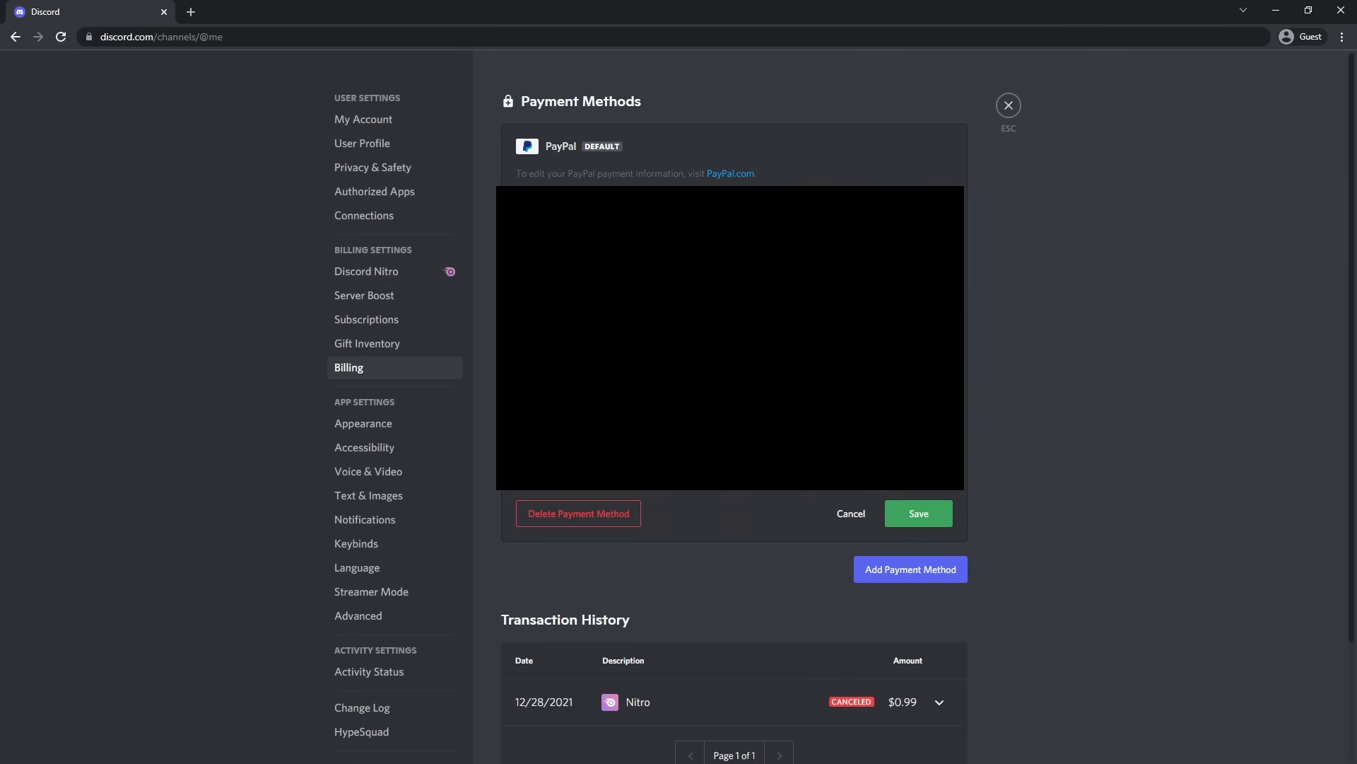
pyautogui.click(579, 513)
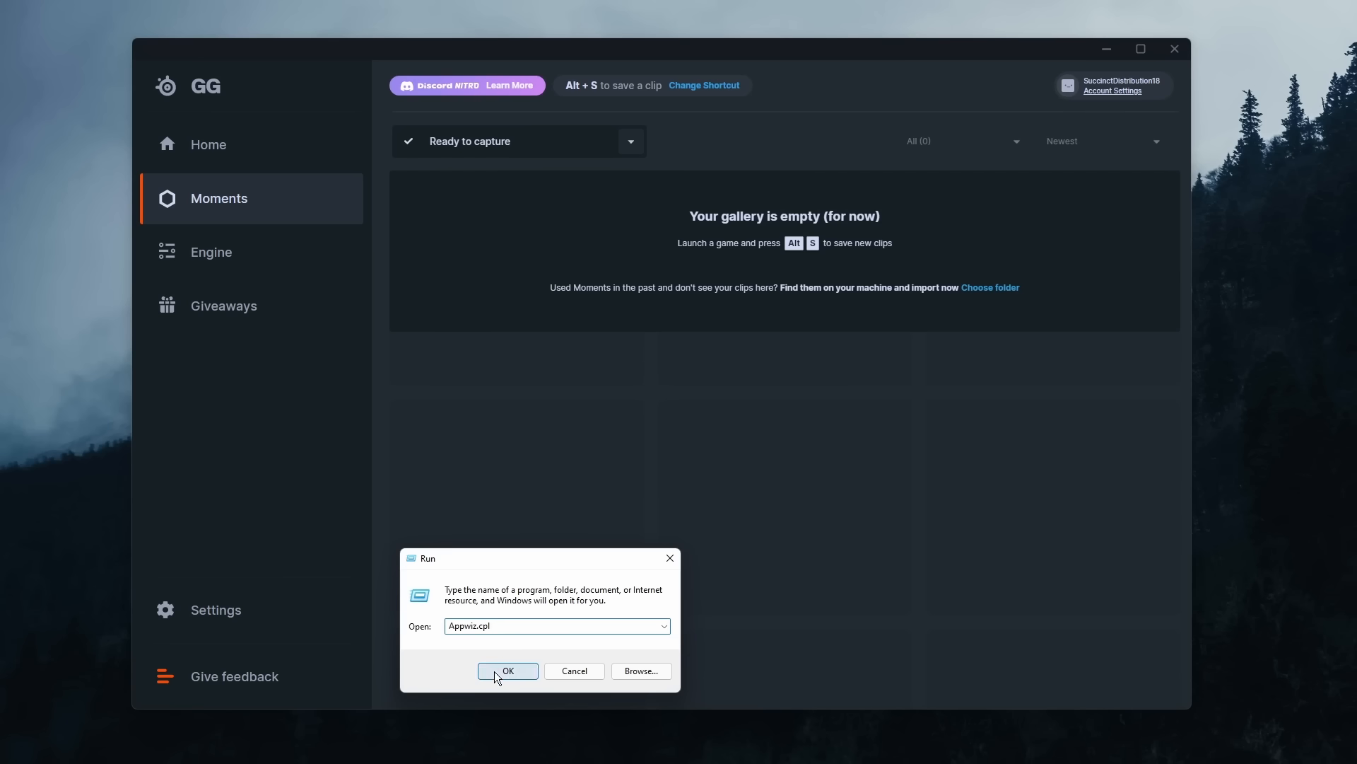
# - Launch appwiz.cpl, sort programs by Name, and begin uninstalling SteelSeries GG 12.2.0
pyautogui.click(507, 670)
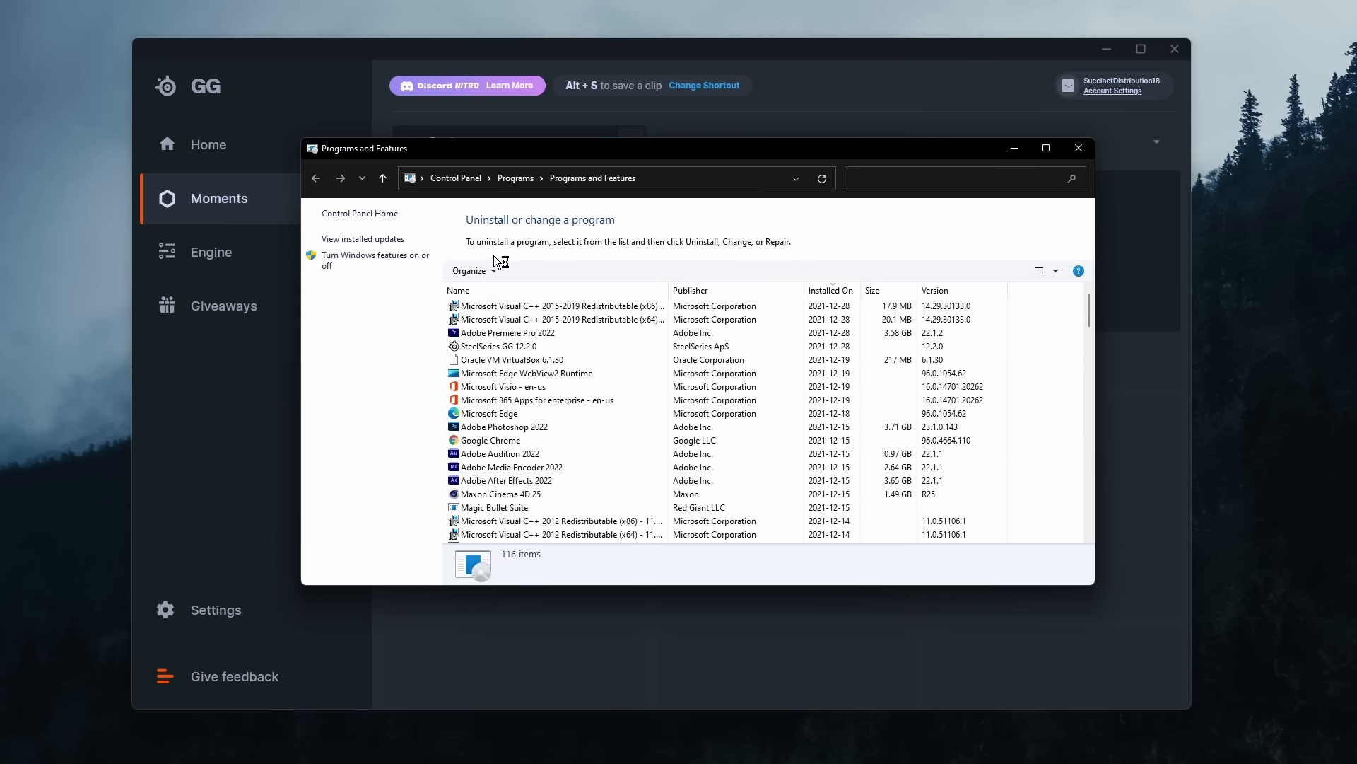
pyautogui.click(458, 290)
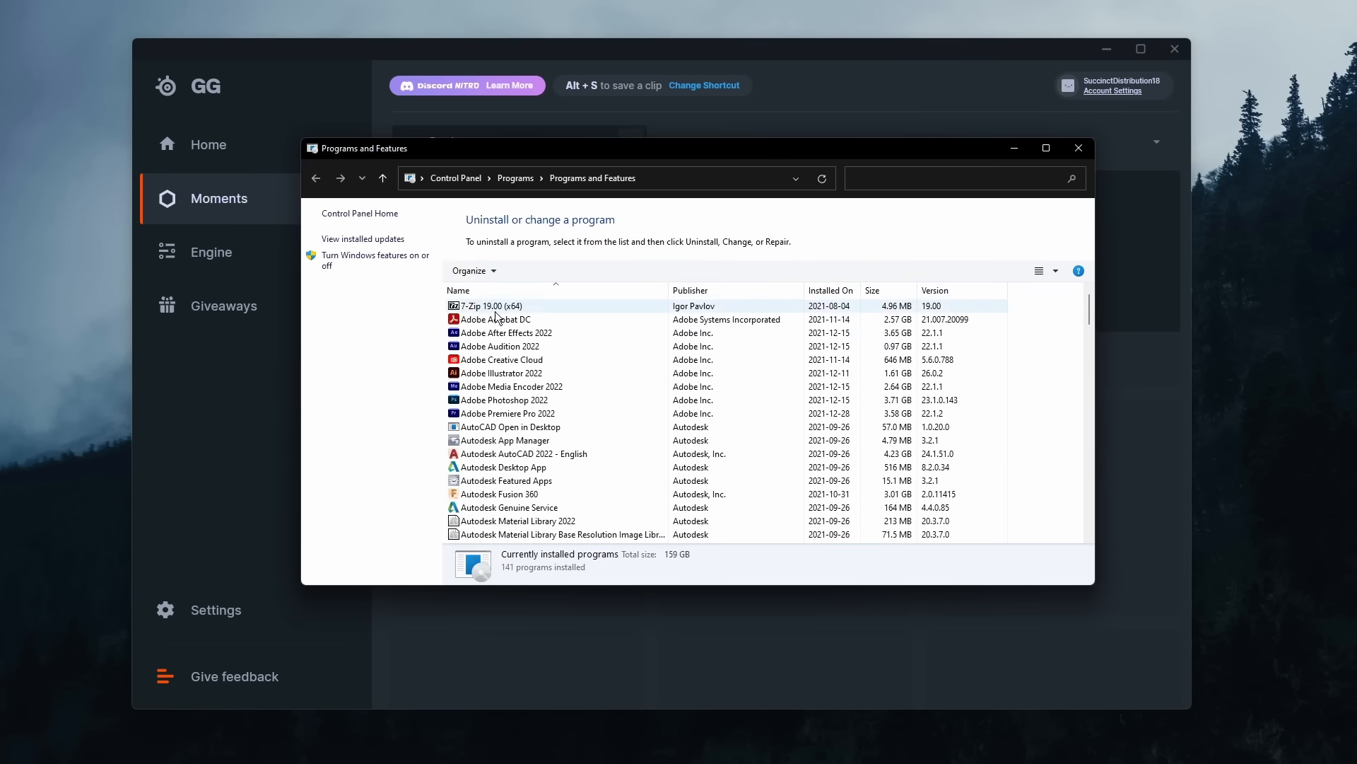
pyautogui.scroll(-3)
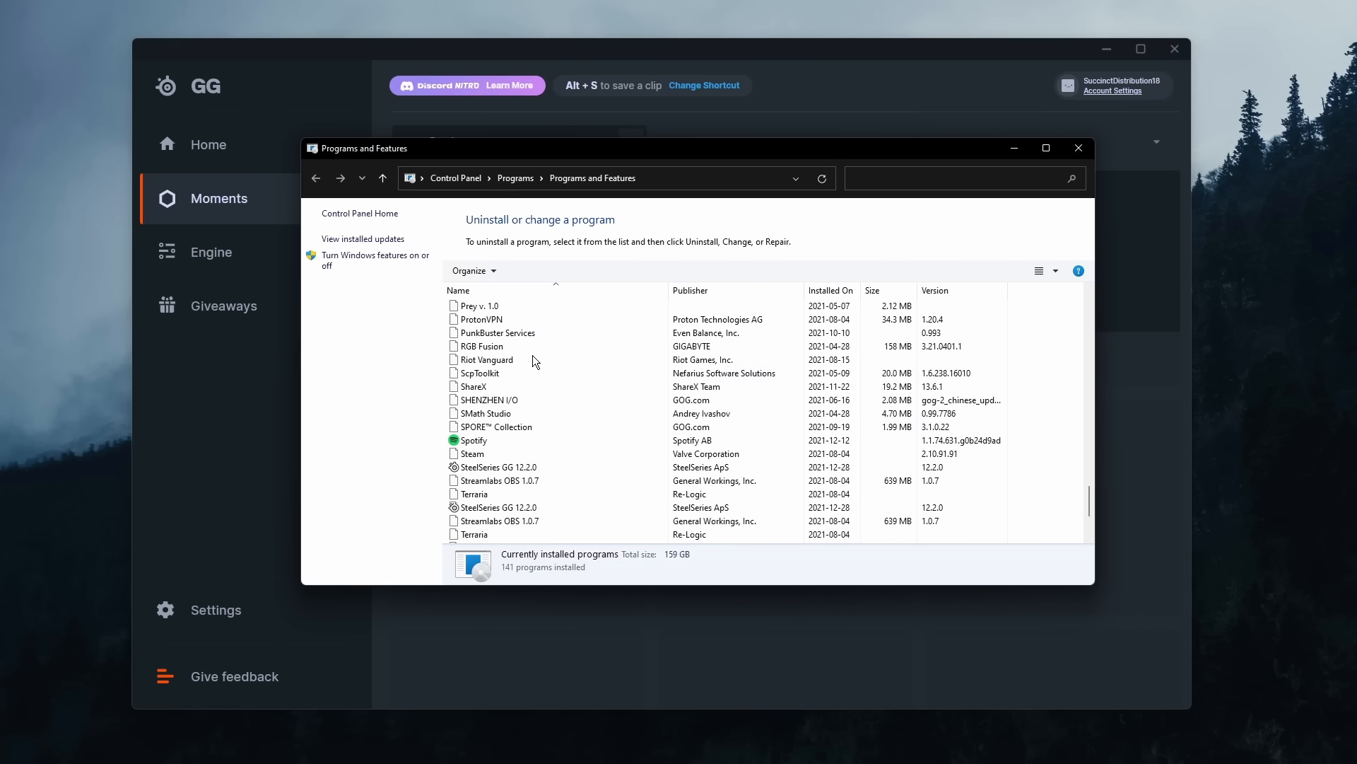
pyautogui.click(487, 359)
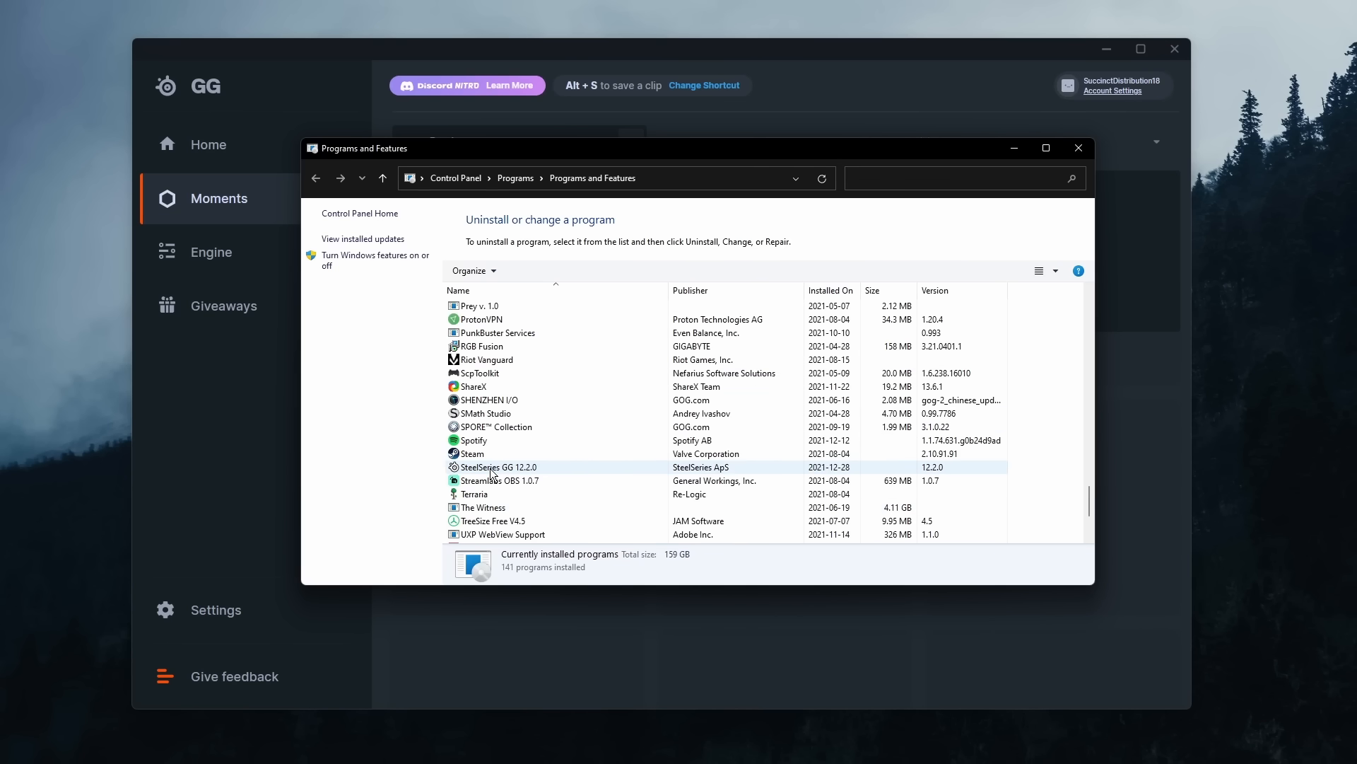
pyautogui.click(498, 467)
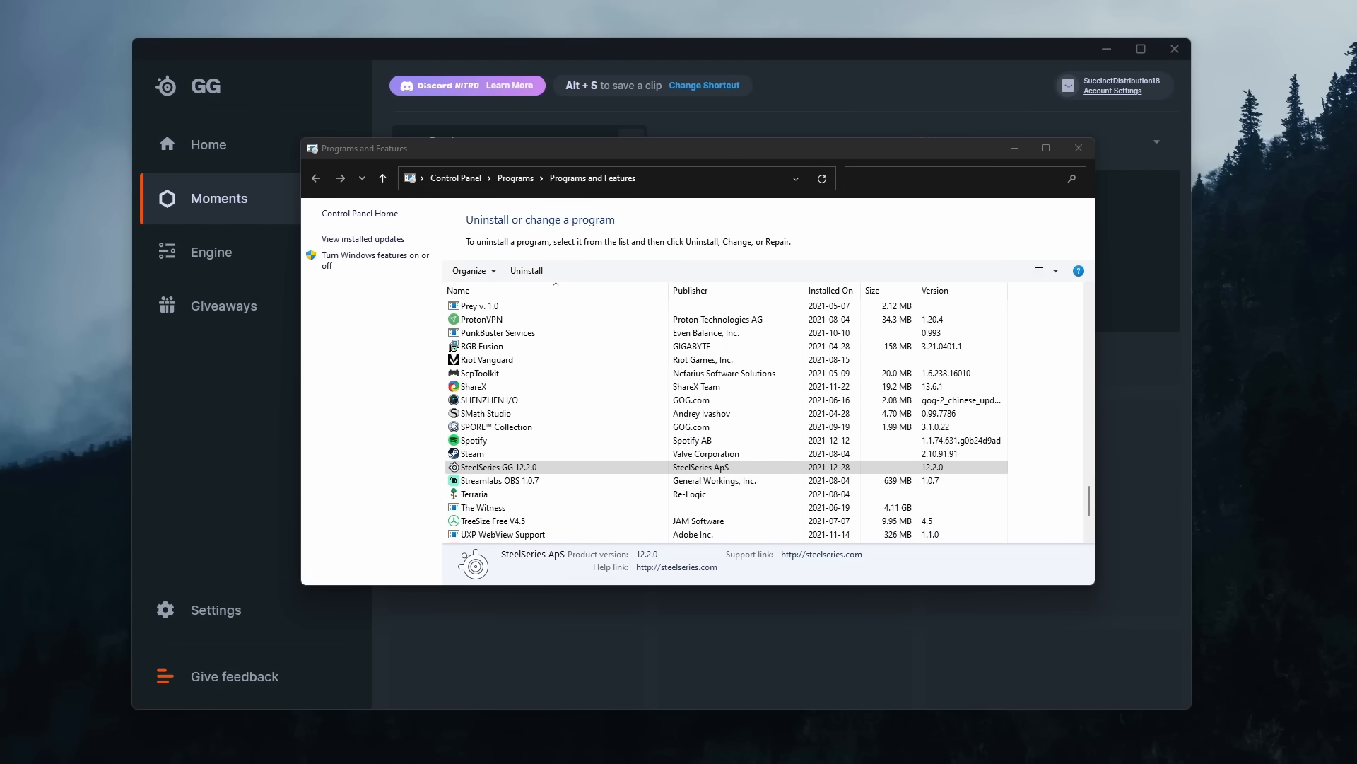
pyautogui.click(526, 270)
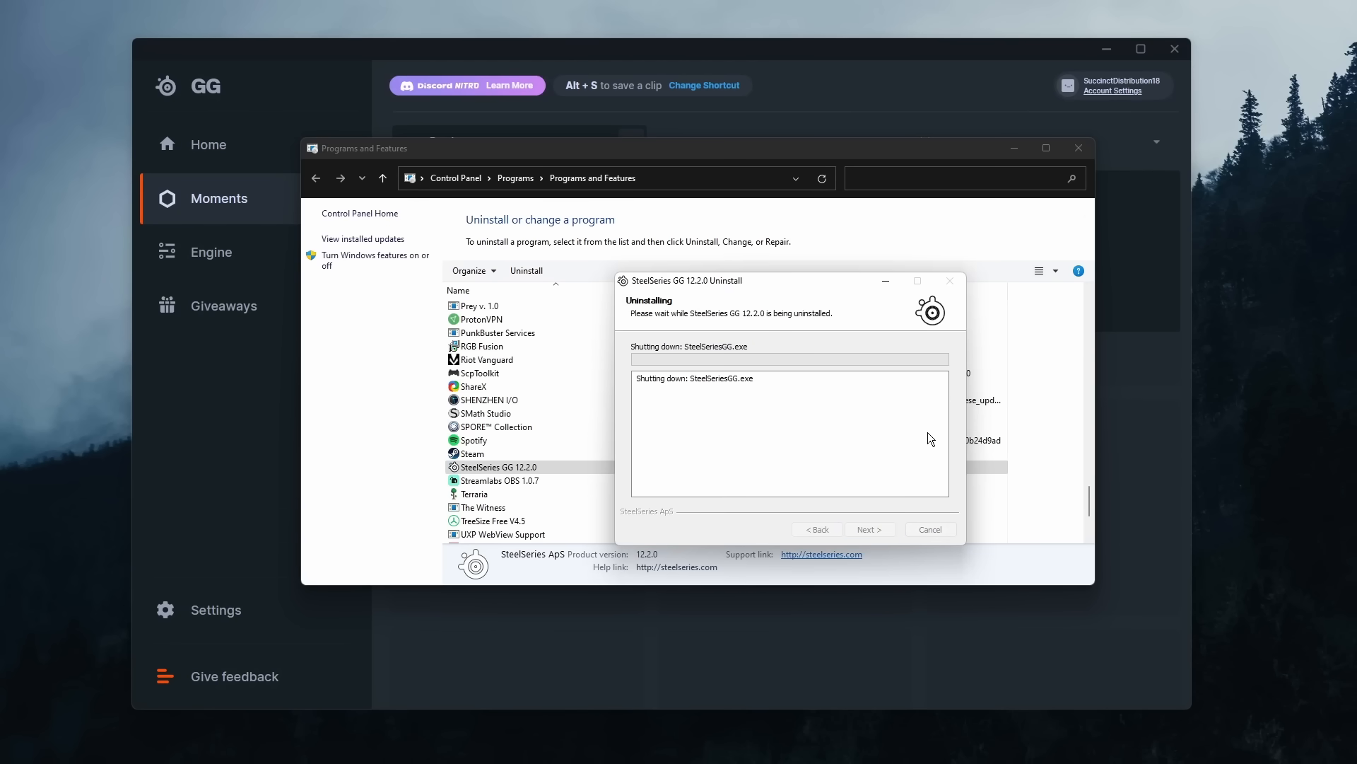
pyautogui.moveTo(927, 443)
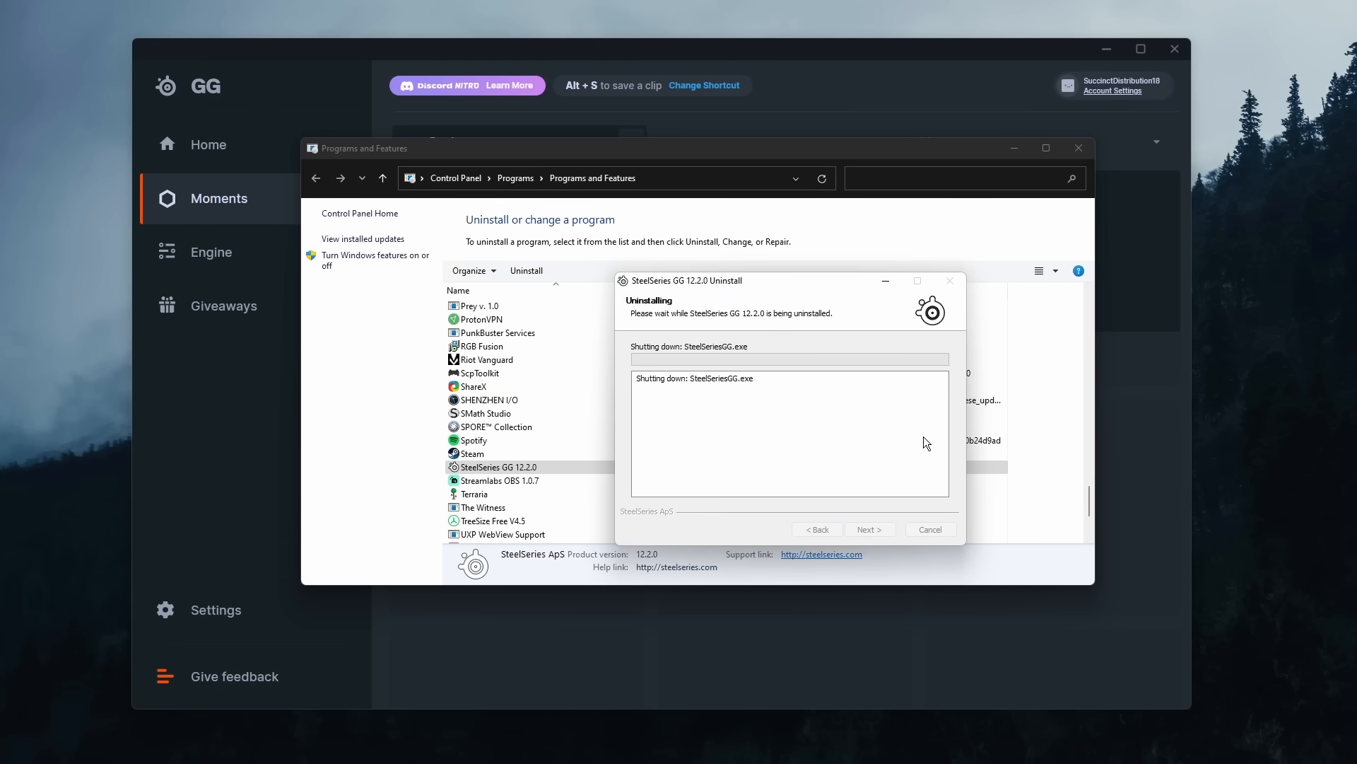